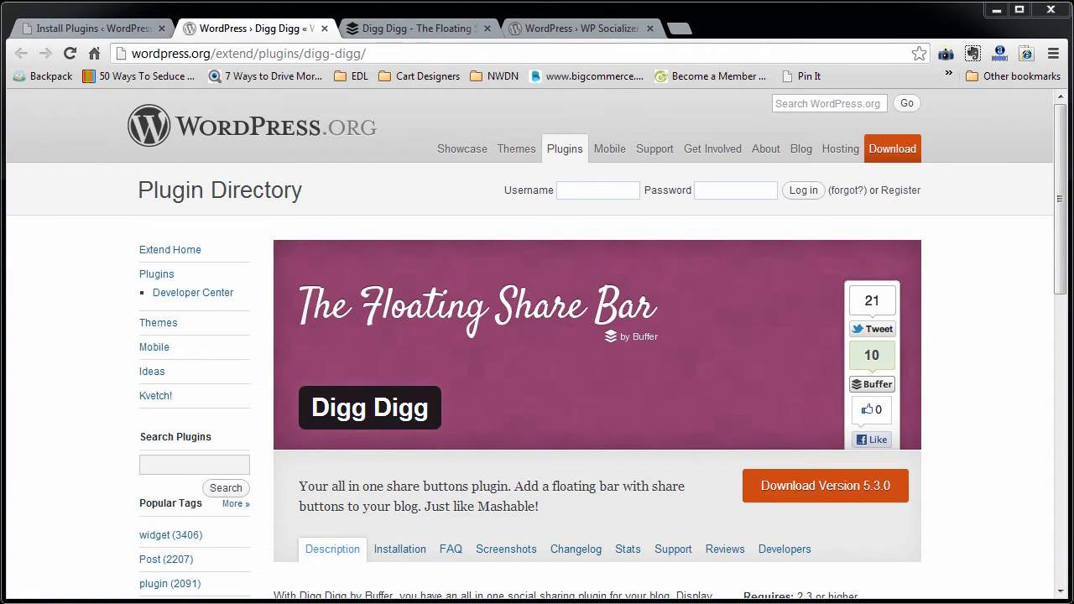
pyautogui.moveTo(1055, 485)
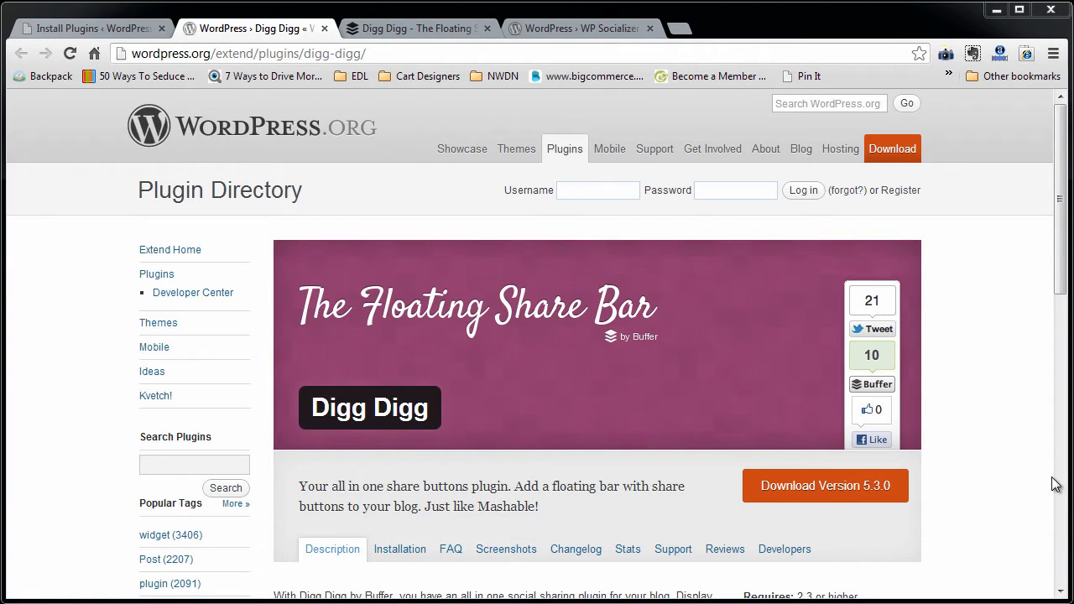
pyautogui.moveTo(935, 445)
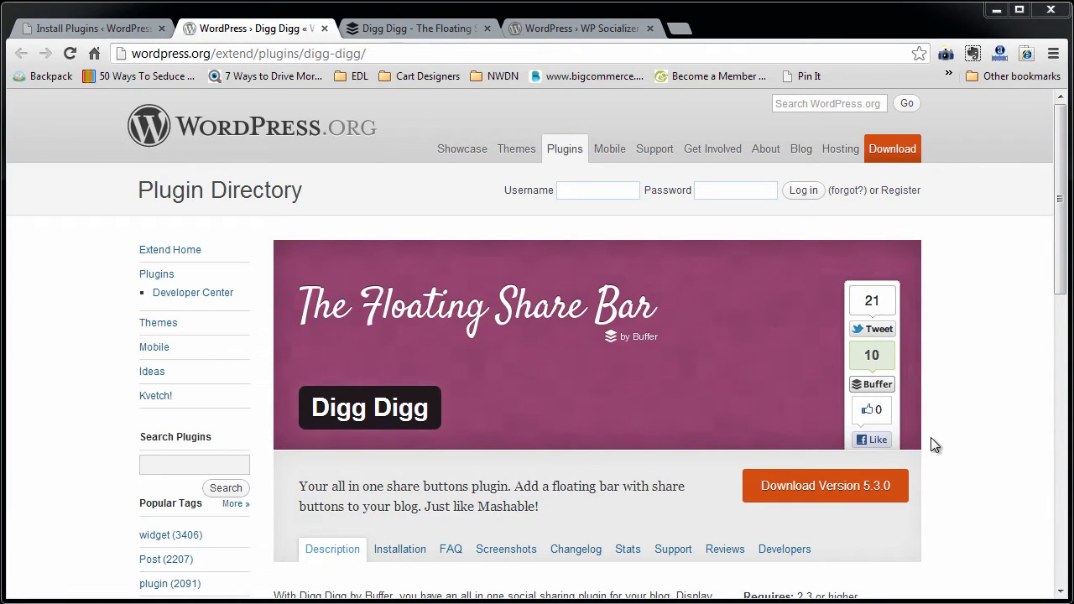
pyautogui.moveTo(852, 384)
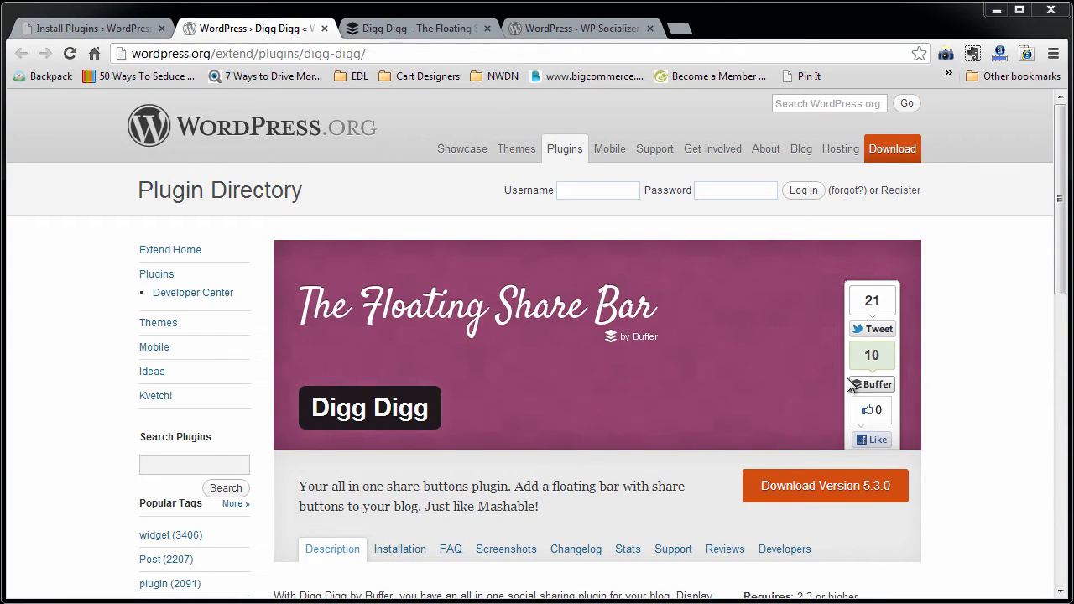
pyautogui.moveTo(873, 444)
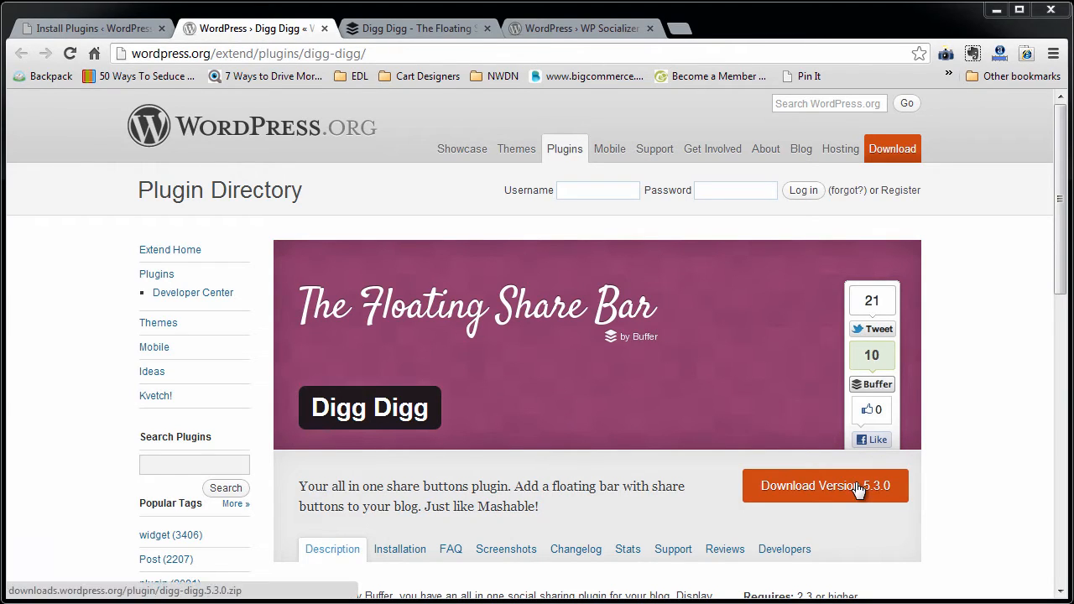
pyautogui.moveTo(625, 517)
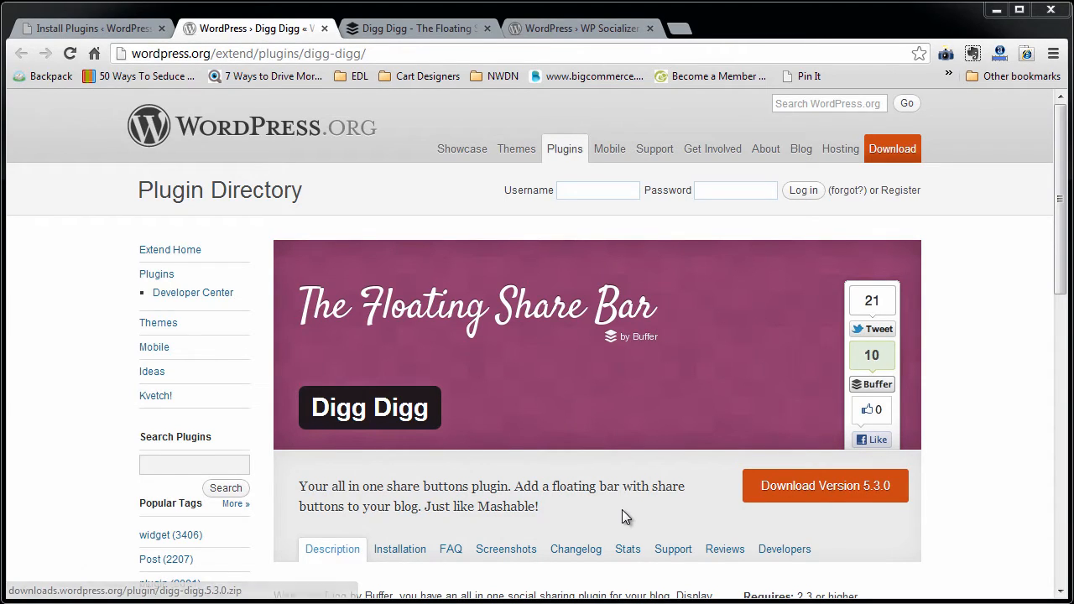
# - Search the Install Plugins page for 'digg digg'
pyautogui.scroll(-3)
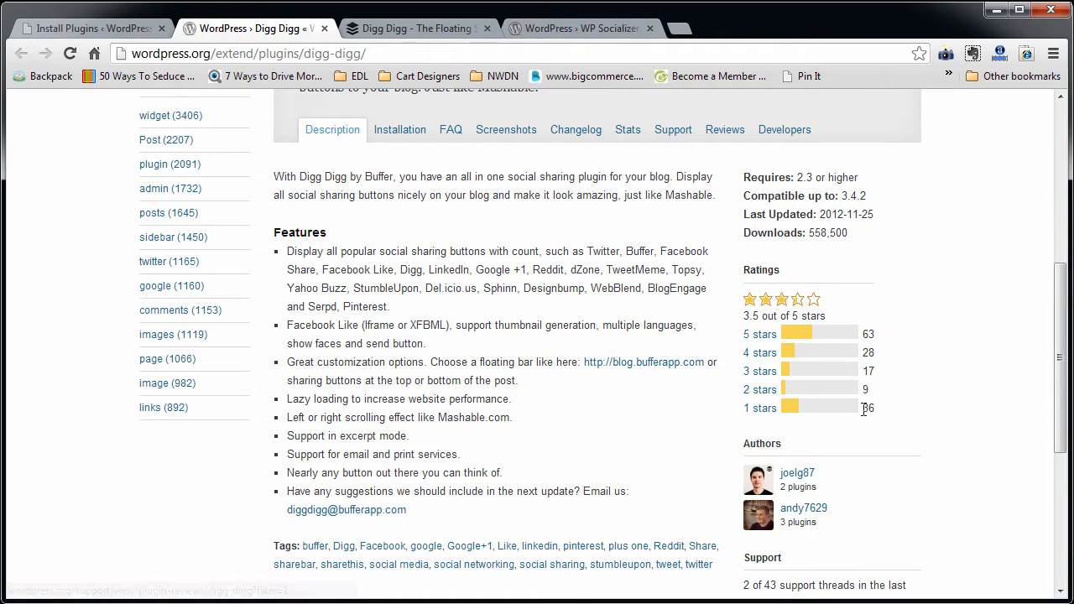
pyautogui.moveTo(758, 334)
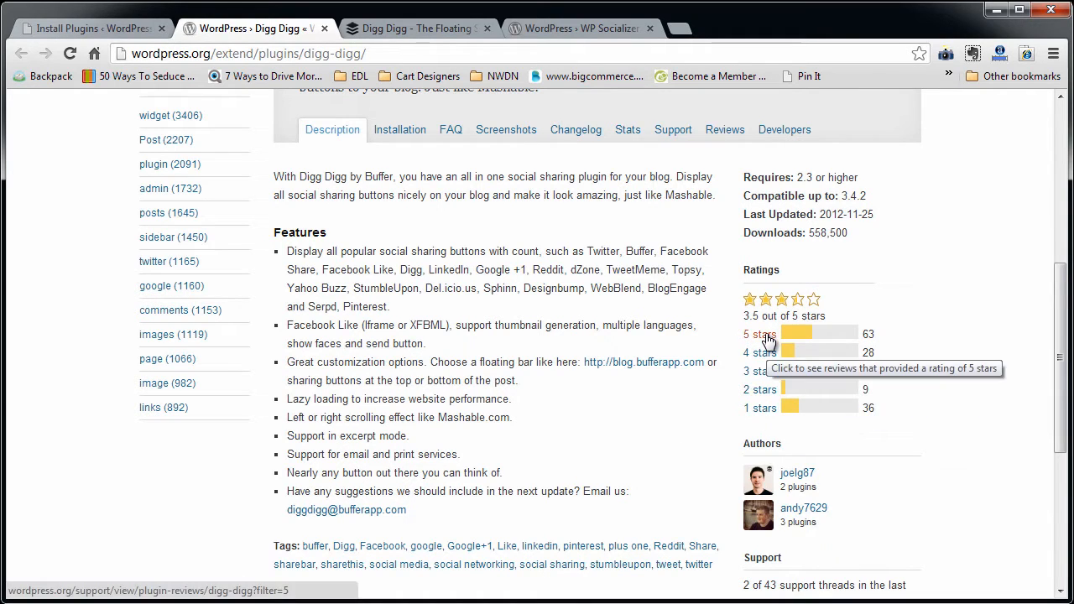
pyautogui.scroll(-3)
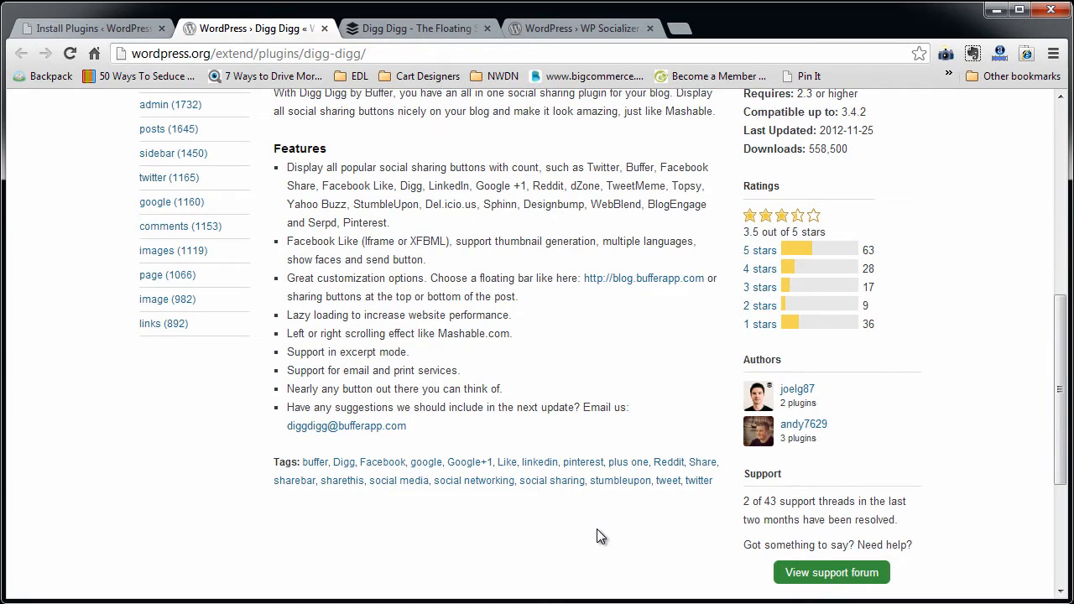
pyautogui.scroll(3)
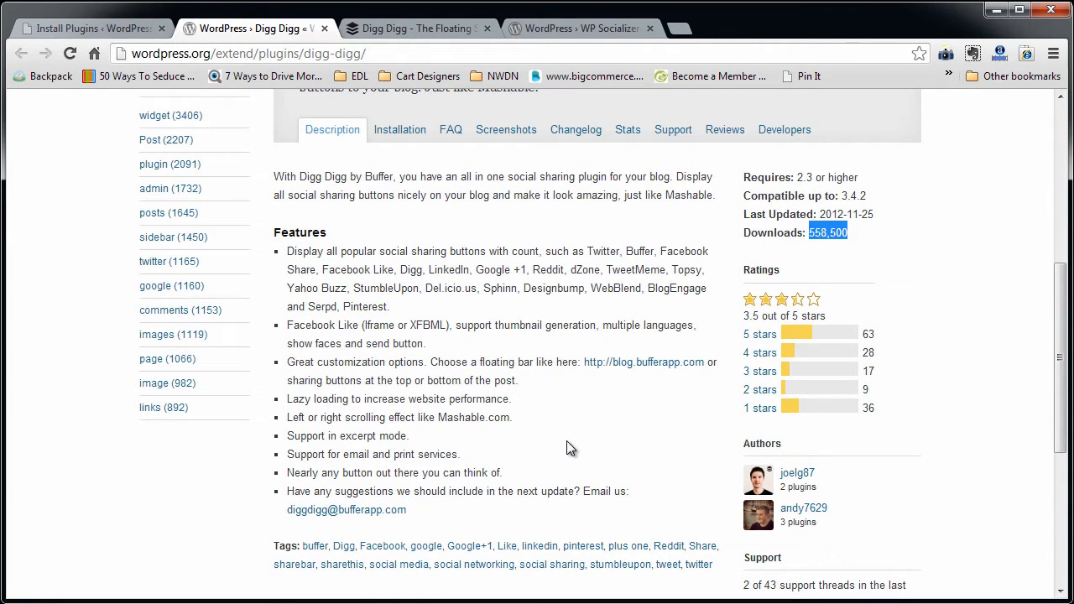
pyautogui.moveTo(554, 430)
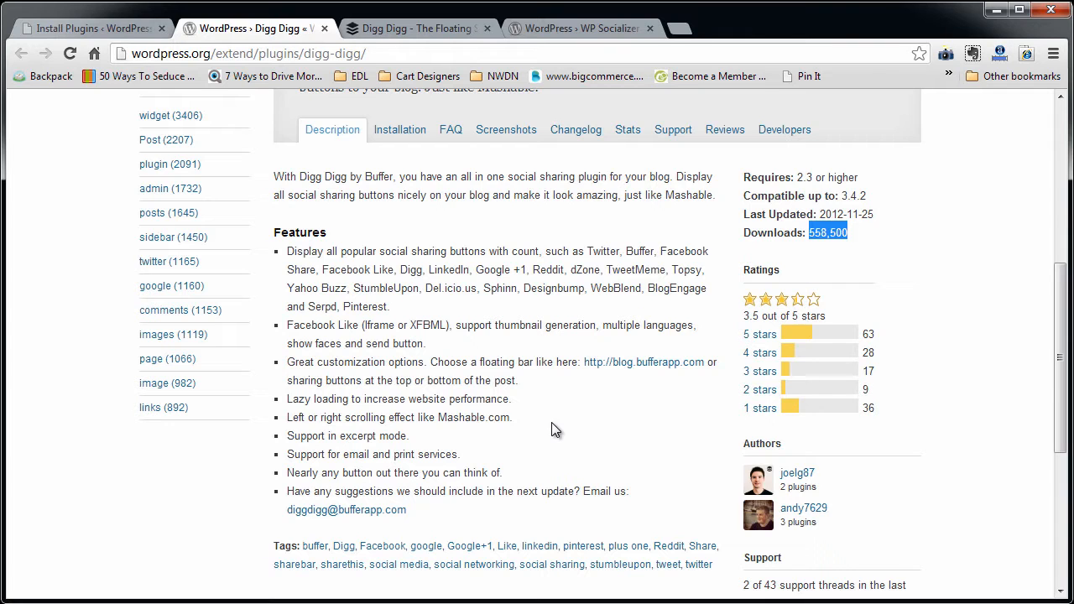
pyautogui.scroll(3)
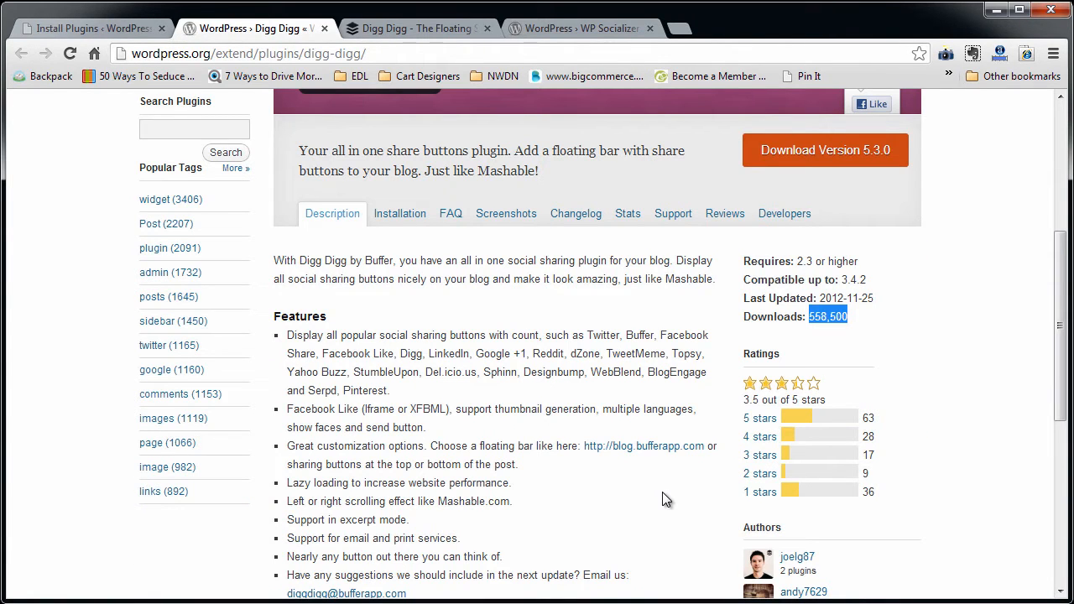
pyautogui.moveTo(474, 450)
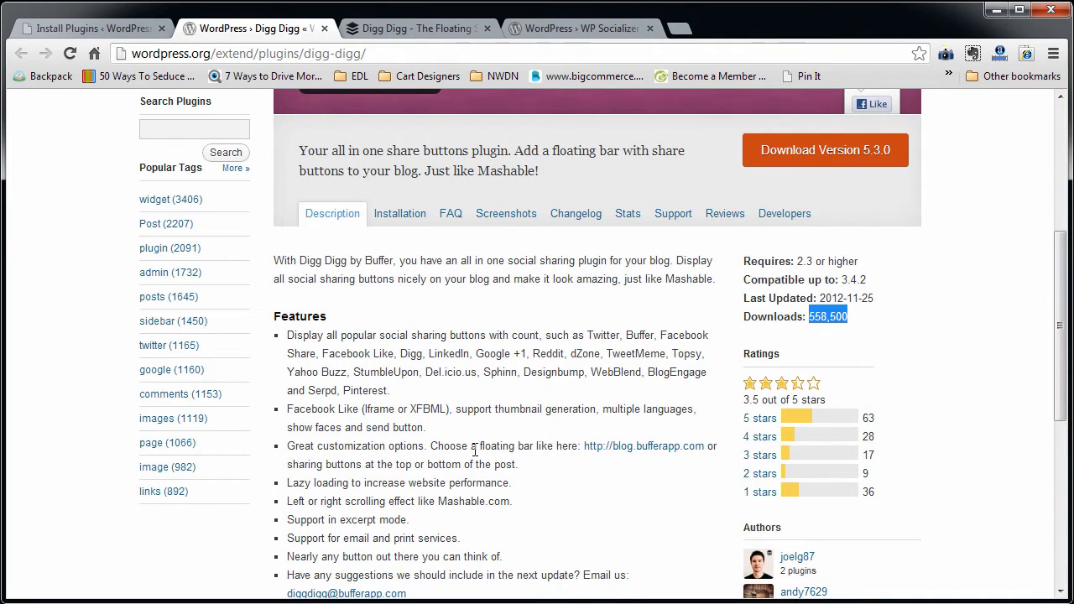
pyautogui.scroll(-3)
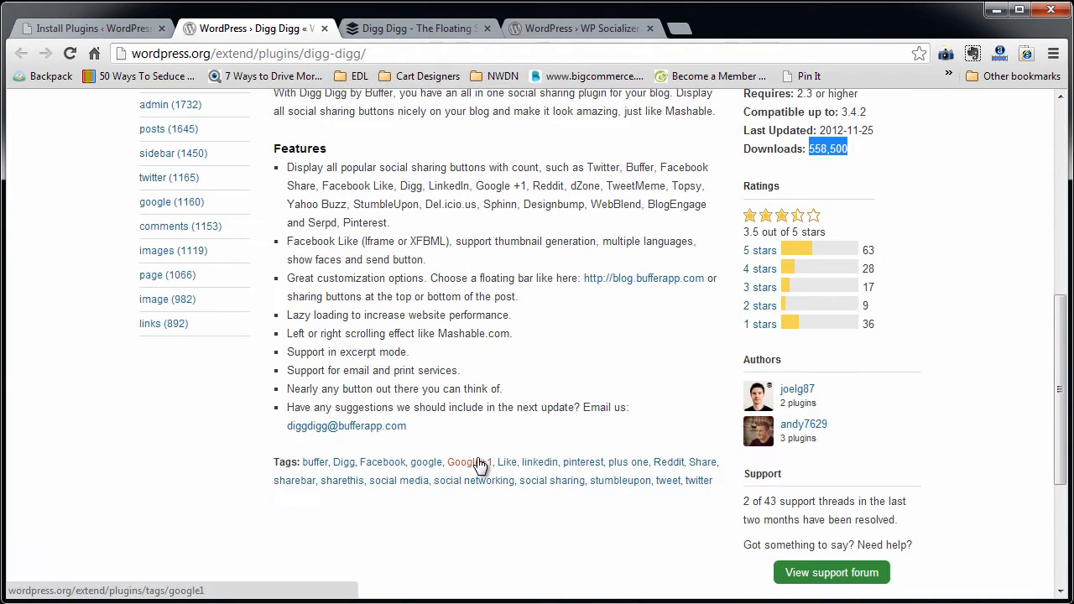
pyautogui.scroll(3)
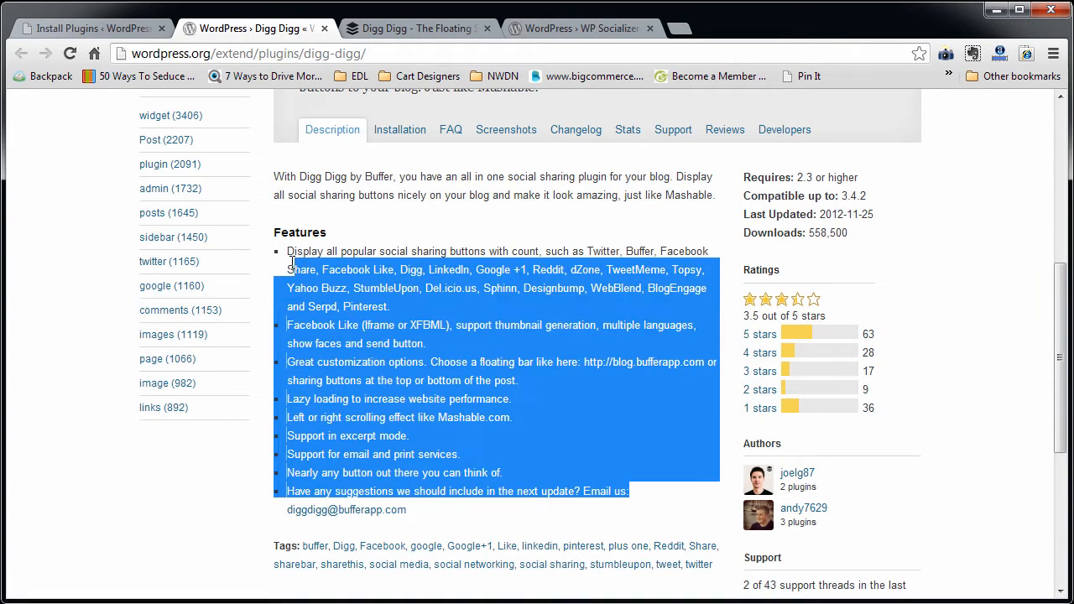
pyautogui.scroll(3)
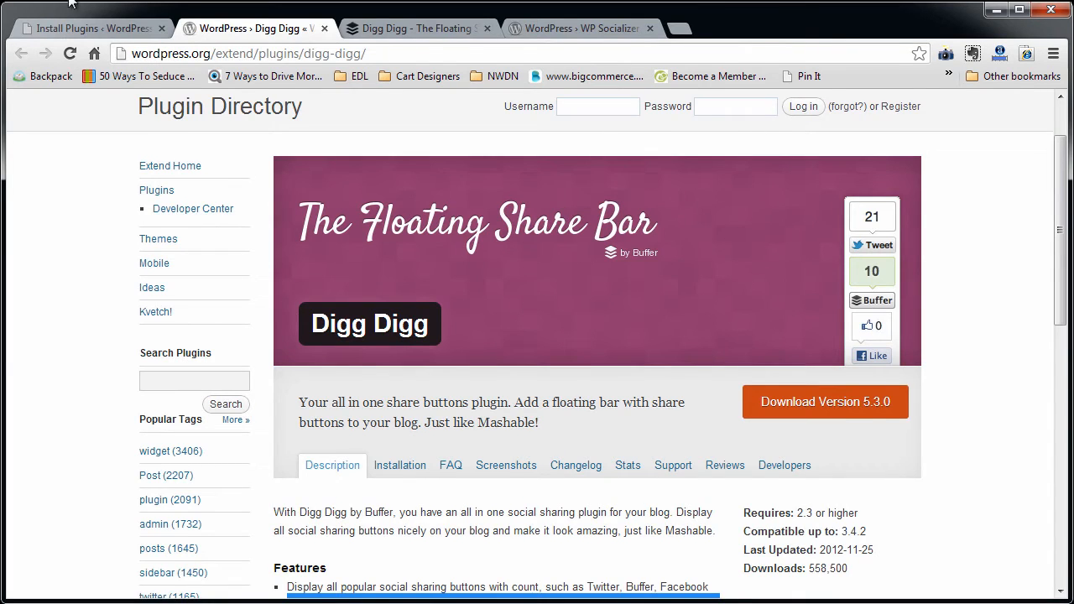
pyautogui.click(90, 27)
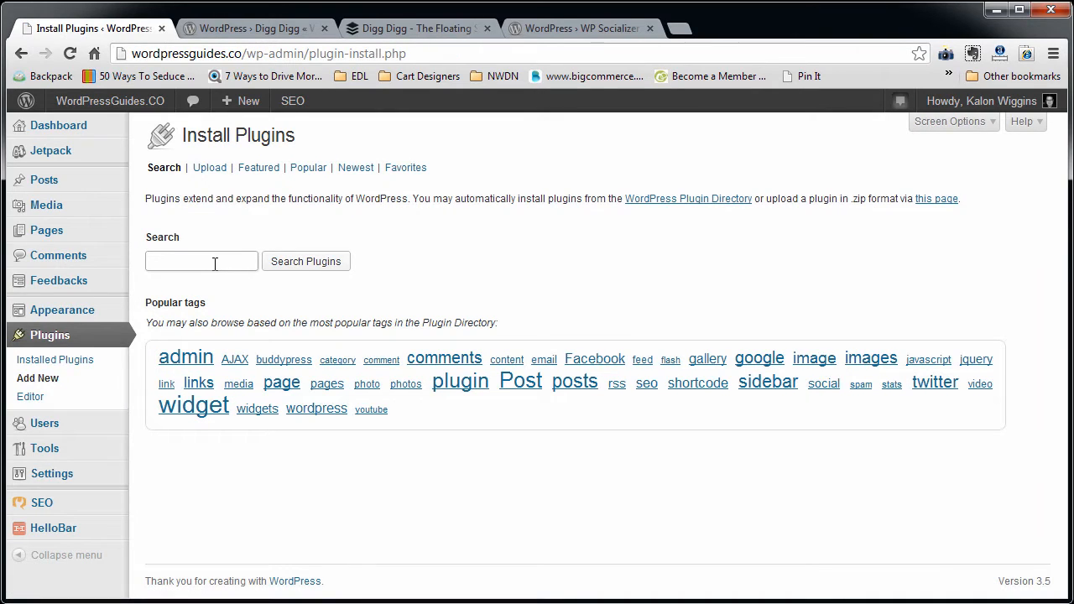
pyautogui.write('w')
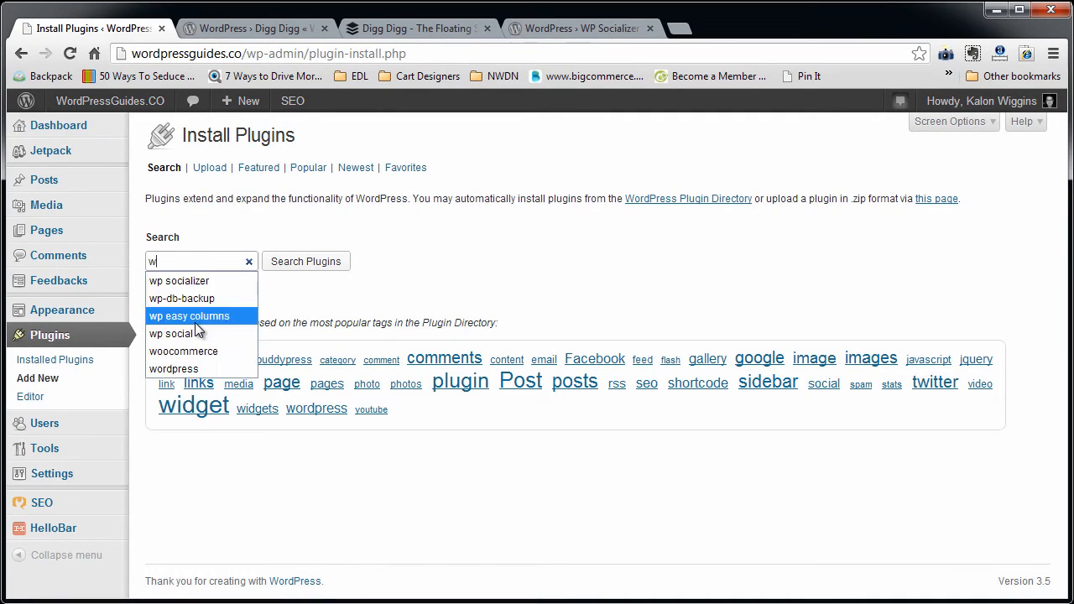
pyautogui.write('digg digg')
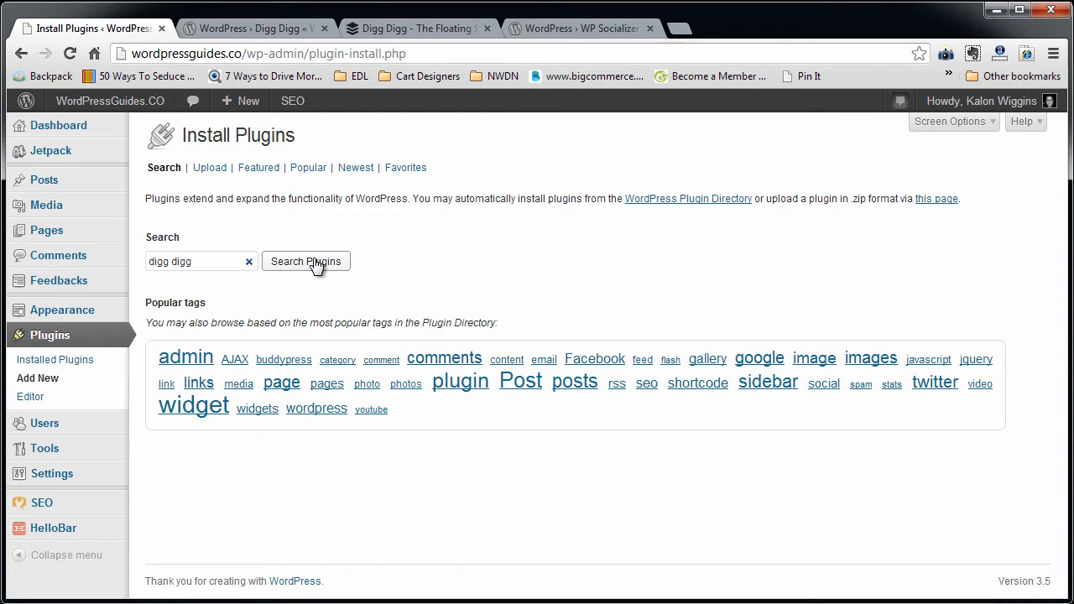
pyautogui.click(306, 261)
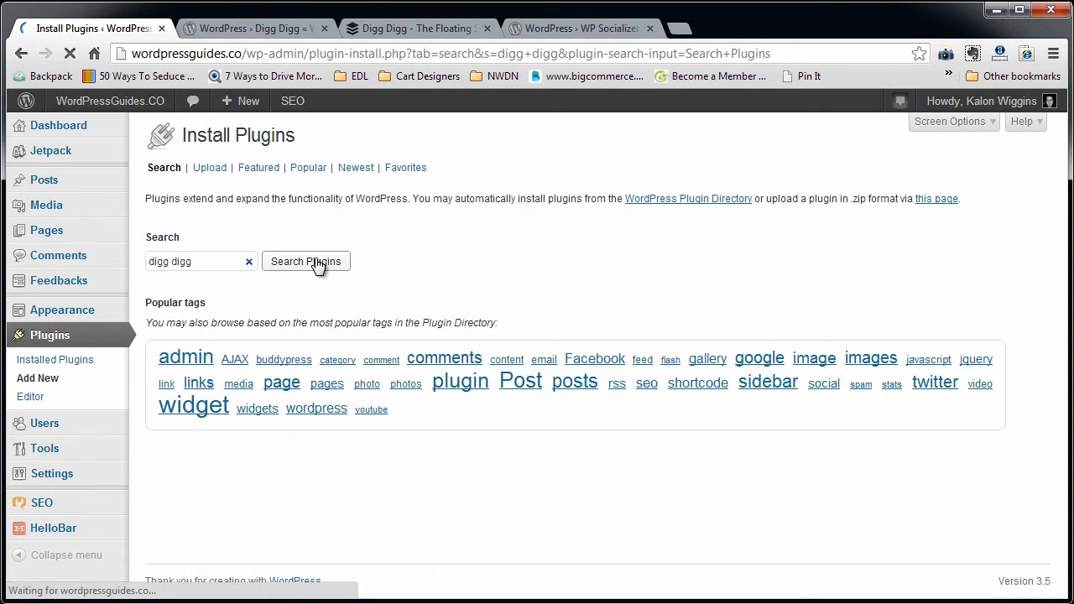
pyautogui.click(305, 262)
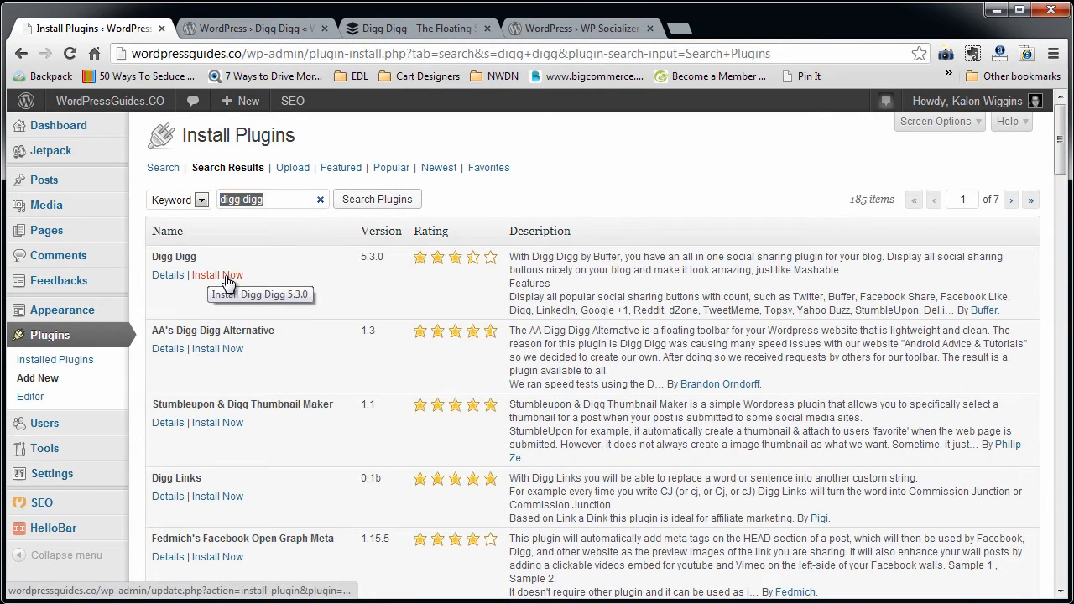
pyautogui.moveTo(215, 282)
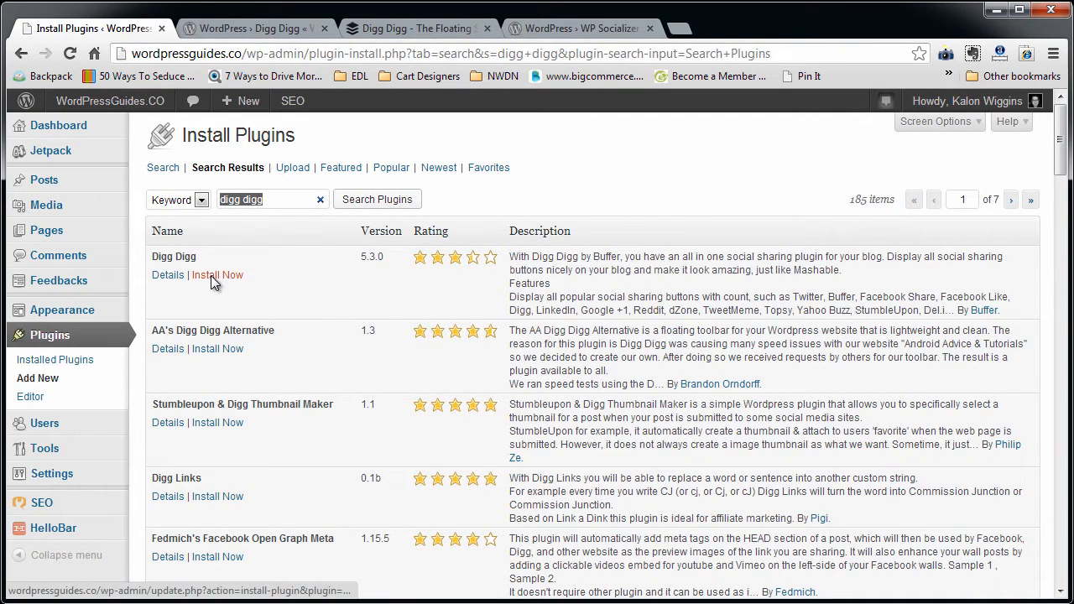
# - Install Digg Digg 5.3.0 and activate it so it appears in the plugin list
pyautogui.click(218, 275)
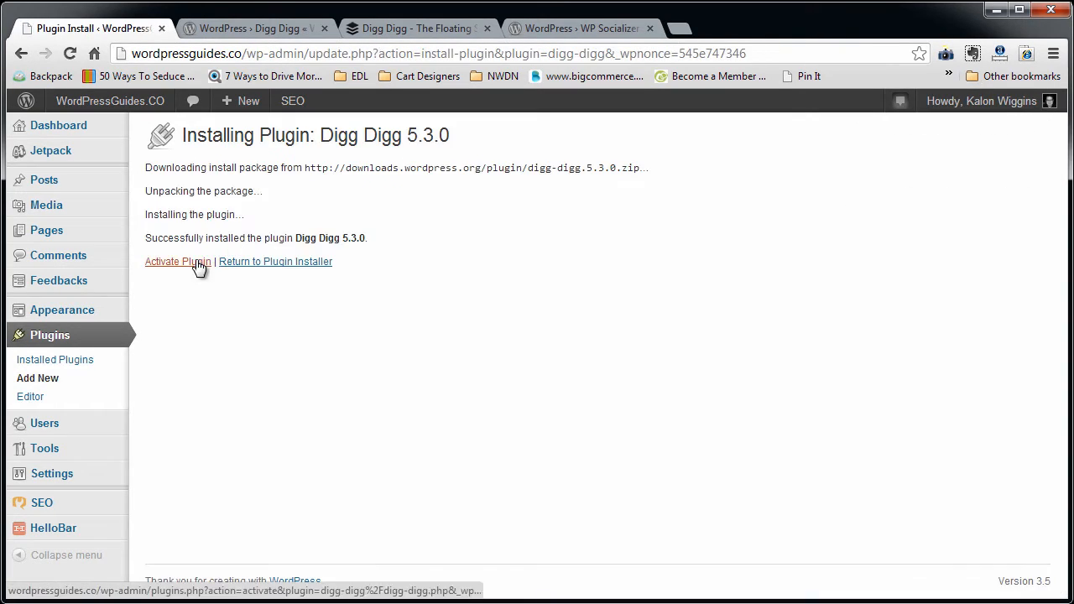
pyautogui.click(178, 262)
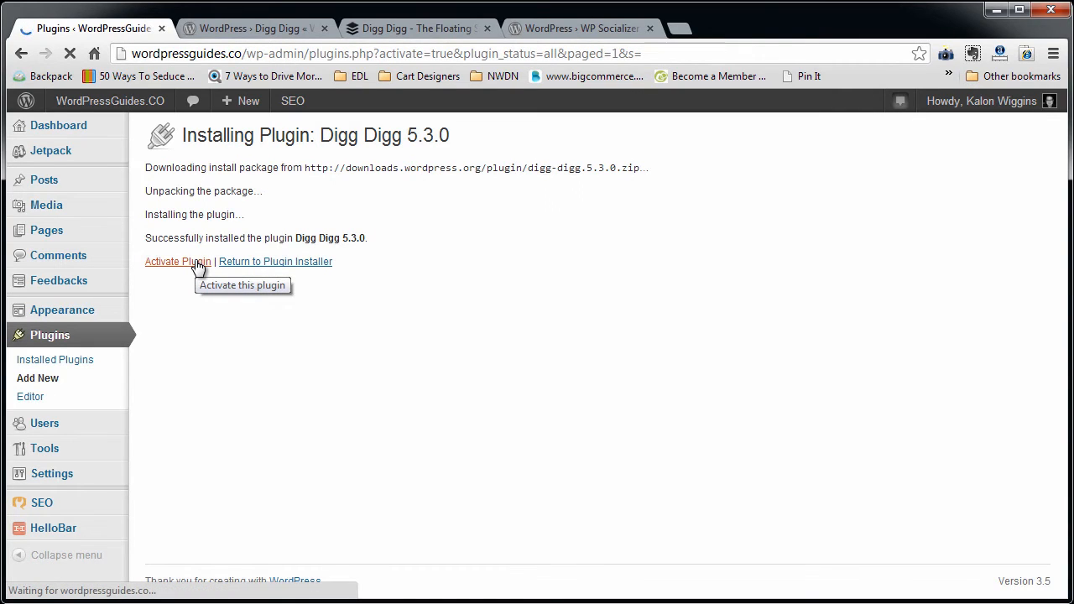
pyautogui.click(178, 262)
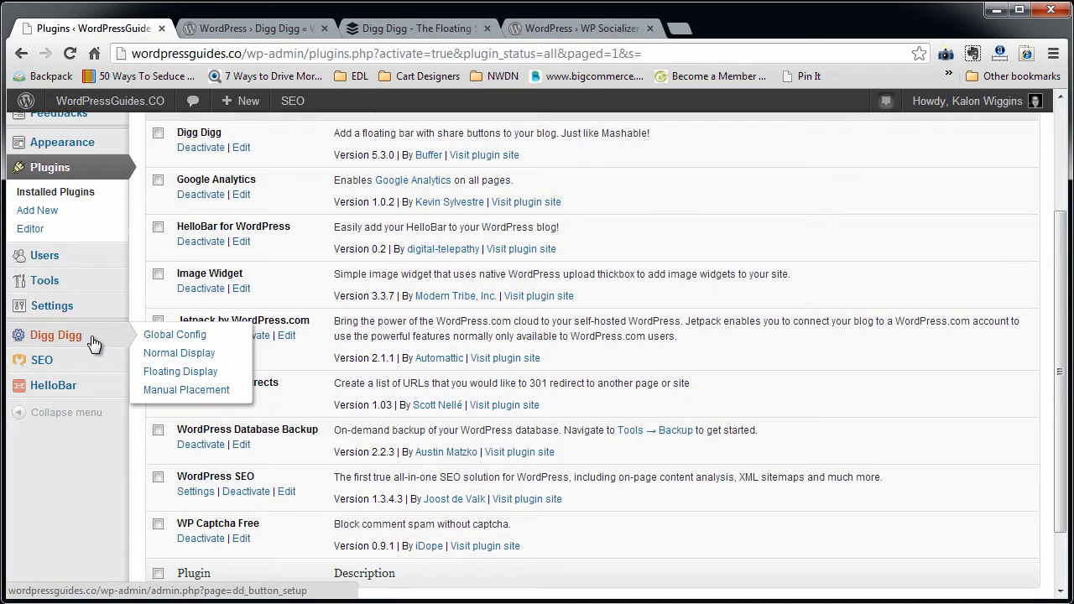
pyautogui.moveTo(133, 342)
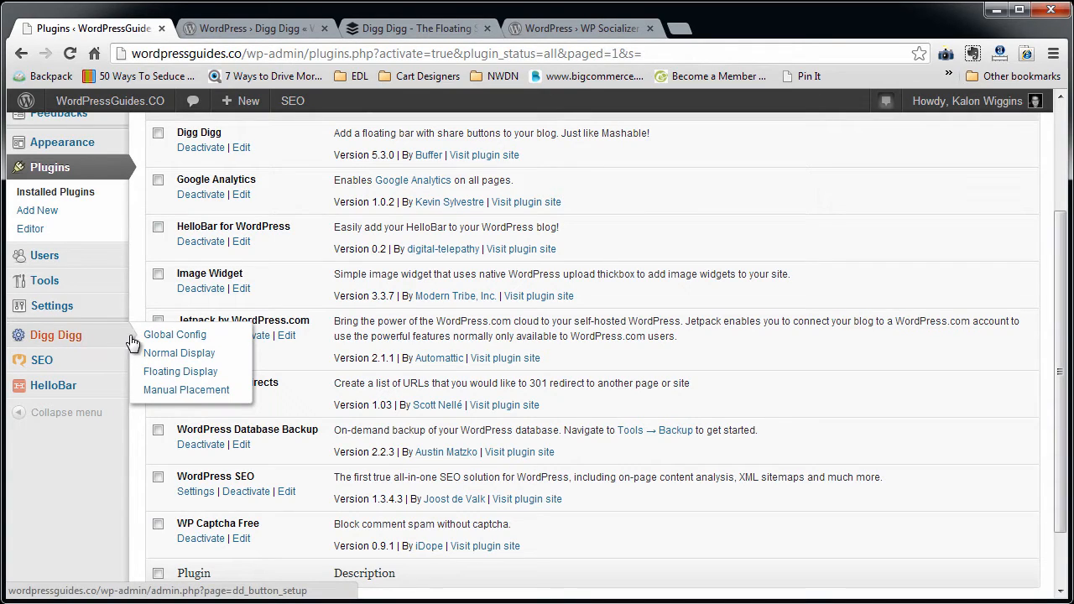
# - Review Global Config's Facebook, Twitter and Topsy sections unchanged, ending at Normal Display settings
pyautogui.click(174, 336)
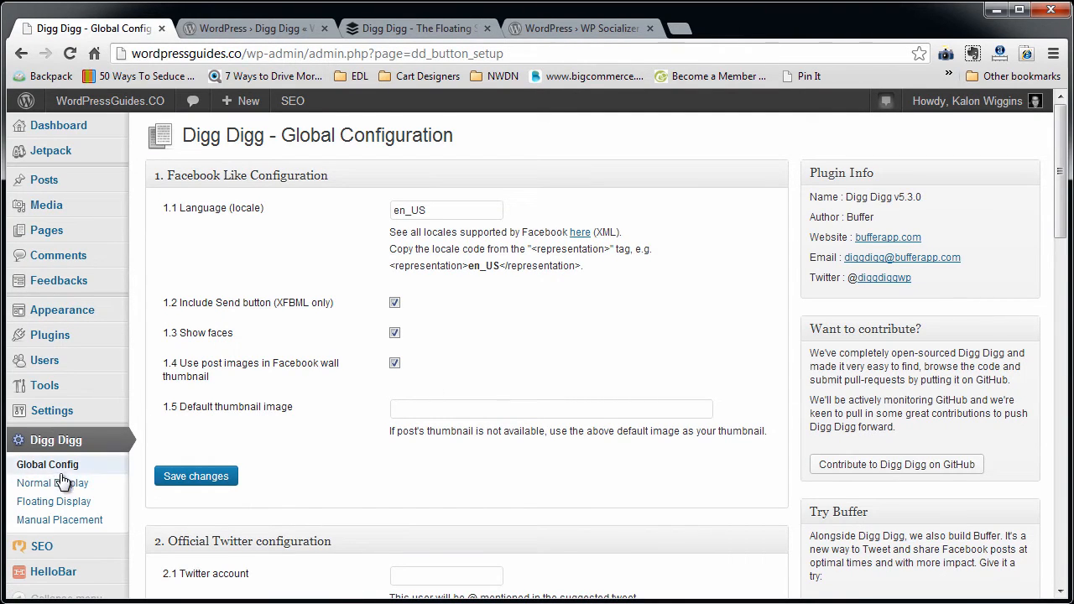
pyautogui.moveTo(450, 456)
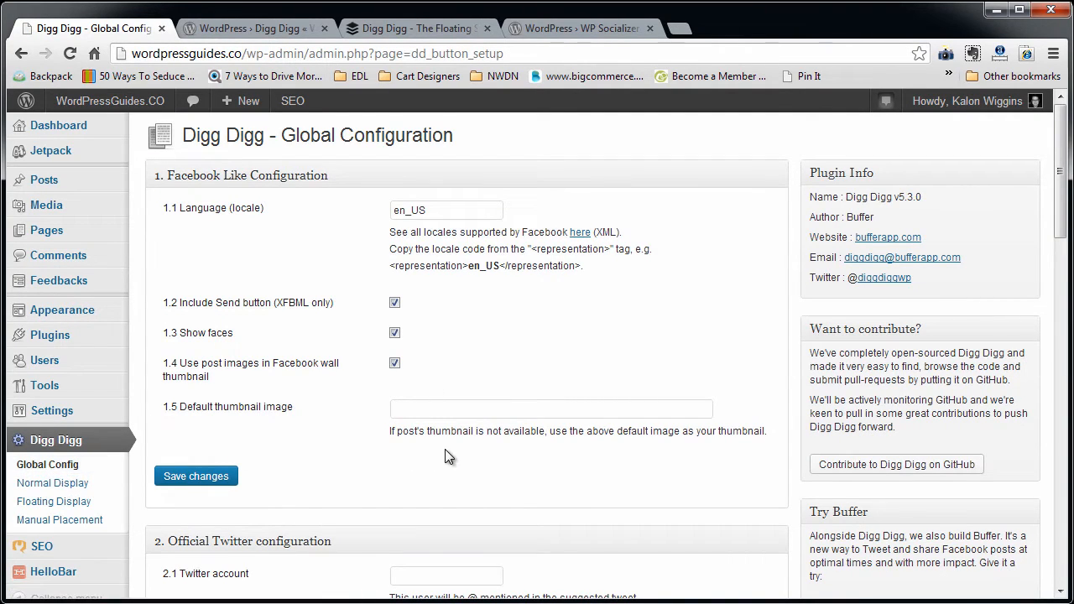
pyautogui.moveTo(413, 227)
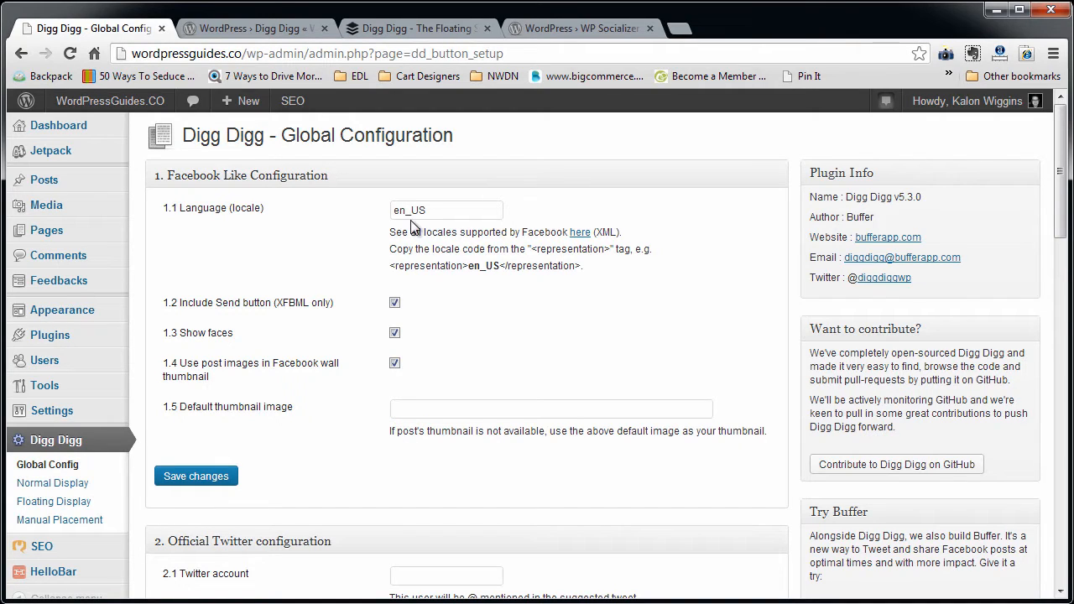
pyautogui.scroll(-3)
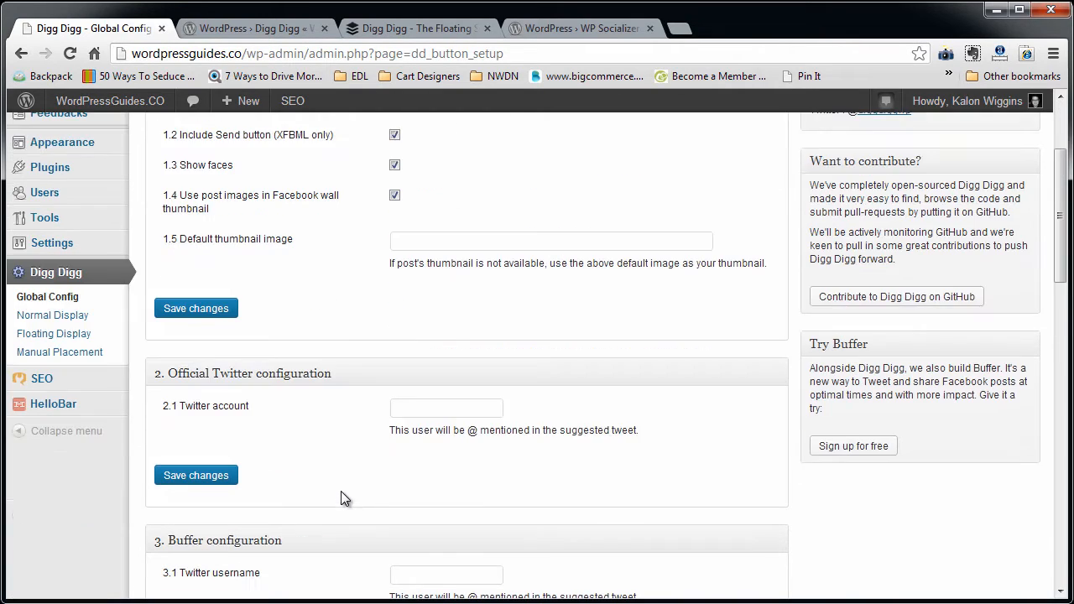
pyautogui.moveTo(349, 385)
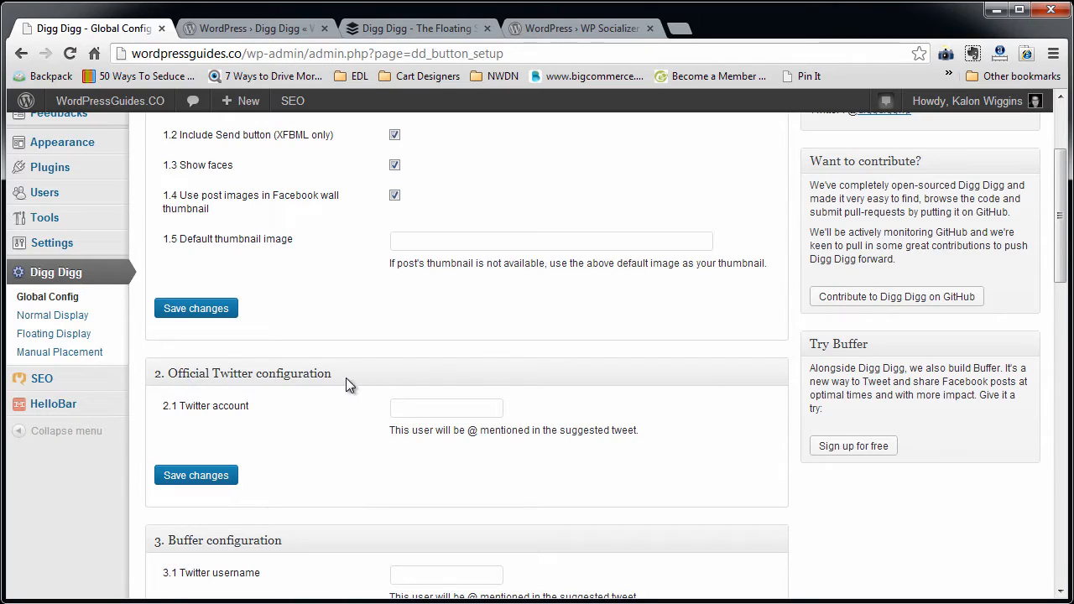
pyautogui.click(447, 407)
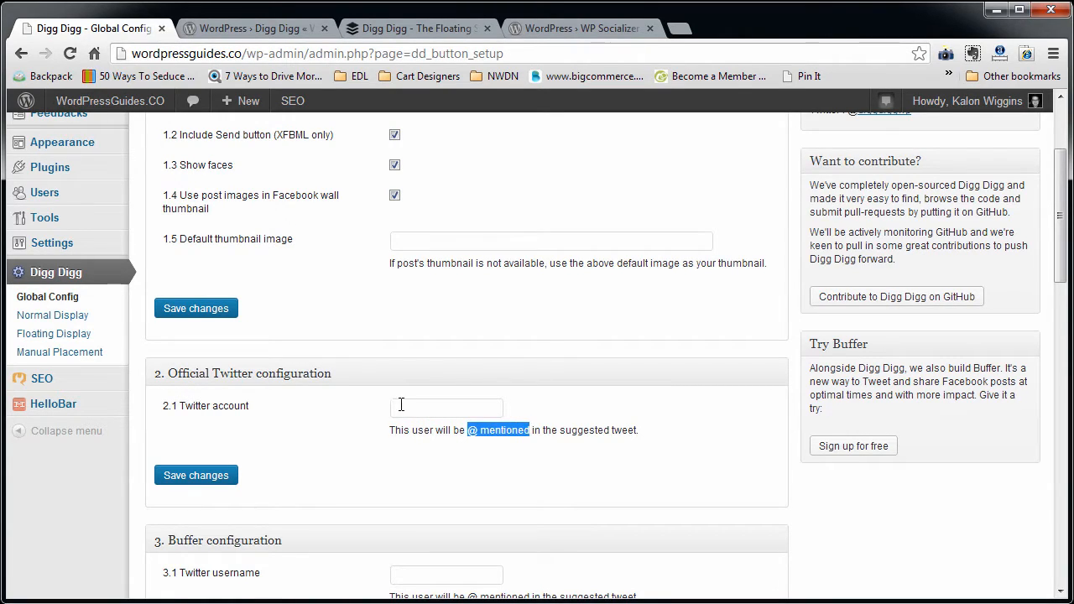
pyautogui.click(447, 408)
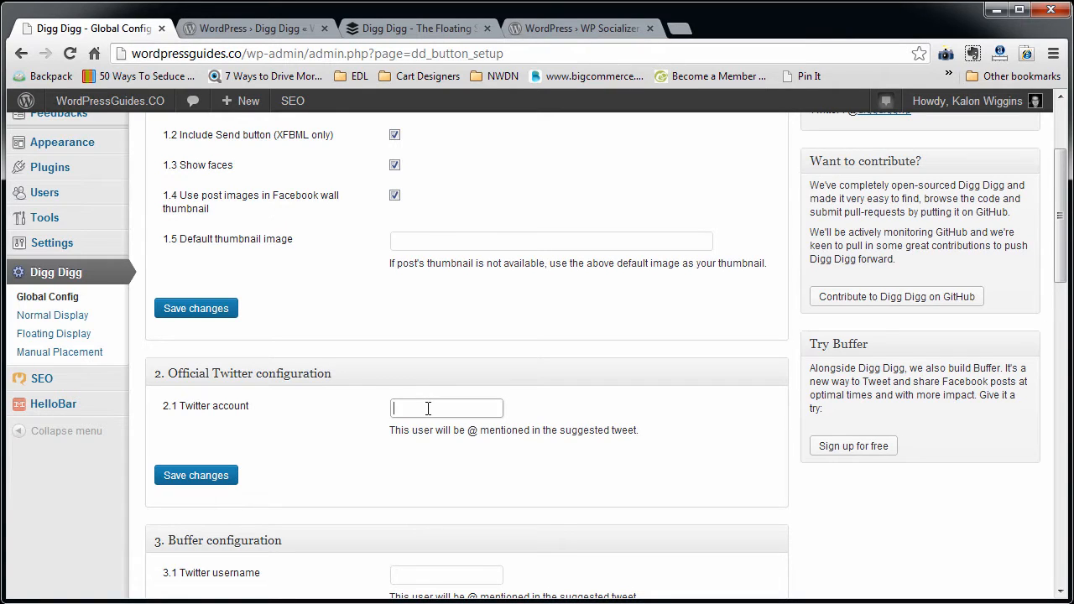
pyautogui.scroll(-3)
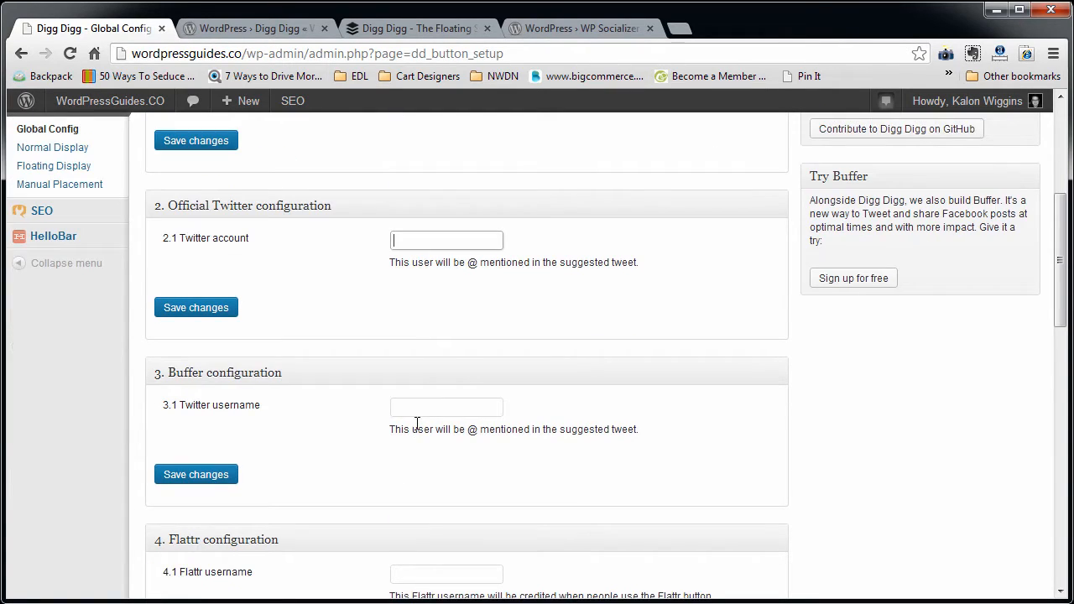
pyautogui.scroll(-3)
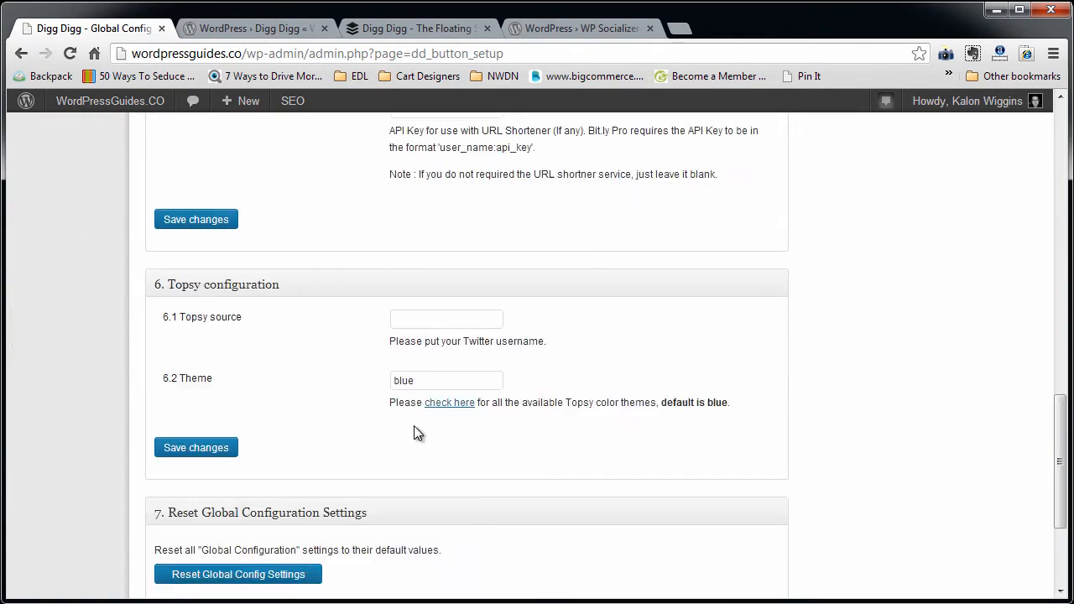
pyautogui.scroll(3)
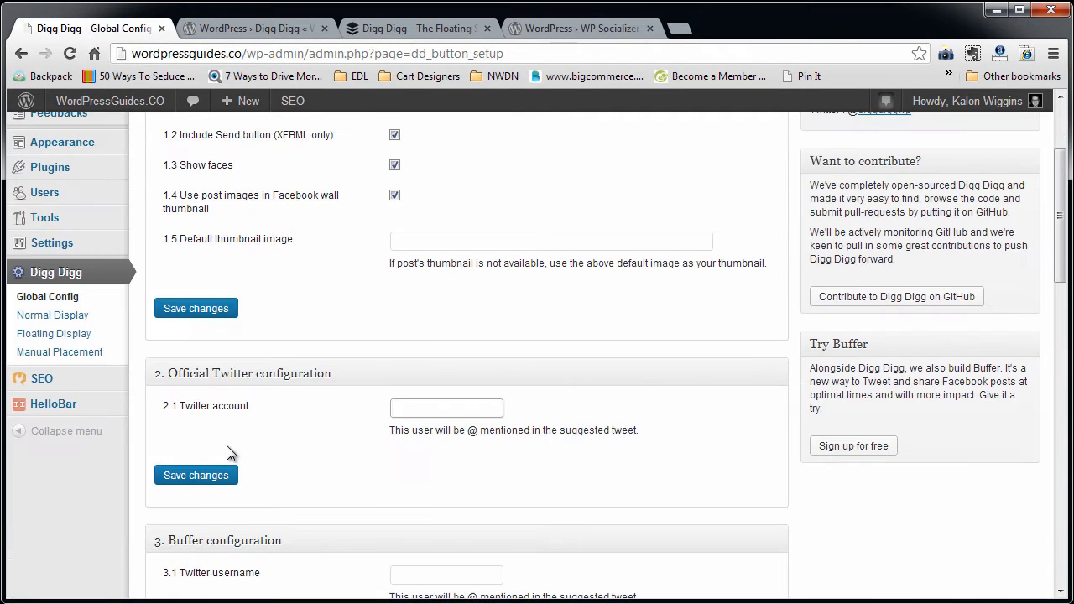
pyautogui.click(52, 315)
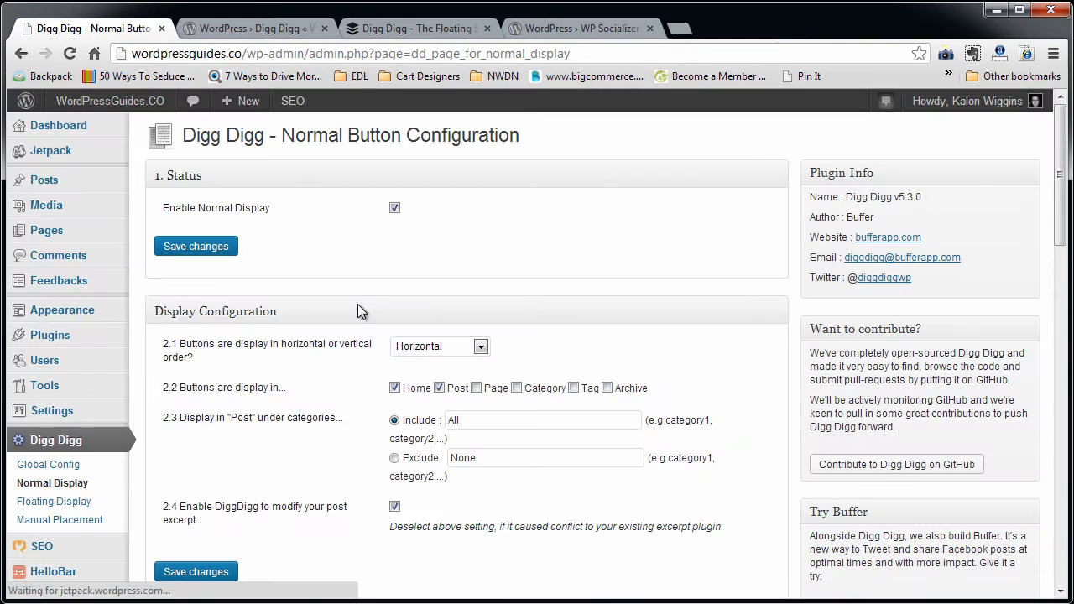
# - Toggle Enable Normal Display off and back on, keeping the Horizontal button orientation
pyautogui.click(394, 208)
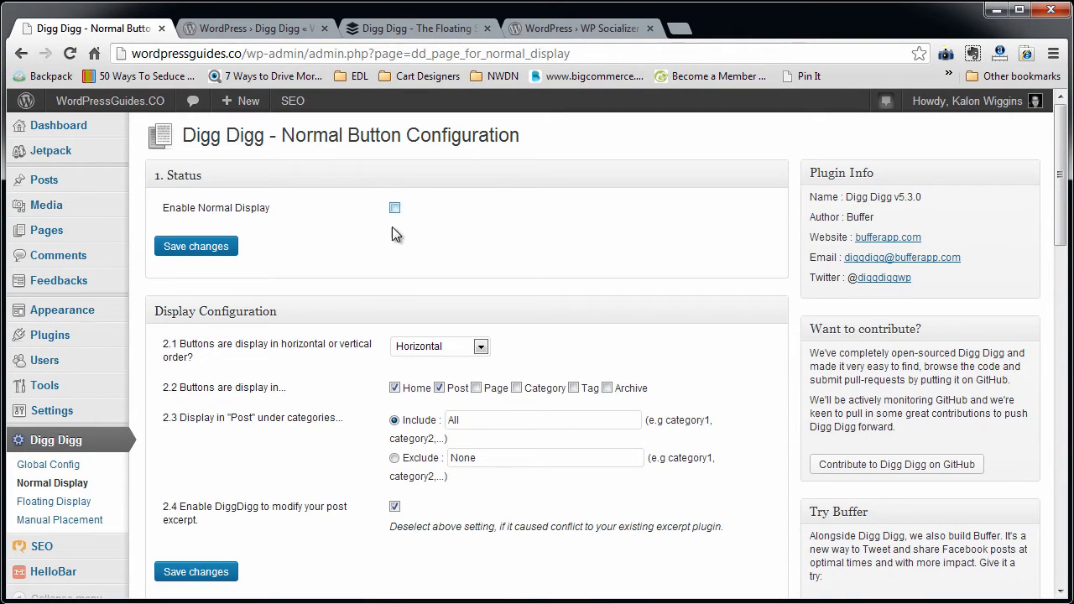
pyautogui.click(394, 208)
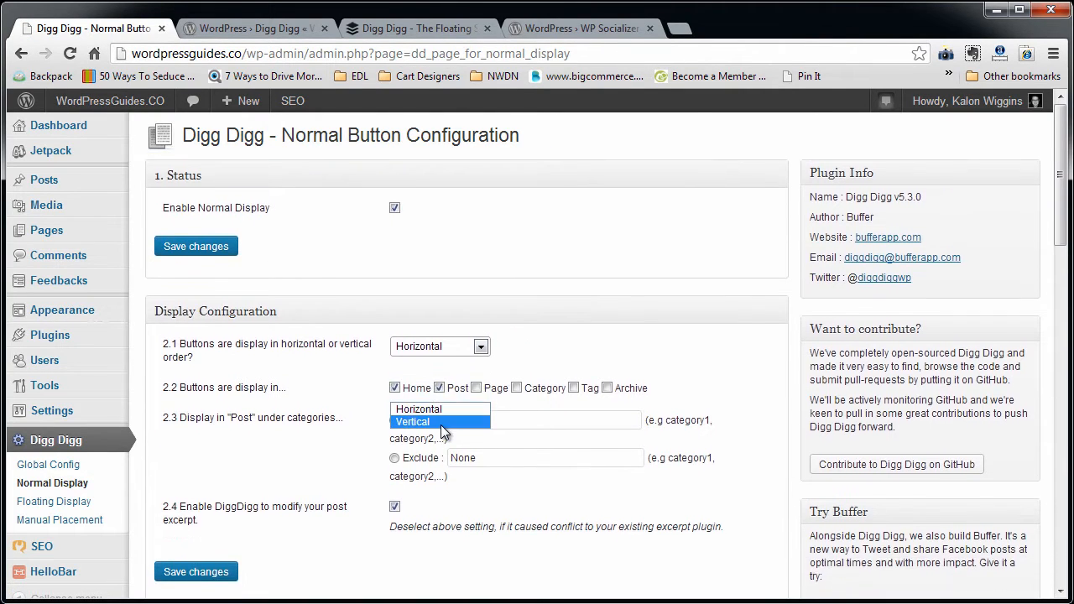
pyautogui.click(440, 421)
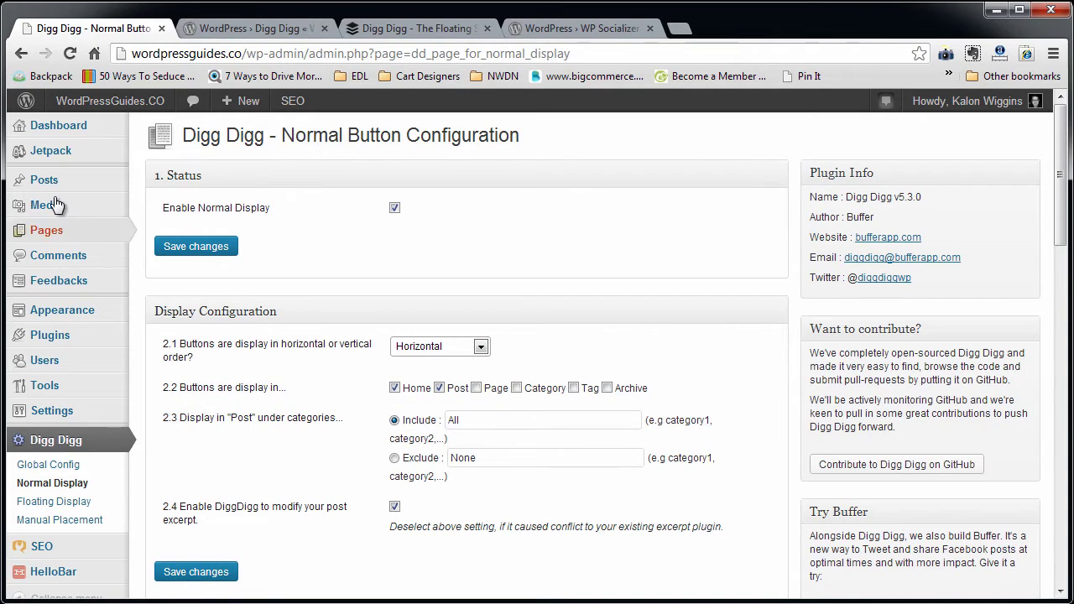
pyautogui.moveTo(99, 185)
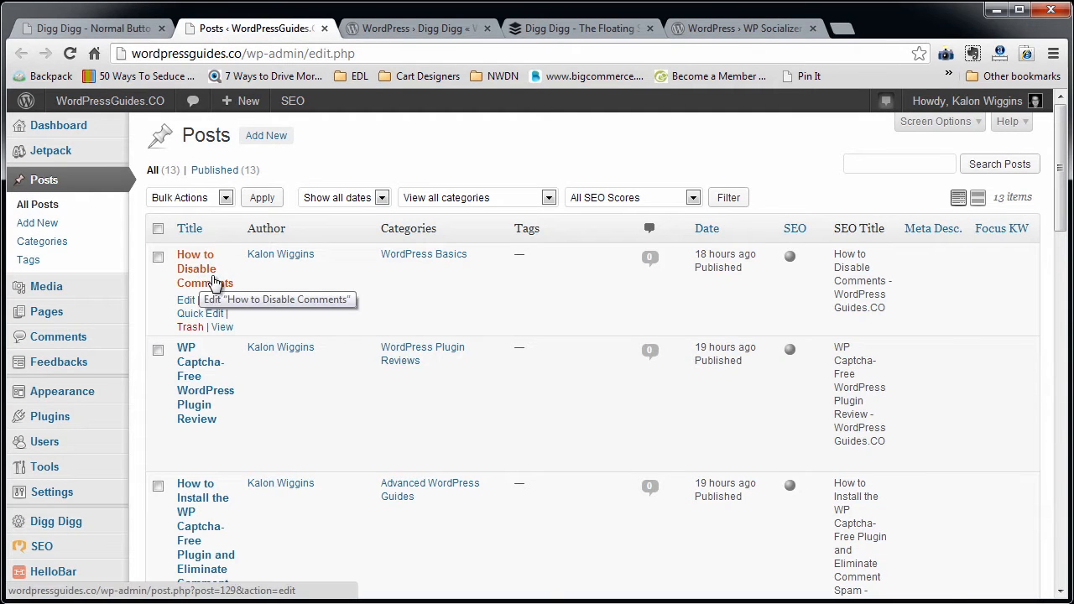
# - View the live How to Disable Comments post's share bars and return to Normal Button Configuration
pyautogui.click(221, 326)
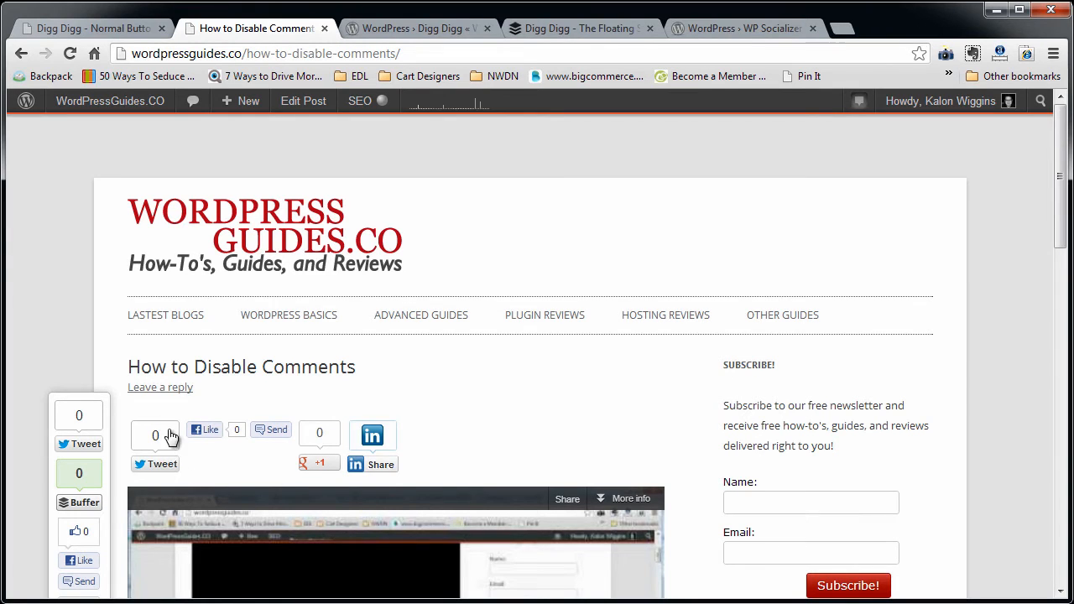
pyautogui.scroll(-3)
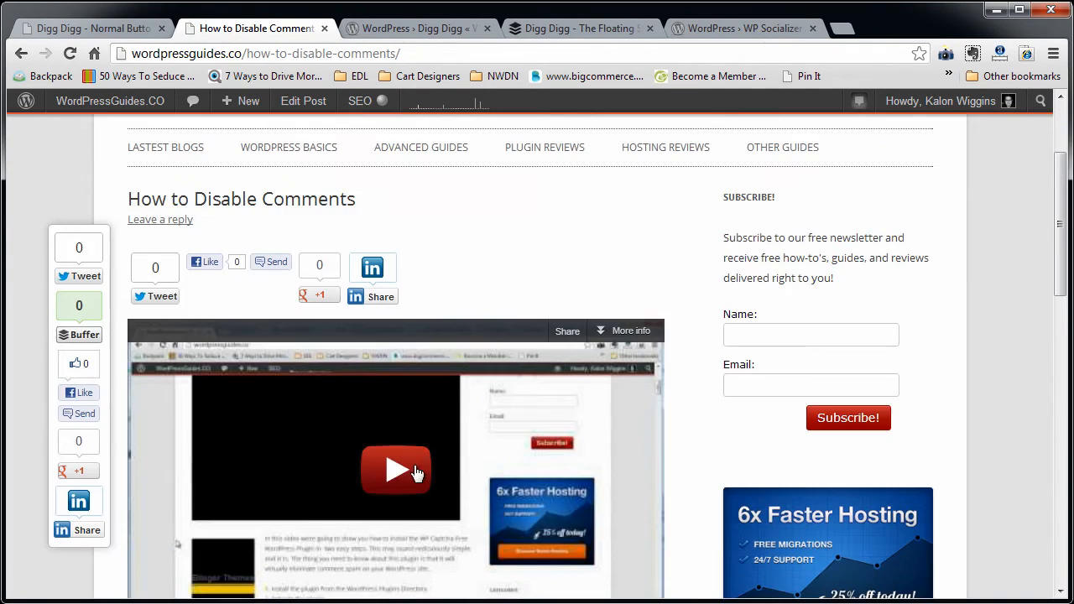
pyautogui.moveTo(445, 285)
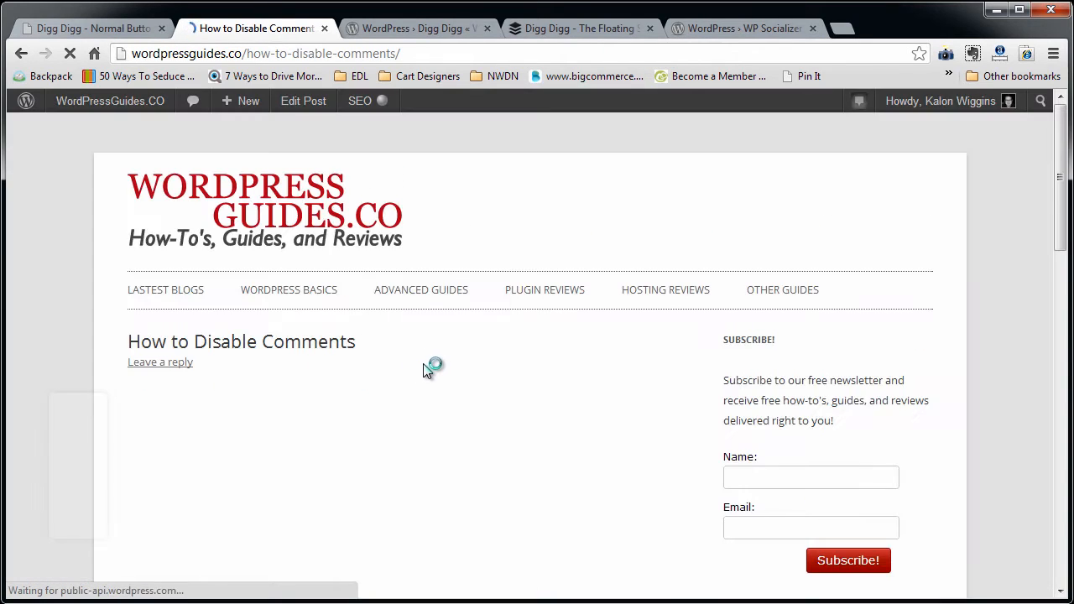
pyautogui.click(84, 27)
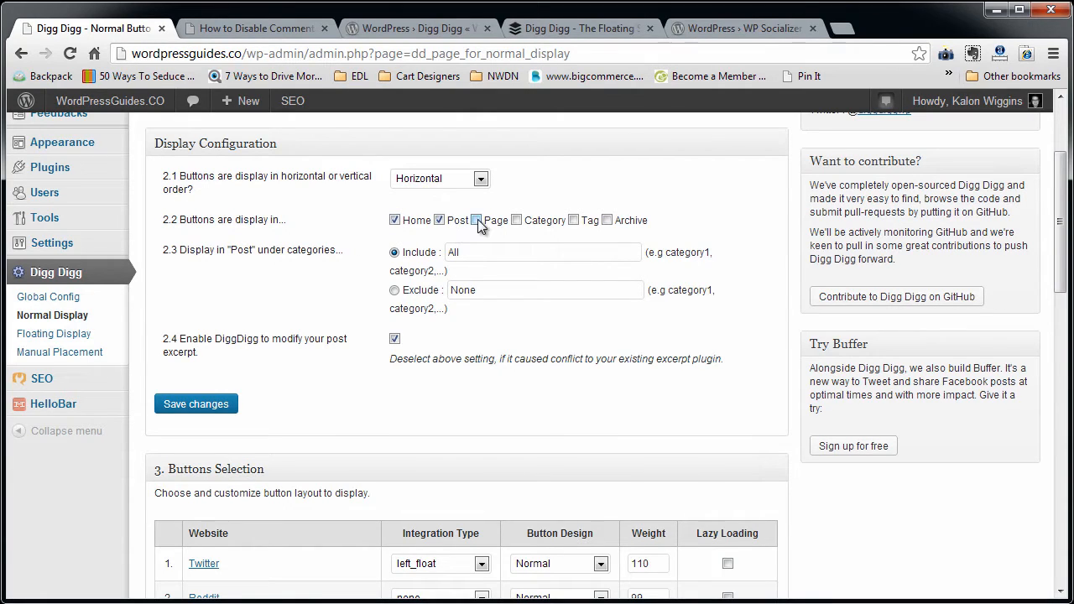
pyautogui.click(477, 220)
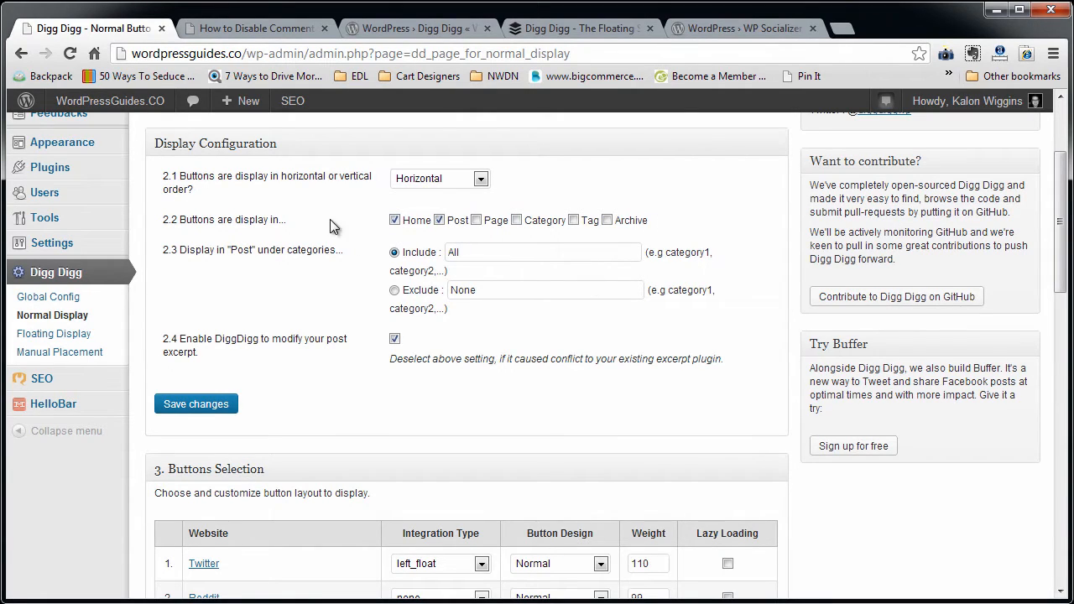
pyautogui.moveTo(302, 427)
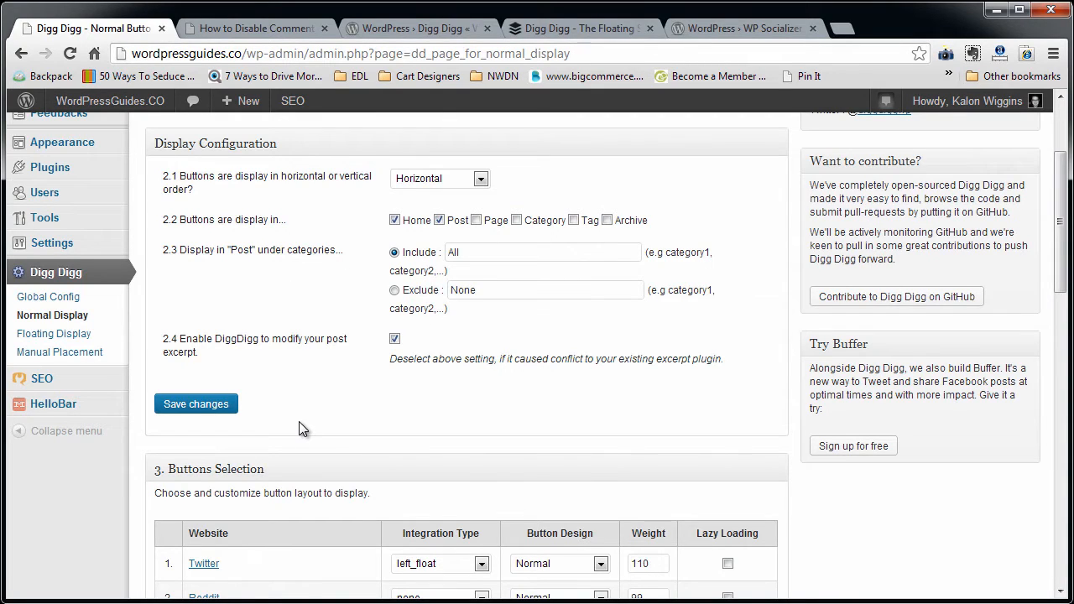
pyautogui.scroll(-3)
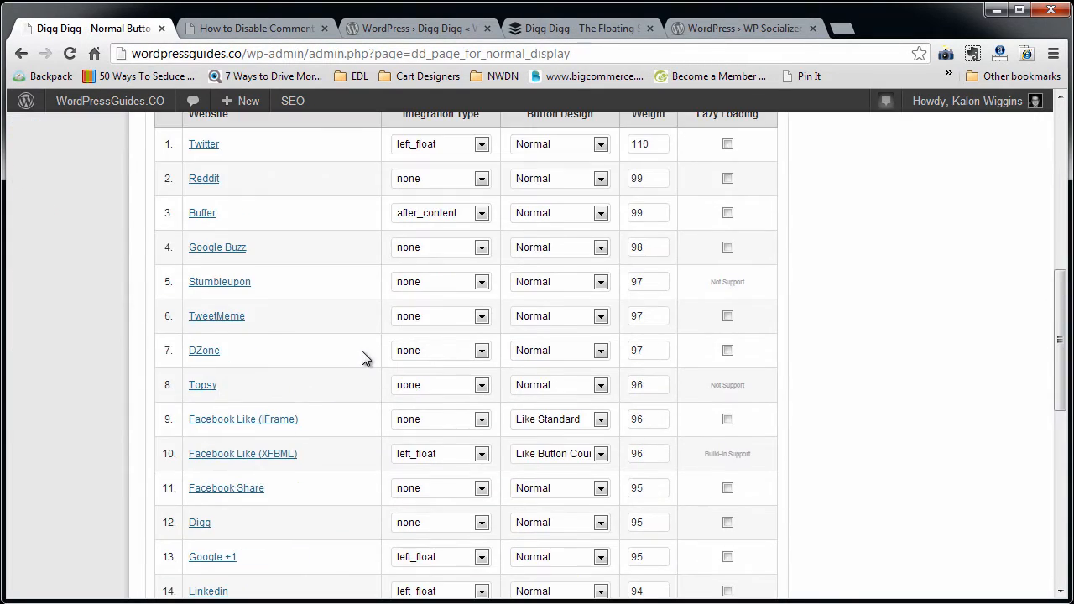
pyautogui.scroll(-3)
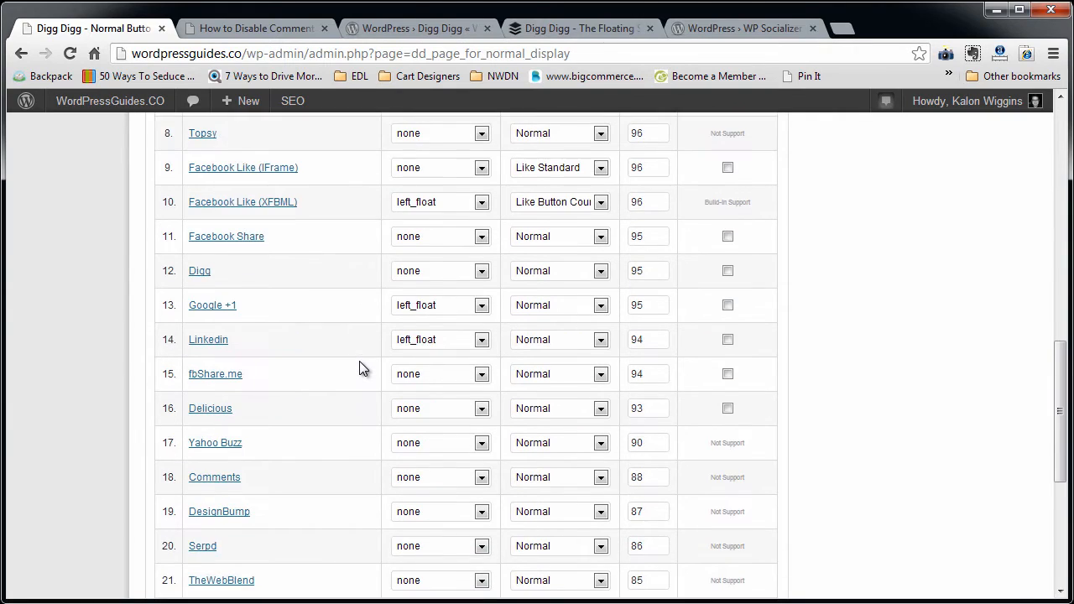
pyautogui.scroll(3)
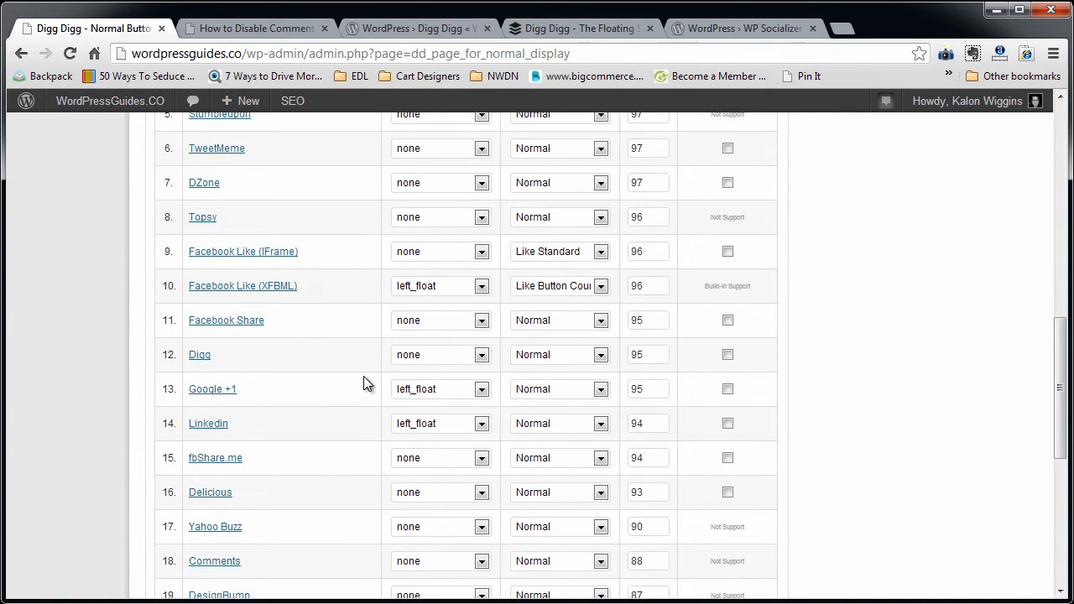
pyautogui.scroll(3)
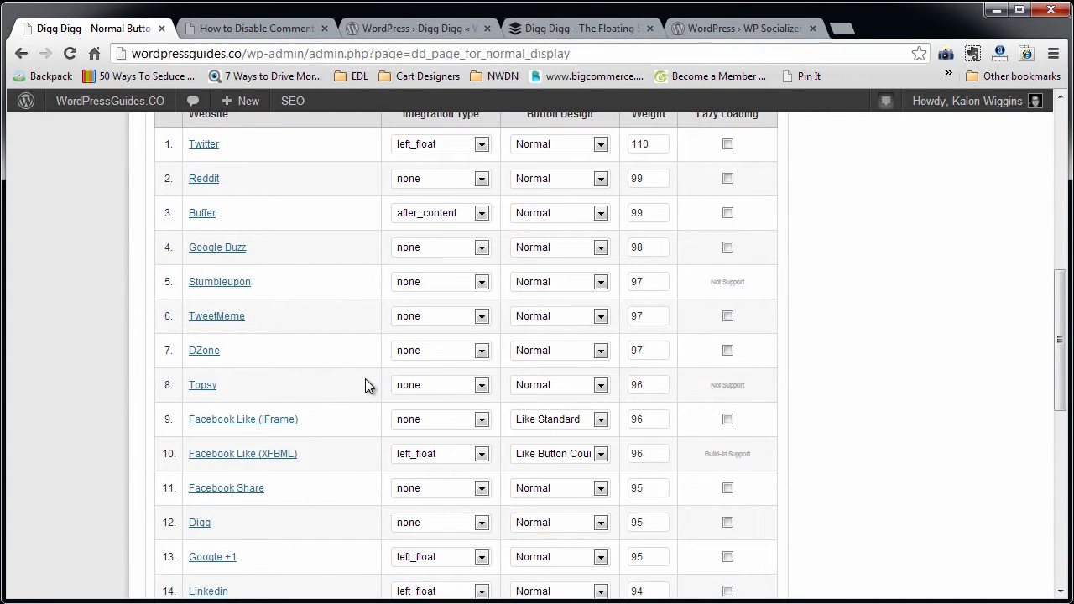
pyautogui.scroll(3)
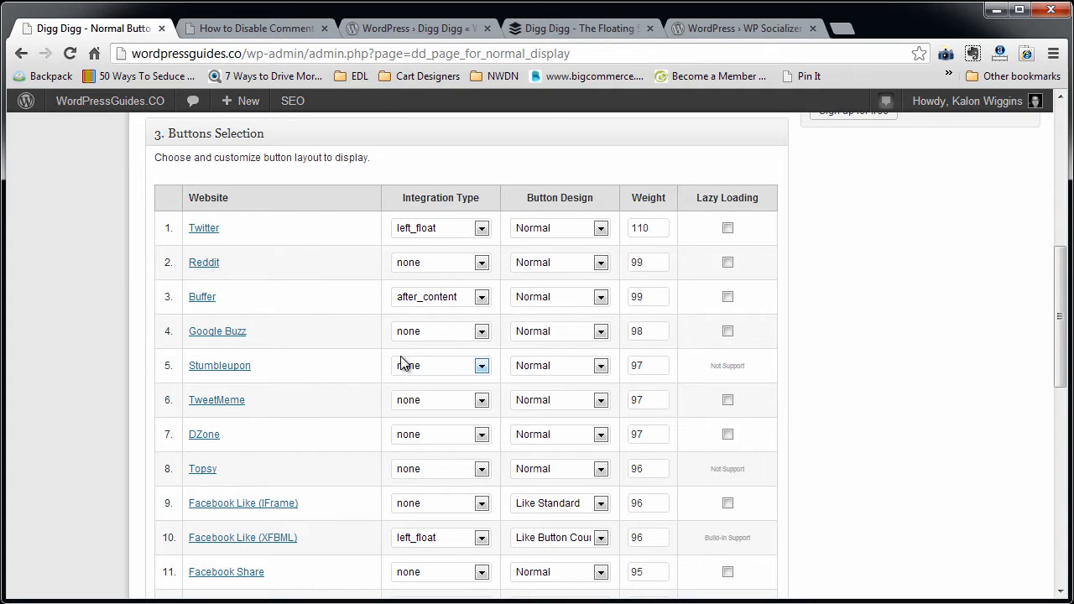
pyautogui.scroll(3)
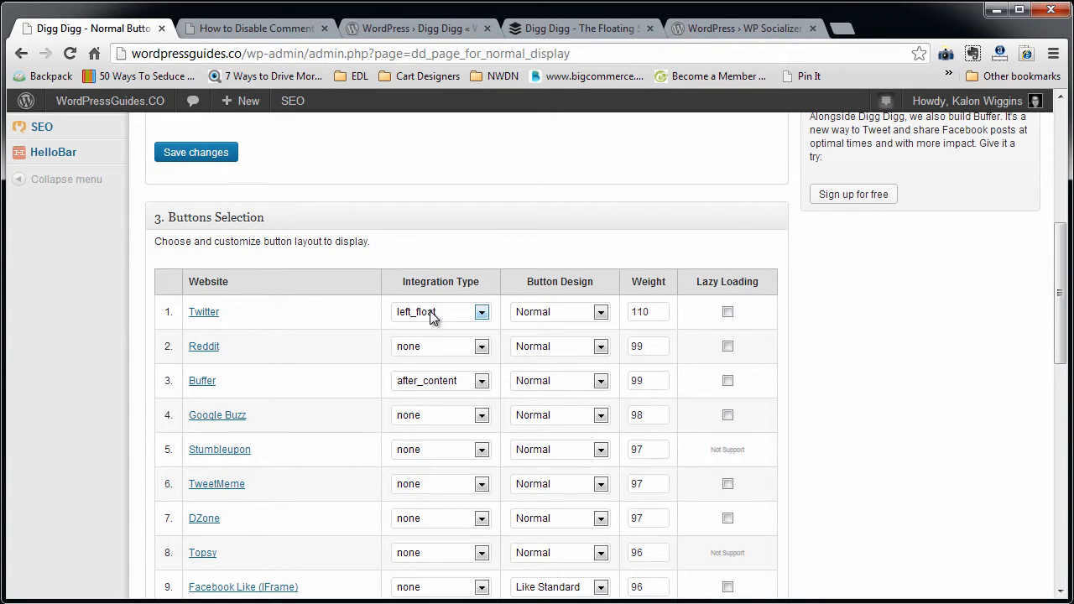
# - Set the Twitter button design to Compact, checking the buttons on the live post
pyautogui.click(480, 310)
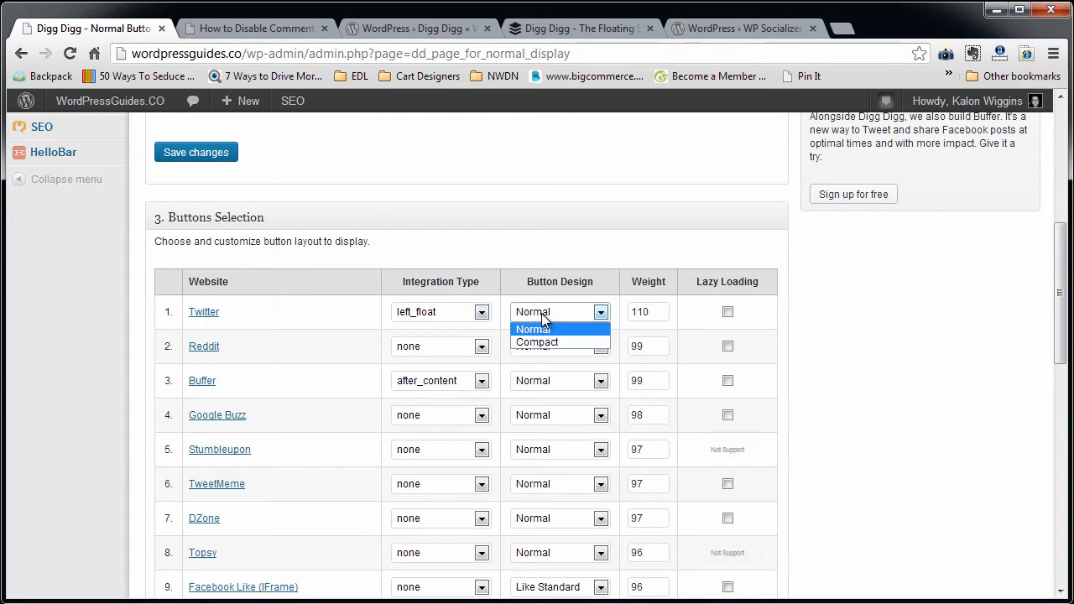
pyautogui.moveTo(567, 348)
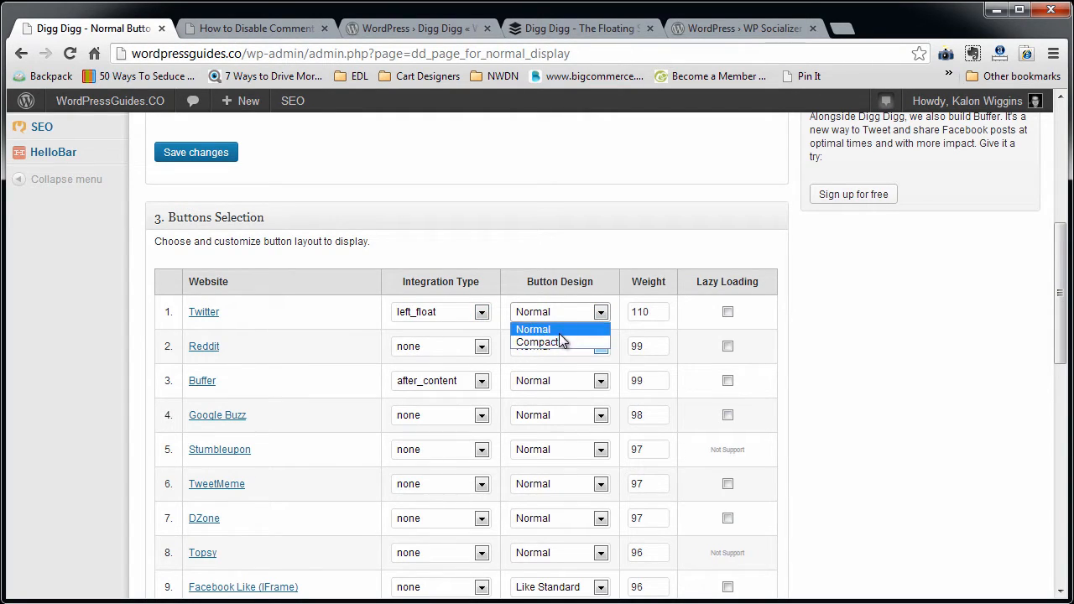
pyautogui.click(252, 27)
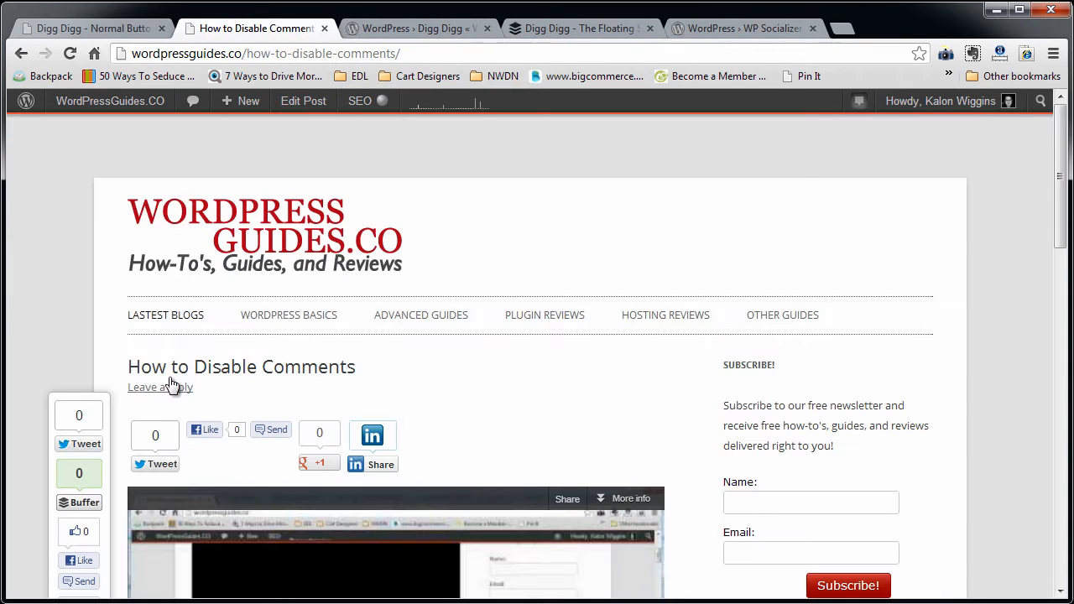
pyautogui.moveTo(161, 463)
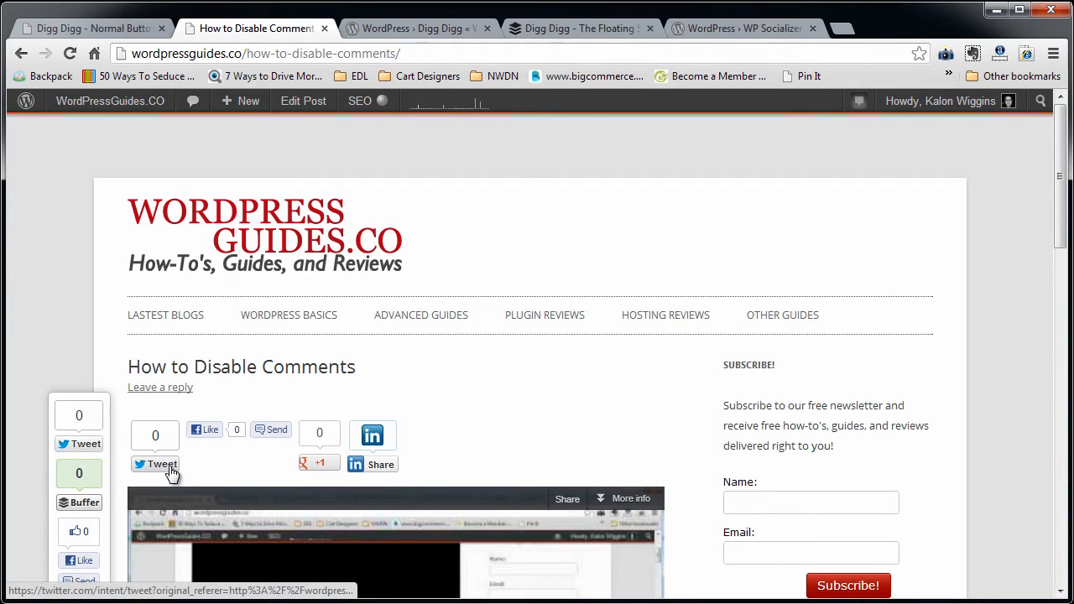
pyautogui.moveTo(143, 104)
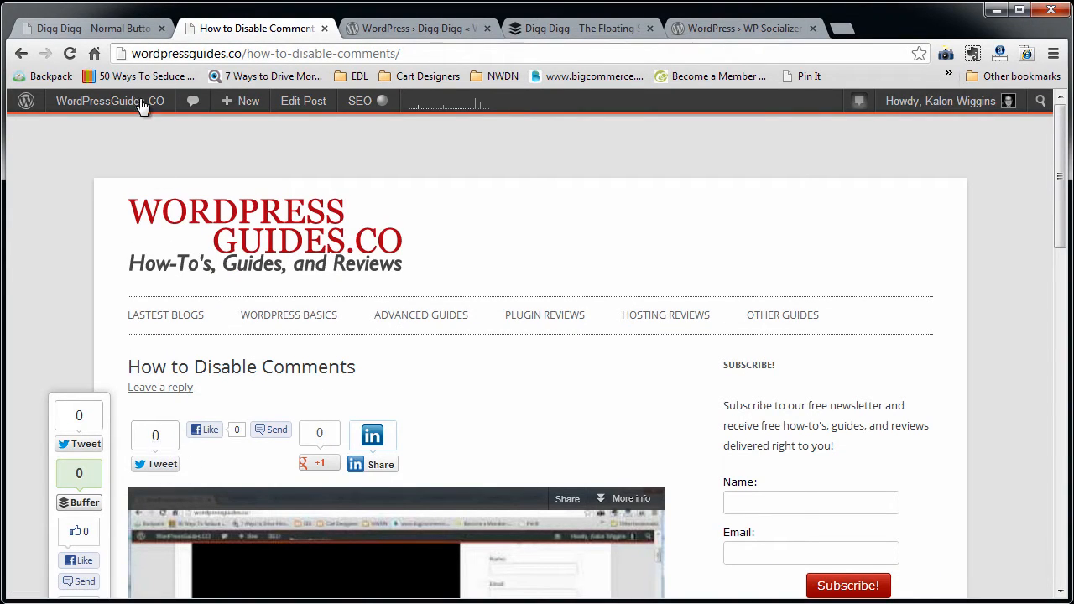
pyautogui.click(91, 27)
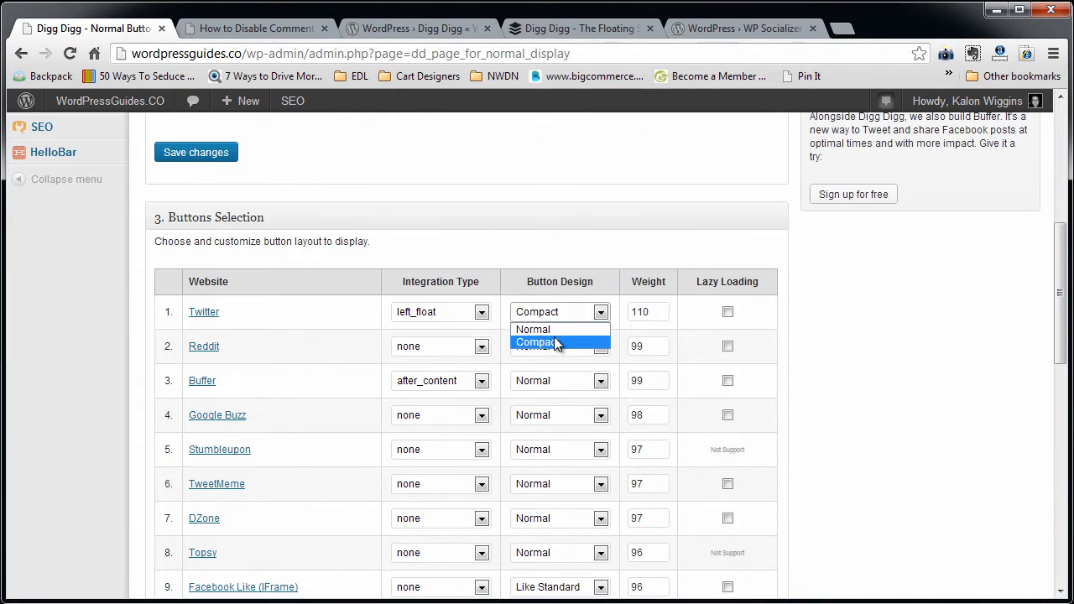
pyautogui.click(255, 27)
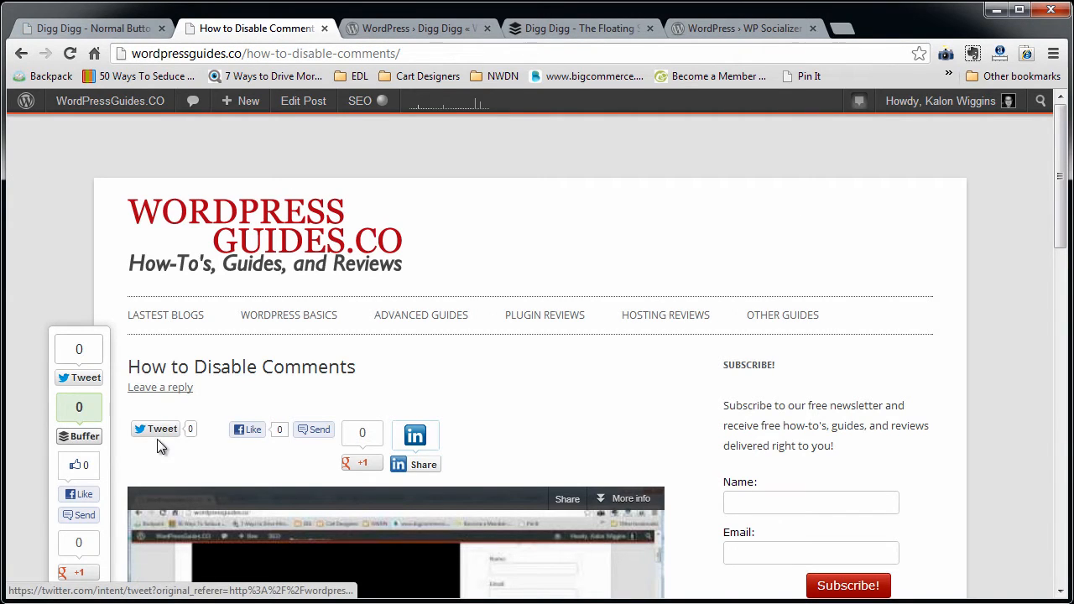
pyautogui.moveTo(164, 435)
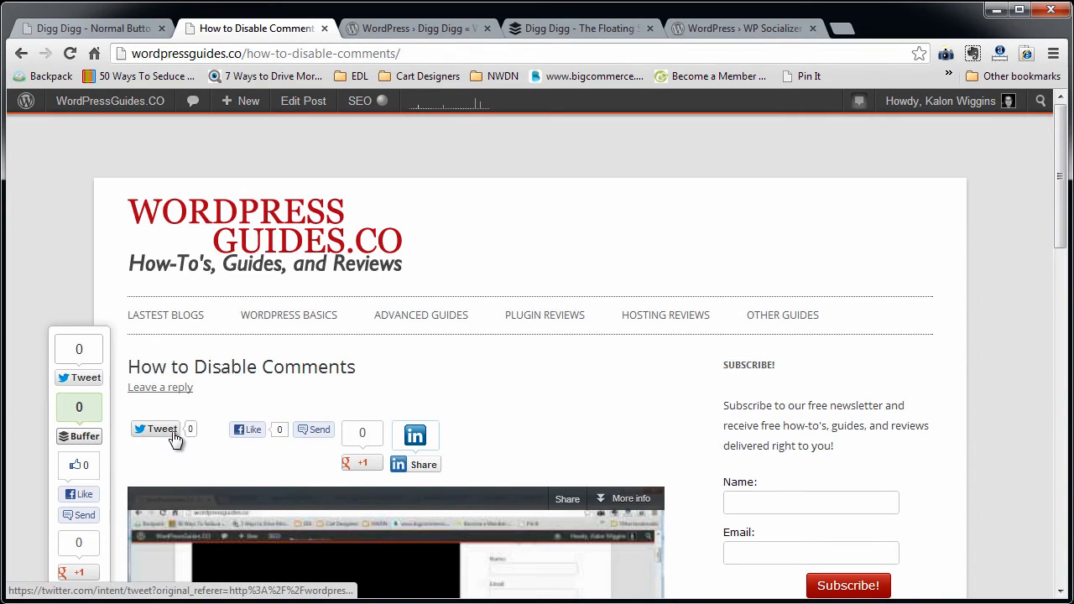
pyautogui.moveTo(349, 435)
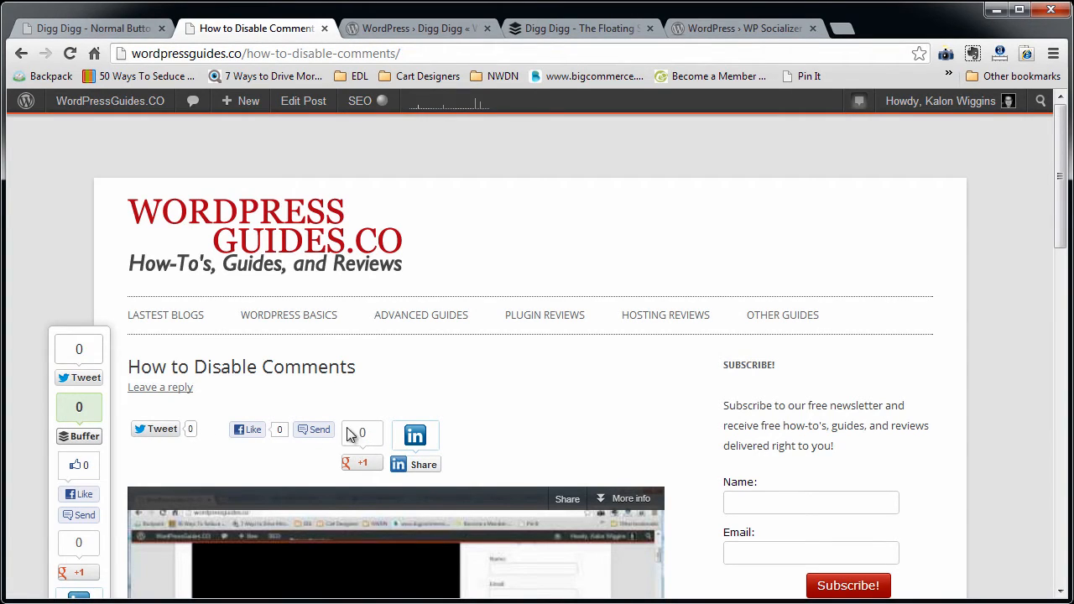
pyautogui.moveTo(172, 121)
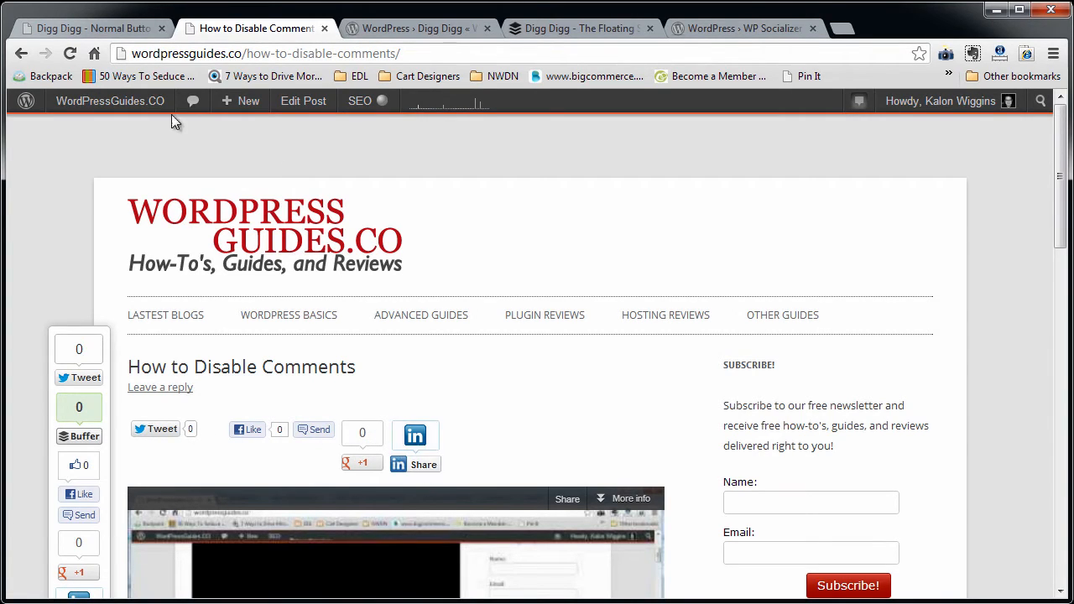
# - Save the Normal Display button selection changes
pyautogui.click(87, 26)
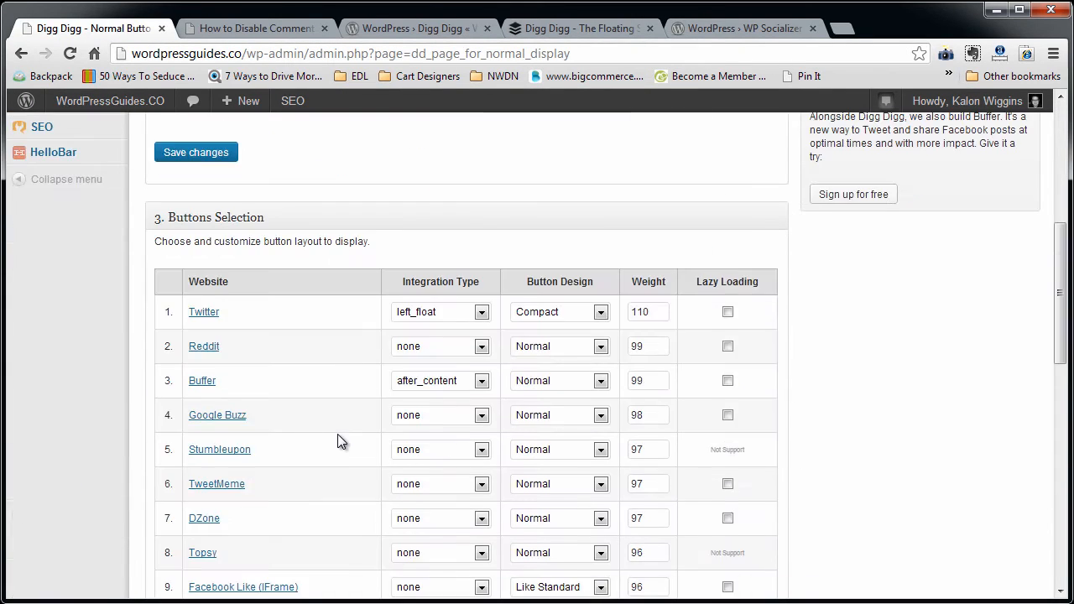
pyautogui.scroll(-3)
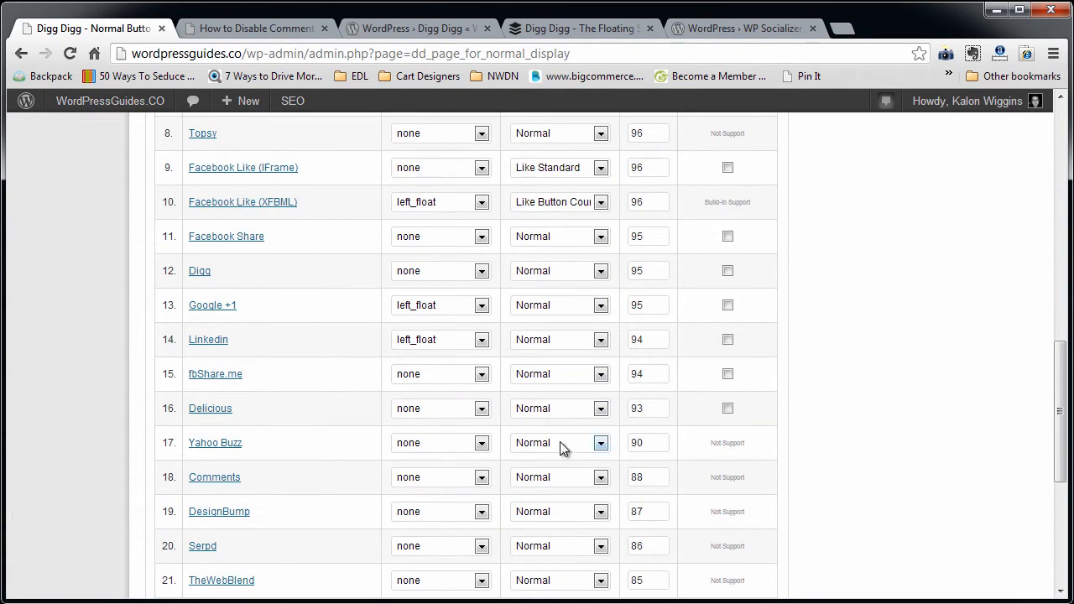
pyautogui.scroll(3)
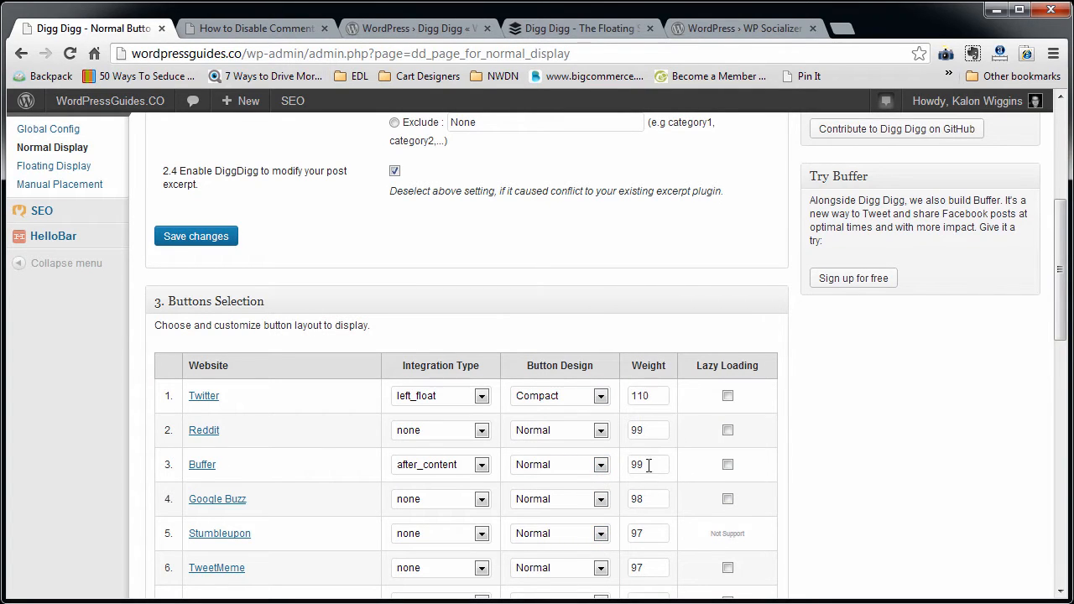
pyautogui.scroll(-3)
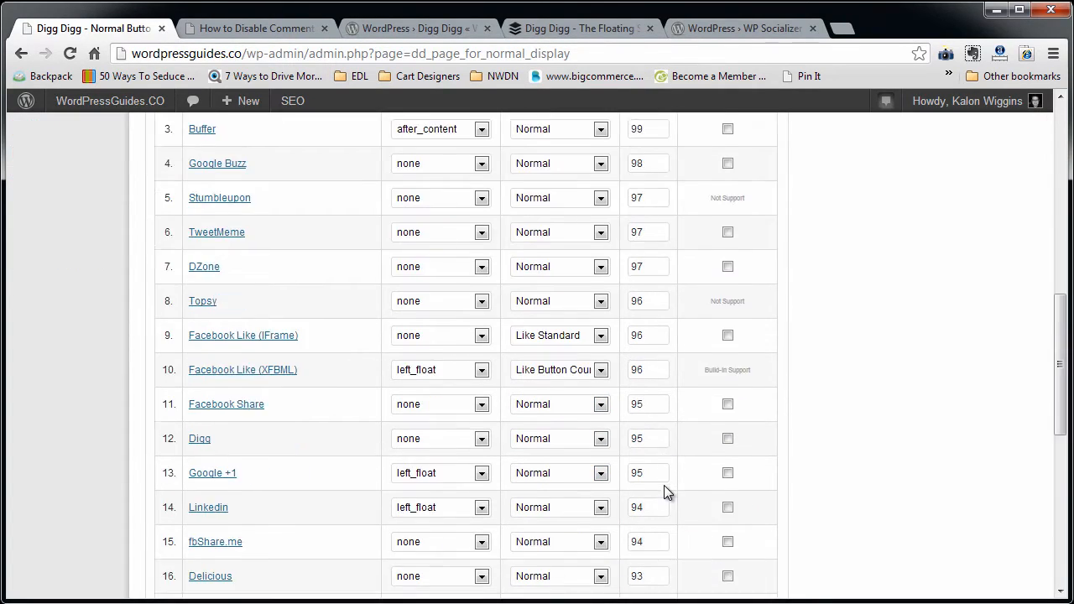
pyautogui.scroll(-3)
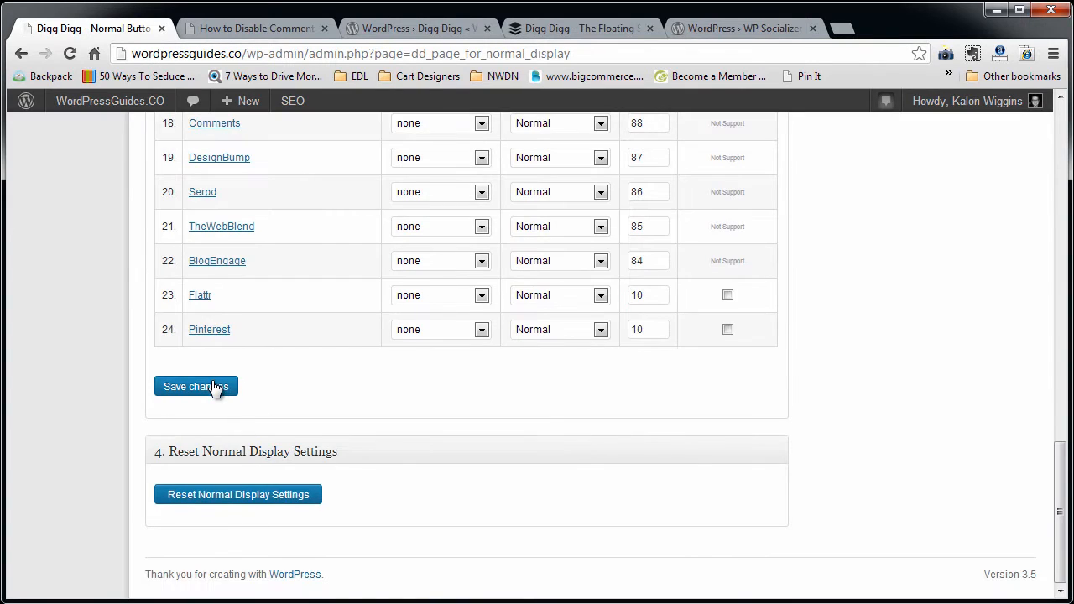
pyautogui.click(195, 386)
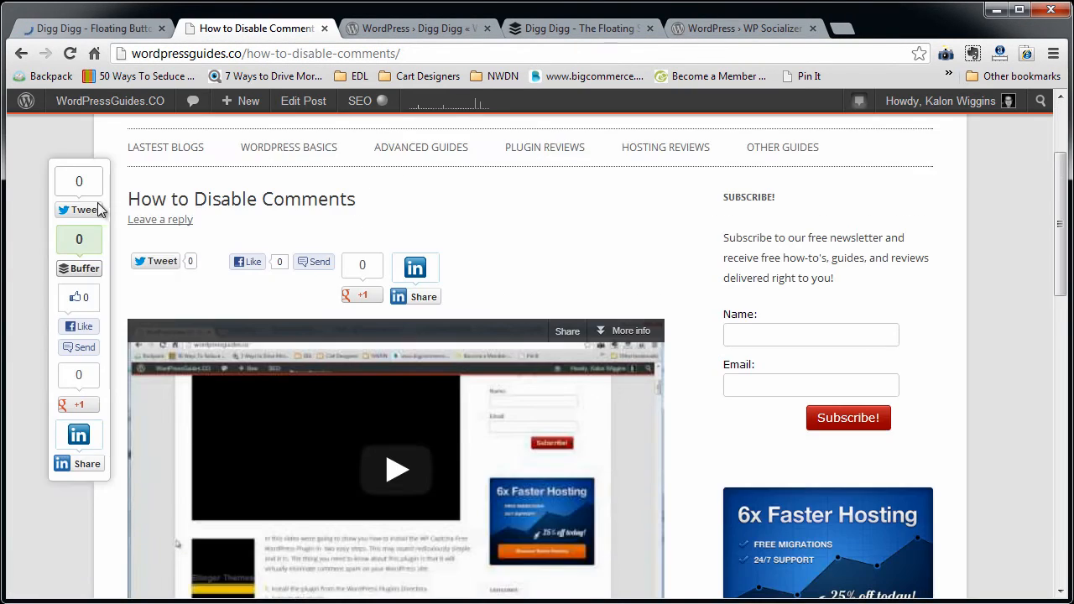
pyautogui.moveTo(87, 464)
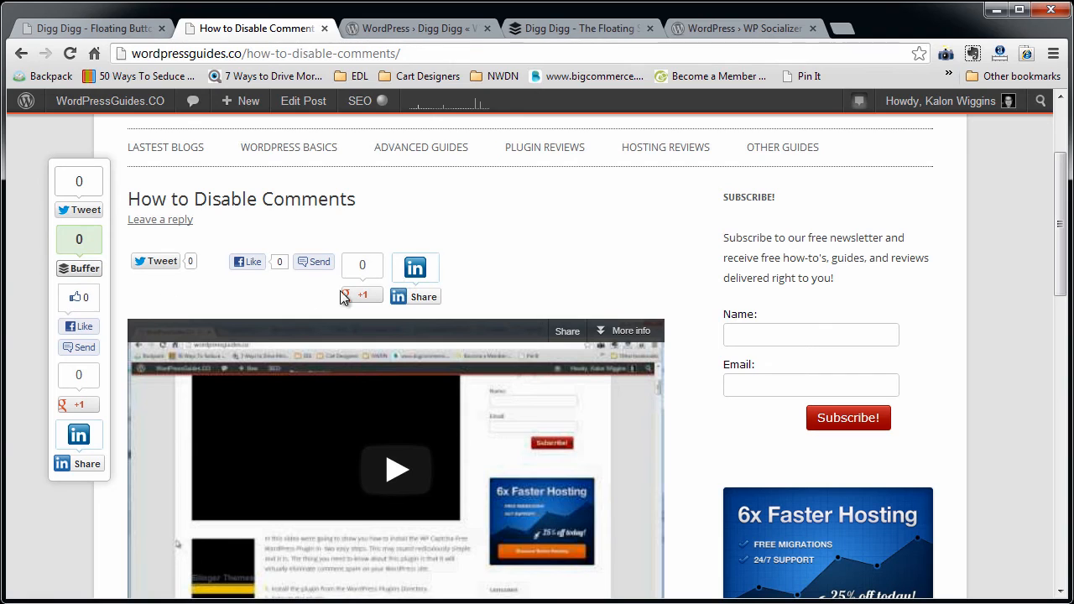
pyautogui.moveTo(93, 27)
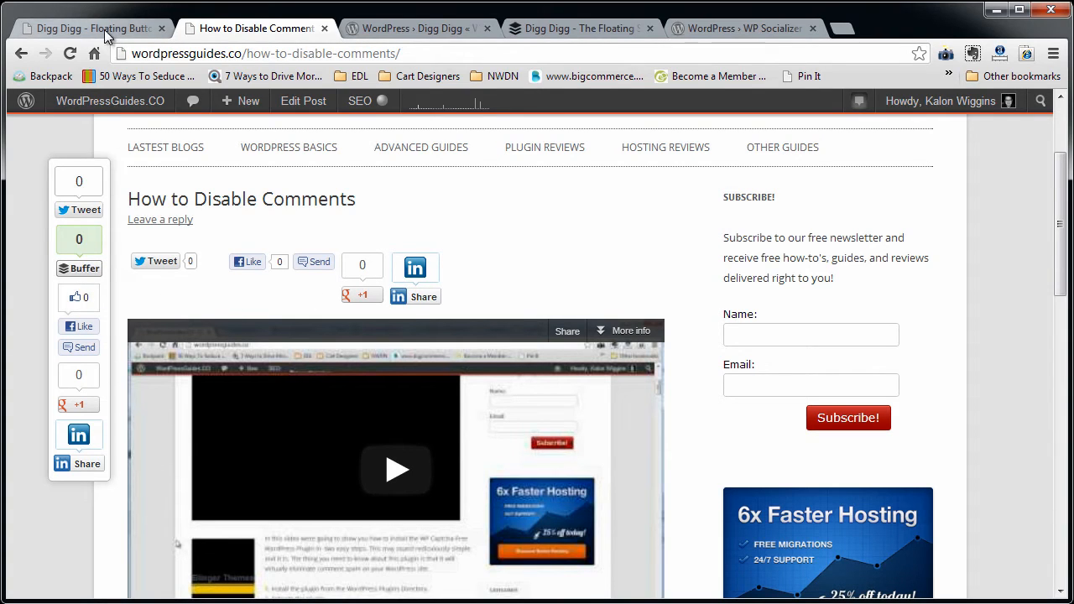
pyautogui.moveTo(161, 261)
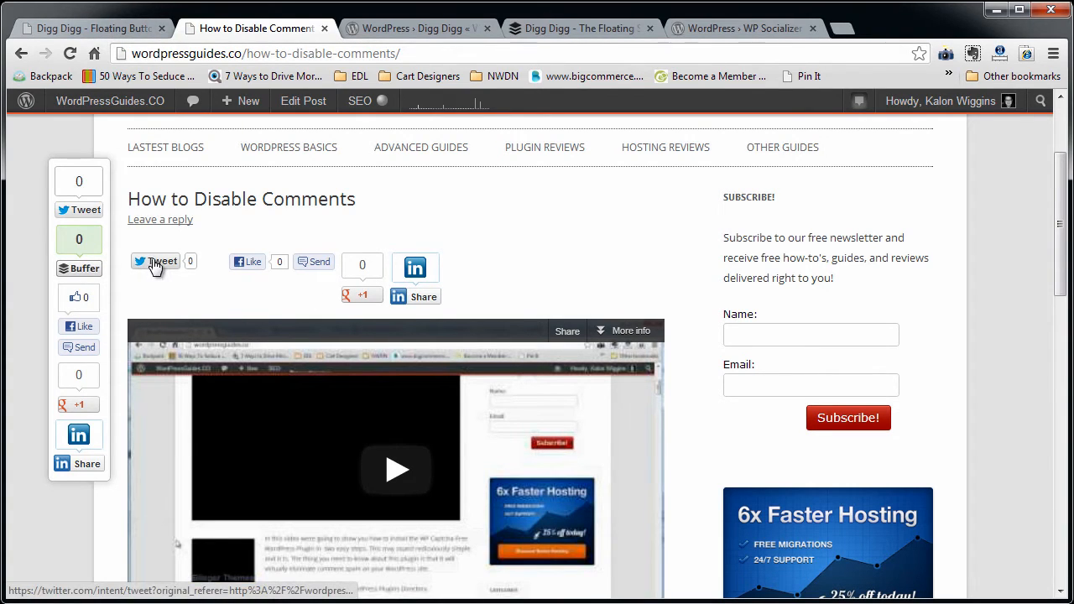
pyautogui.moveTo(101, 550)
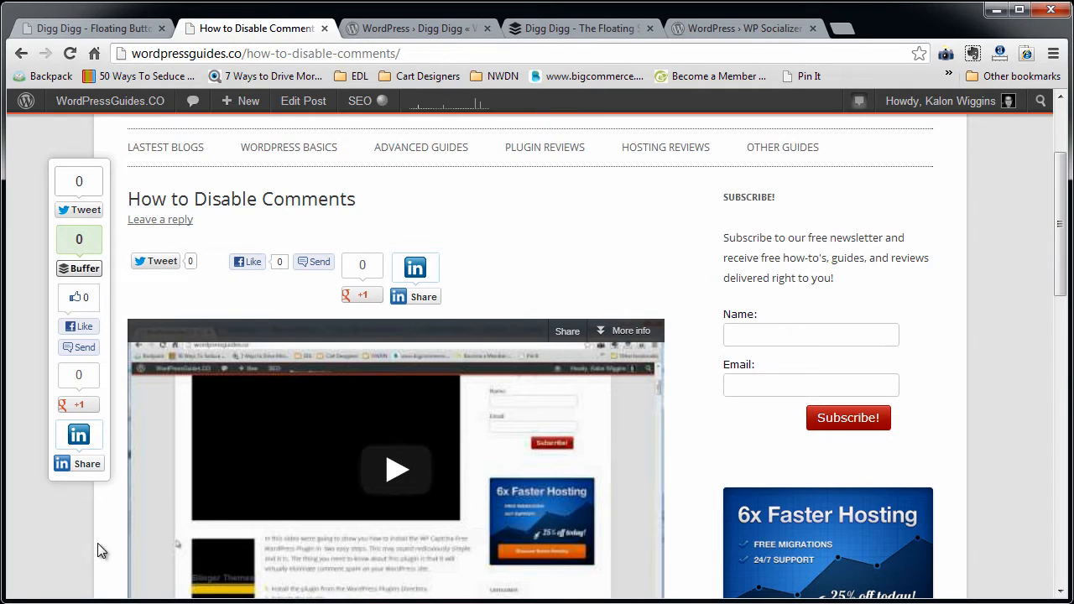
# - Return to the Digg Digg Floating Button Bar Configuration page
pyautogui.click(84, 27)
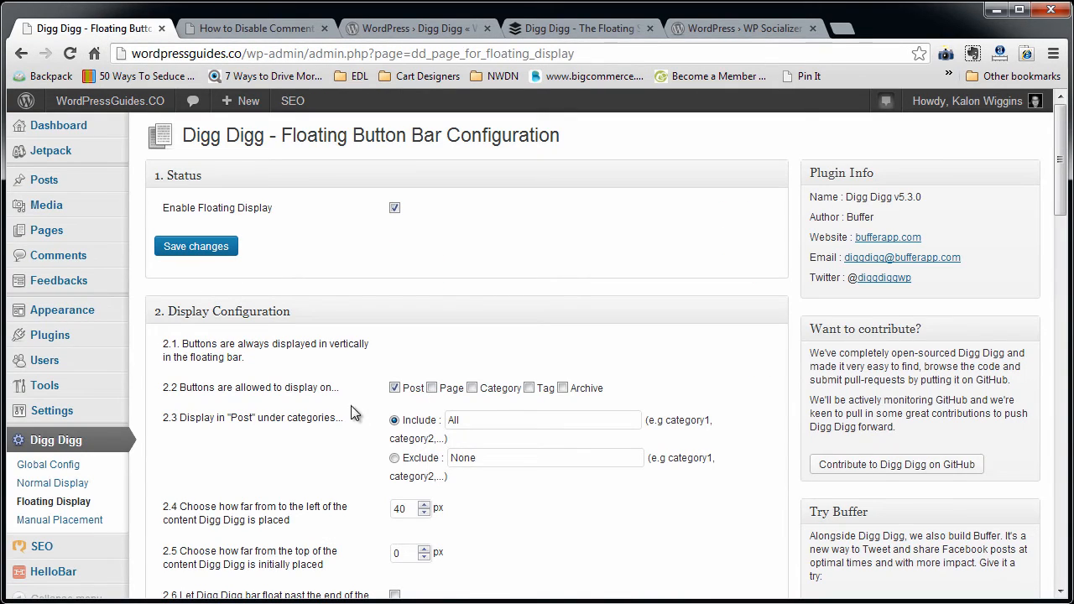
pyautogui.moveTo(423, 387)
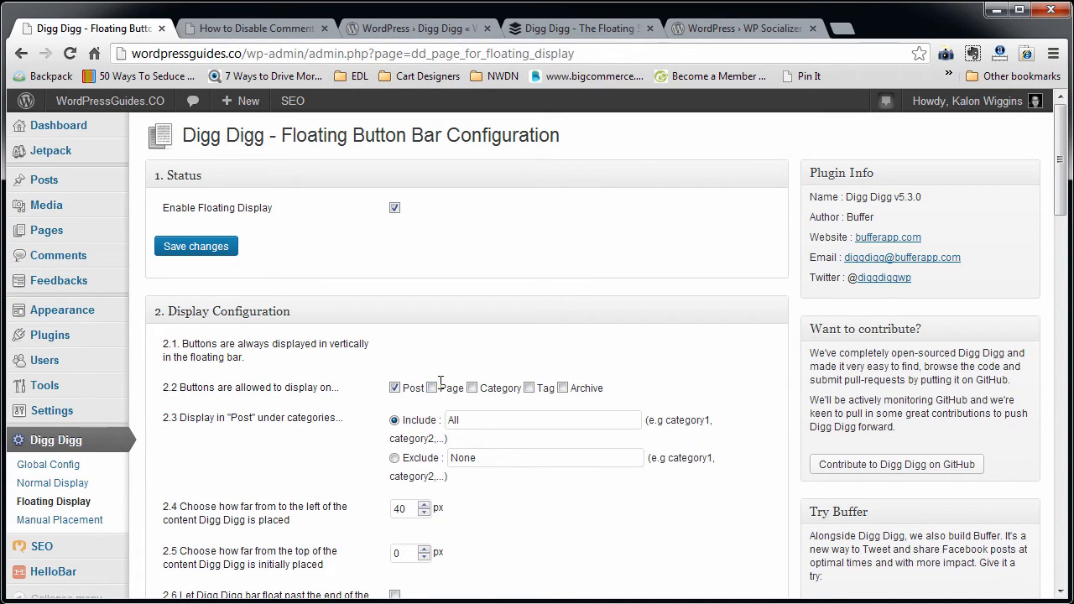
pyautogui.moveTo(477, 417)
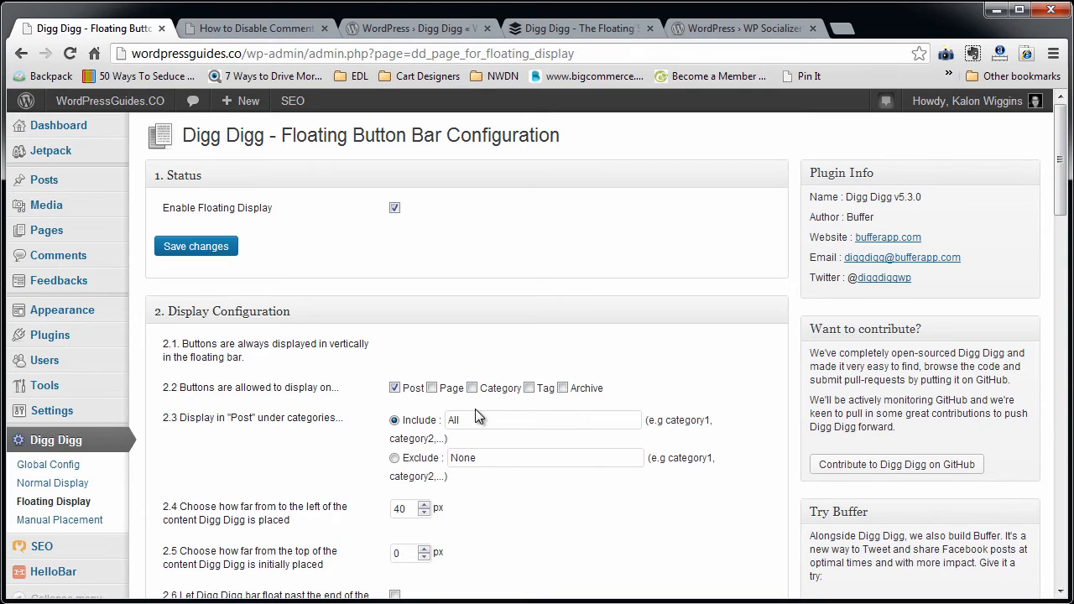
pyautogui.scroll(-3)
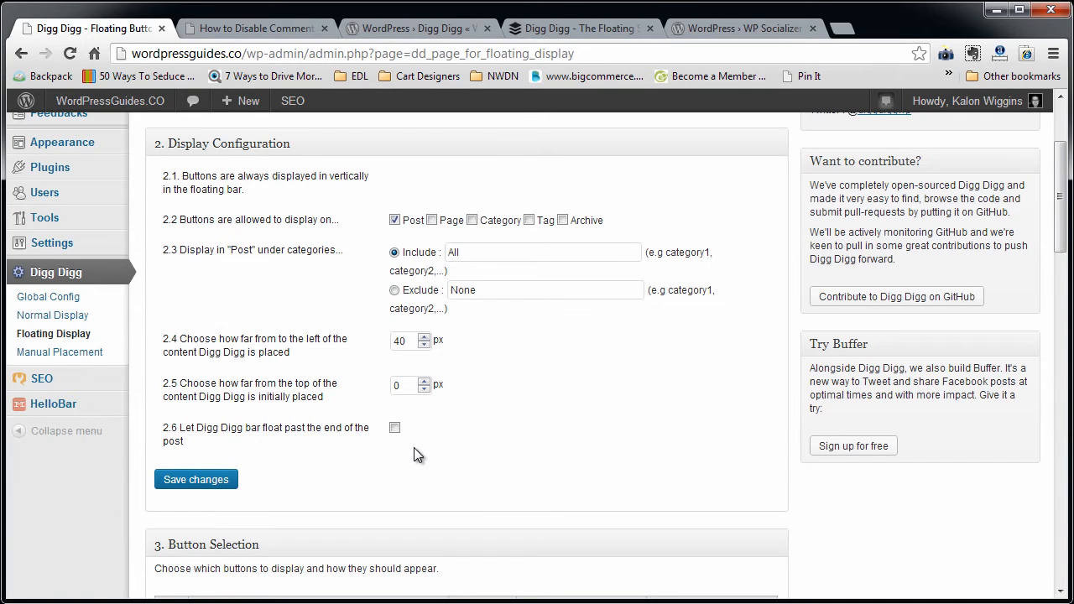
pyautogui.scroll(-3)
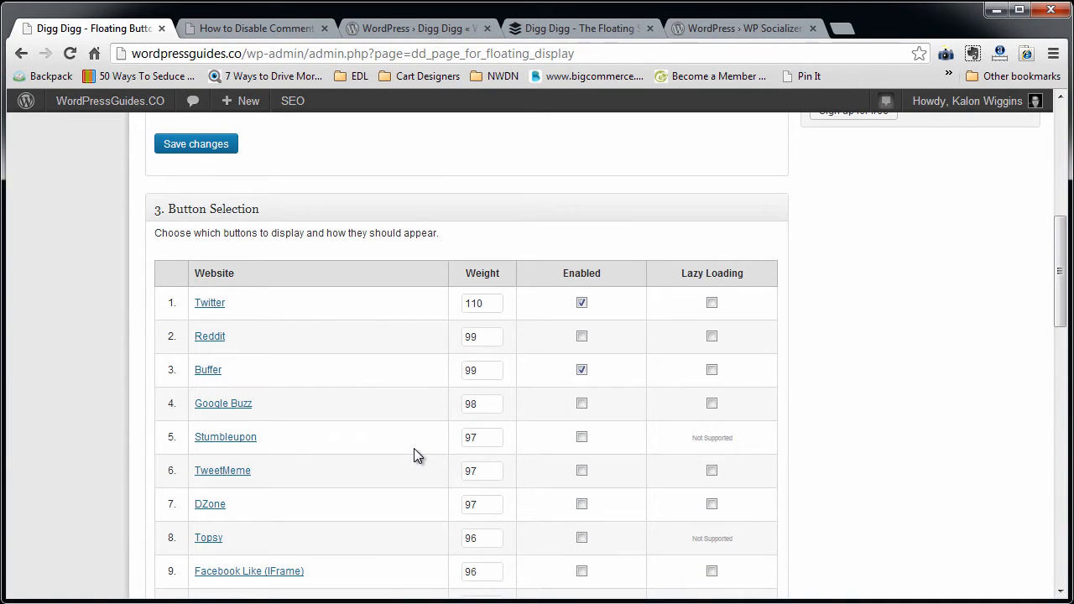
pyautogui.scroll(-3)
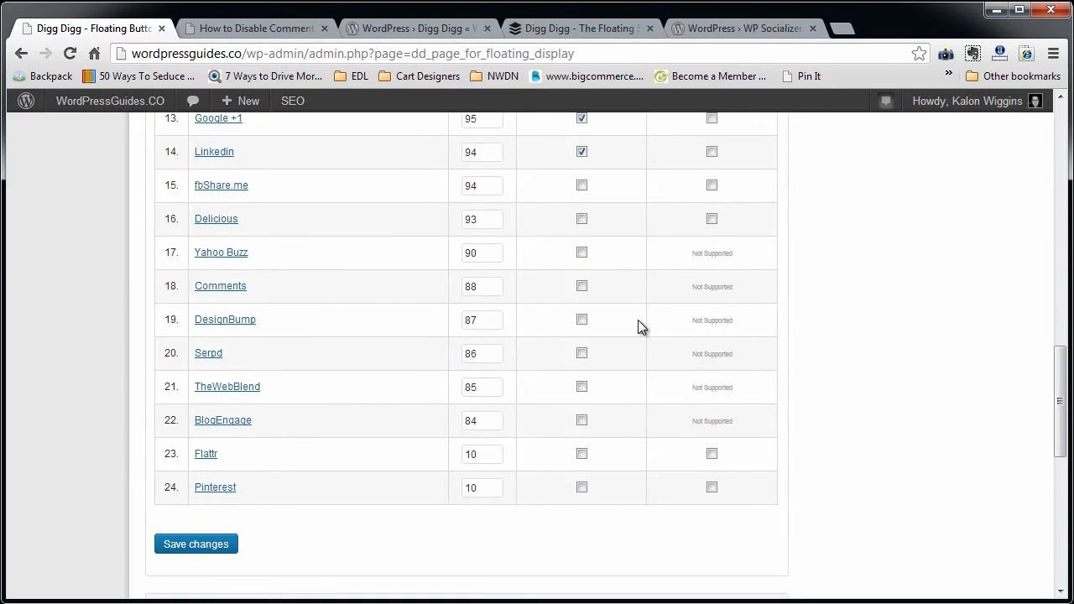
pyautogui.scroll(-3)
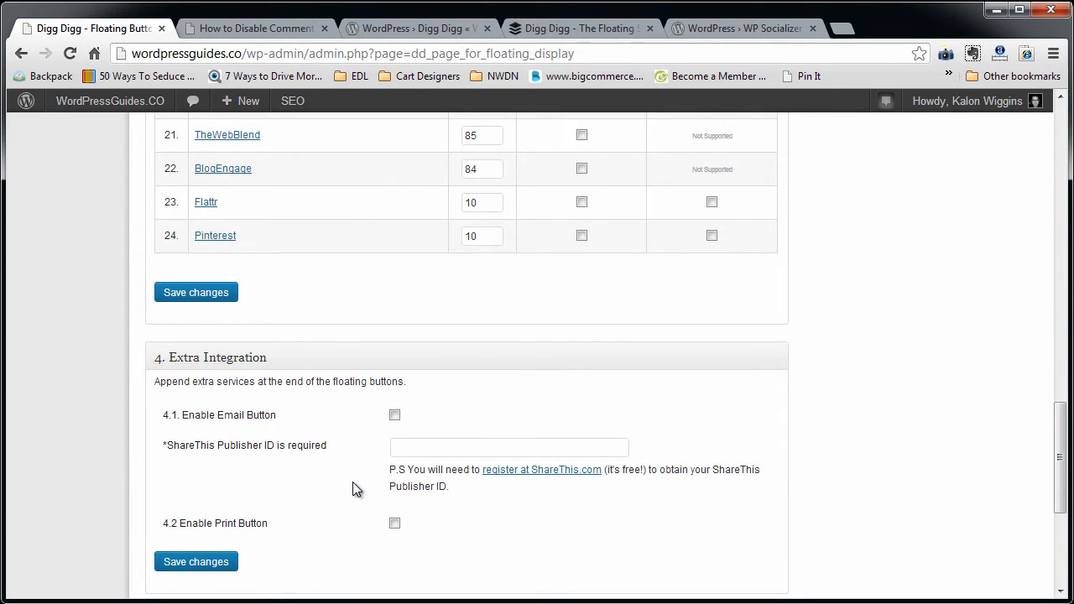
pyautogui.moveTo(567, 231)
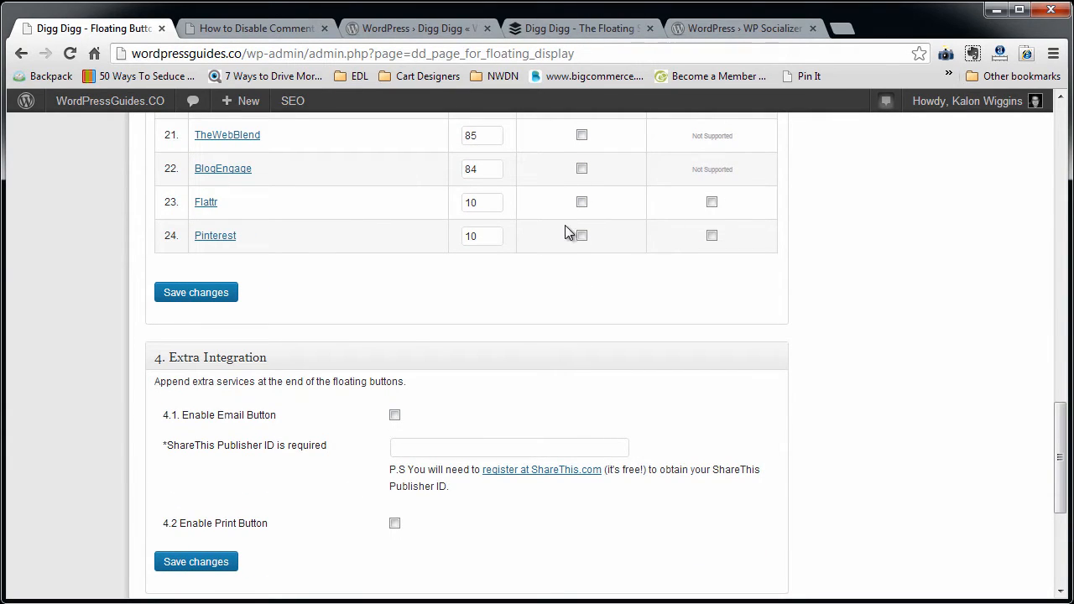
pyautogui.scroll(-3)
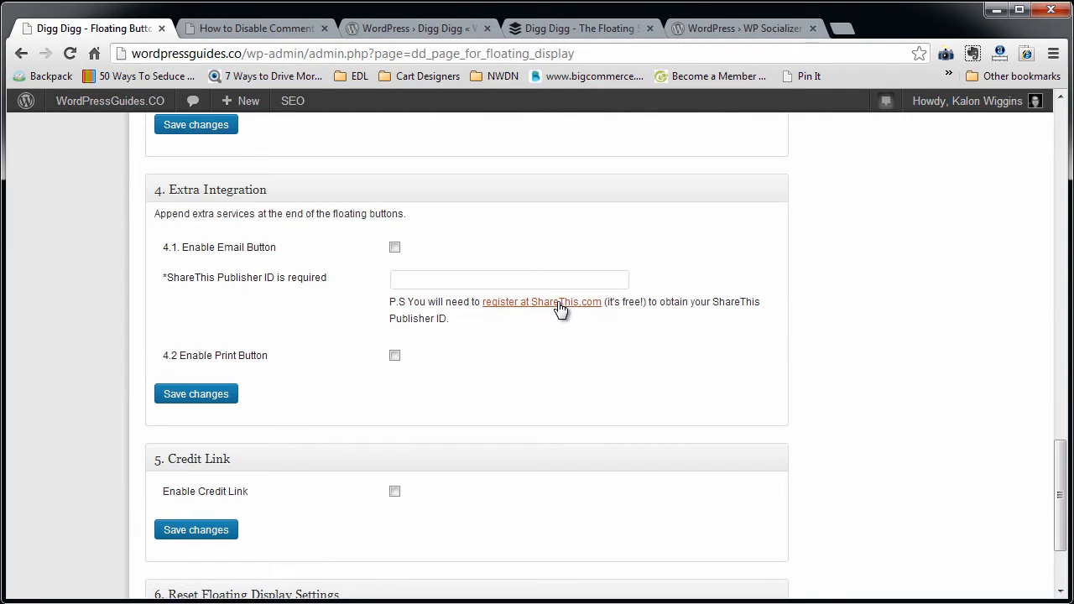
pyautogui.moveTo(540, 302)
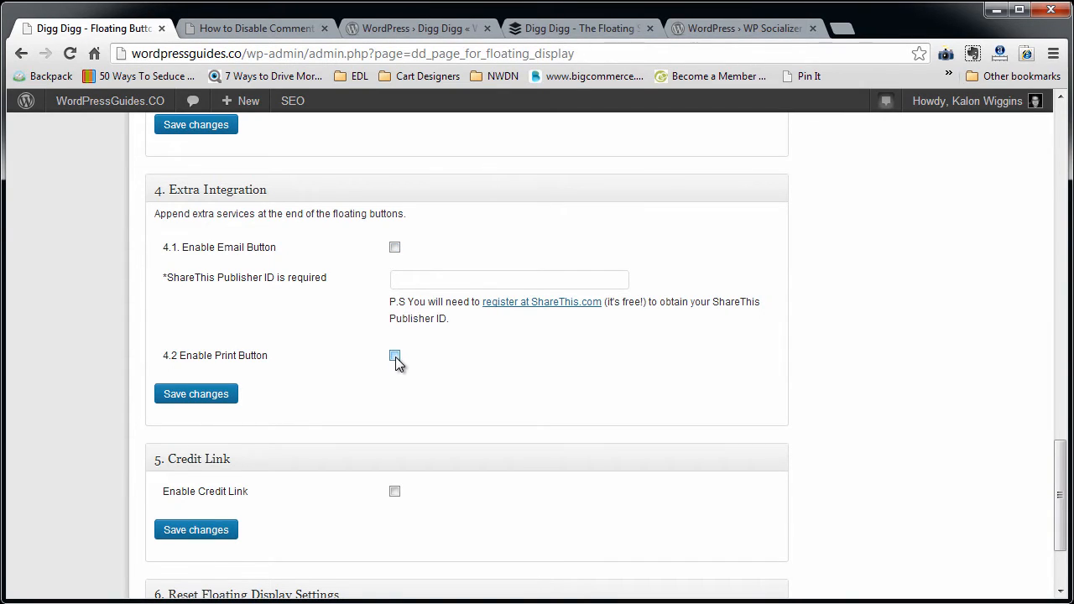
pyautogui.scroll(-3)
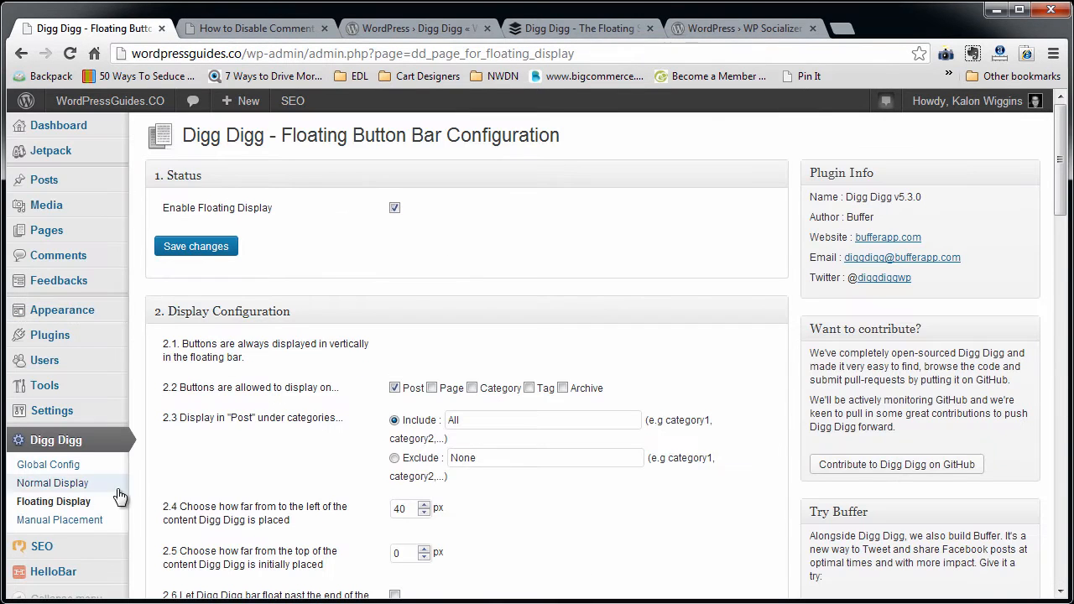
# - Review Manual Placement, selecting the function_exists example line and the button code tables
pyautogui.click(60, 520)
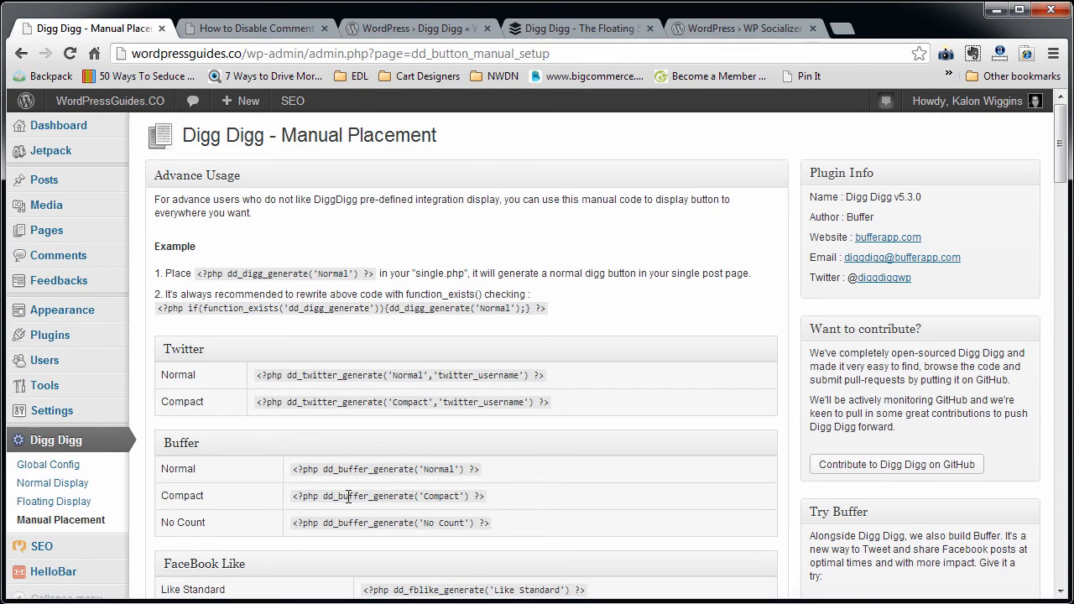
pyautogui.moveTo(534, 359)
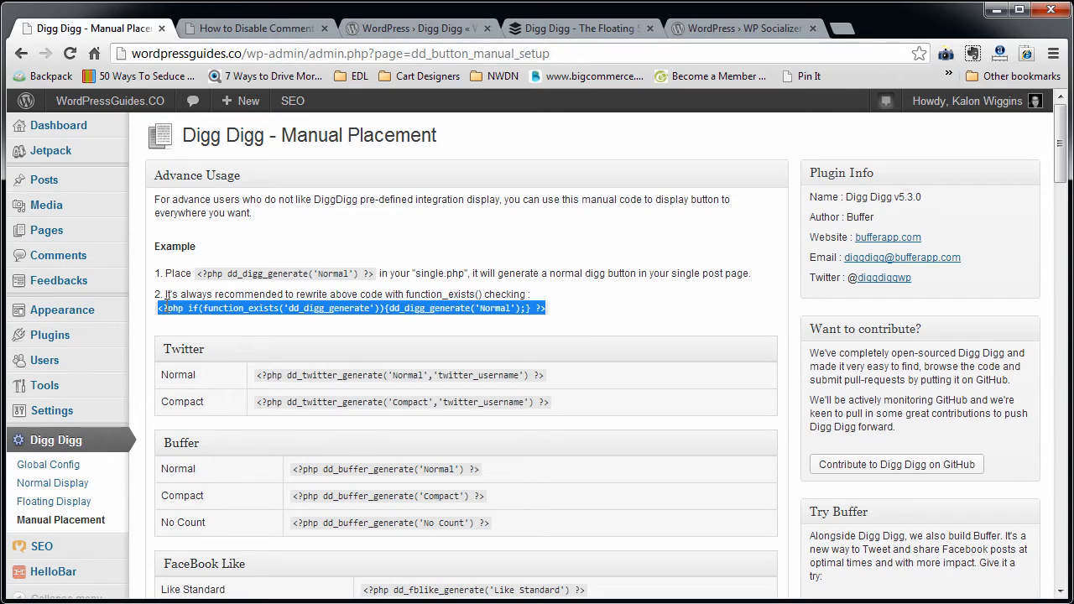
pyautogui.click(540, 308)
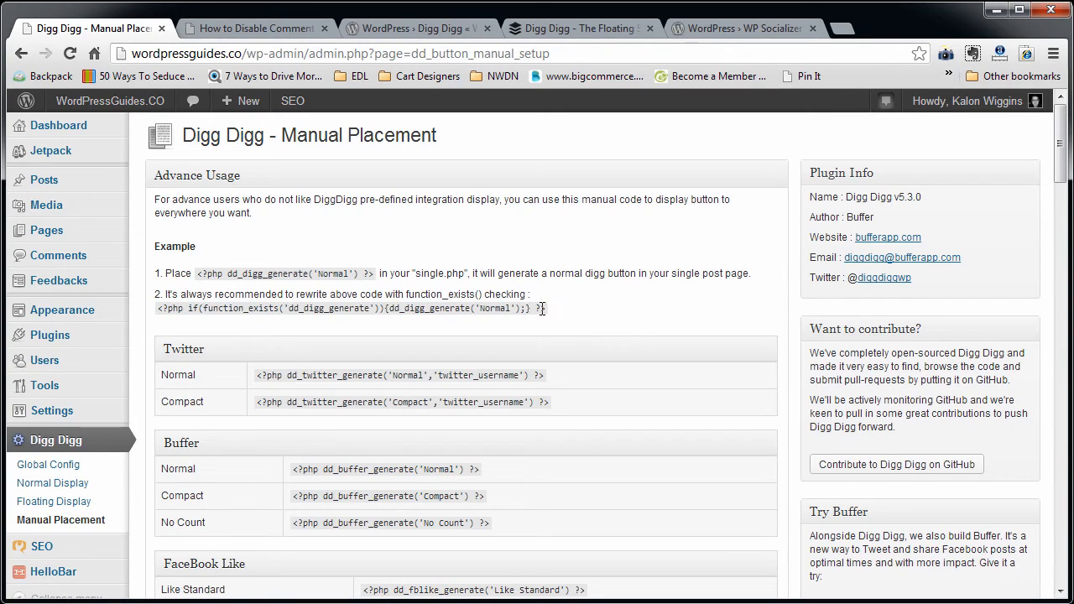
pyautogui.tripleClick(351, 309)
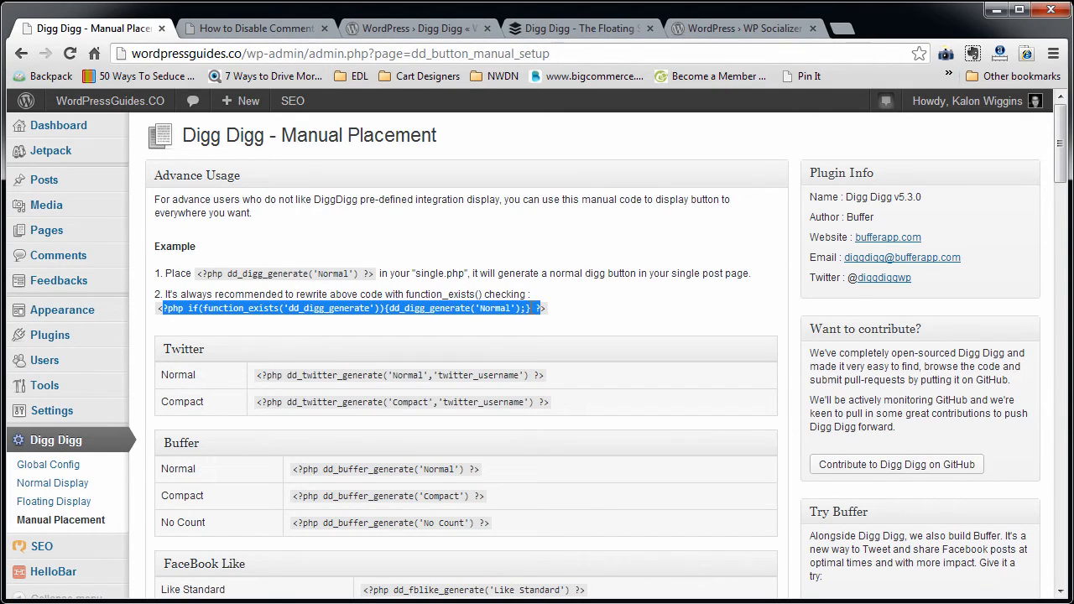
pyautogui.moveTo(554, 319)
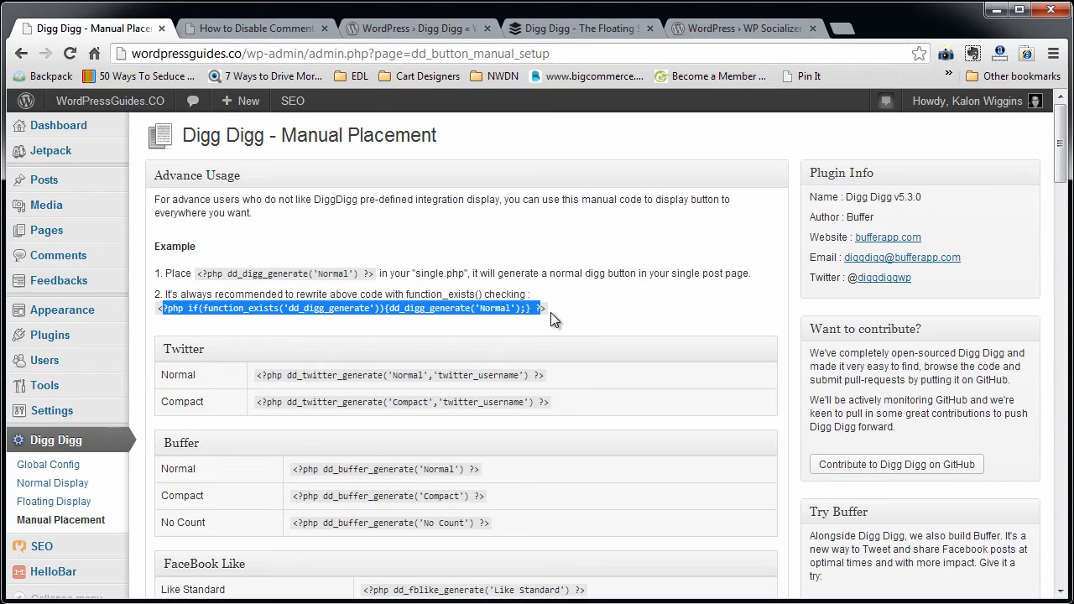
pyautogui.moveTo(451, 326)
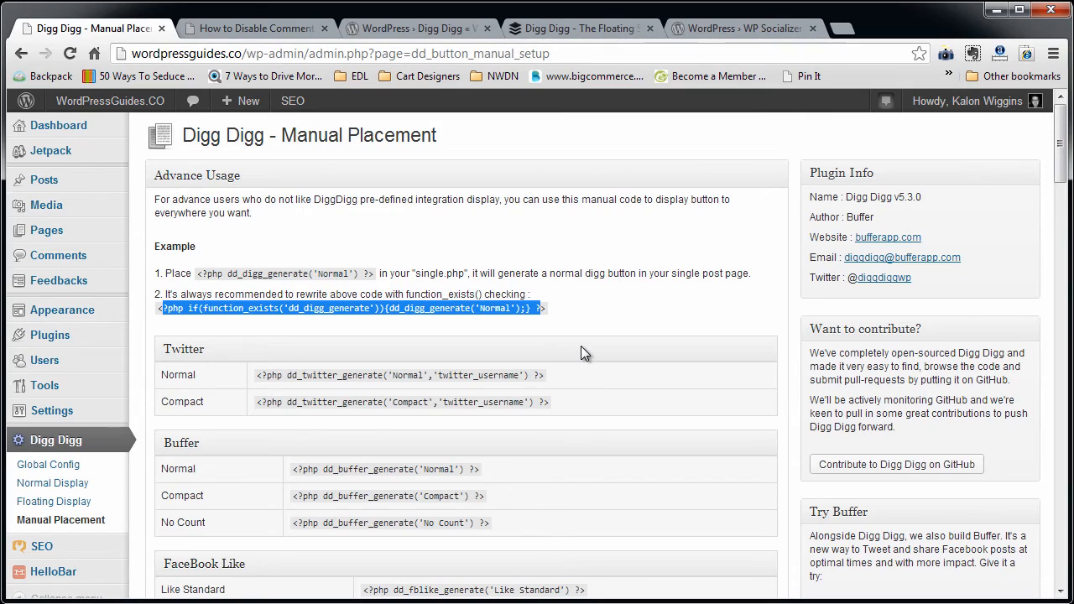
pyautogui.scroll(-3)
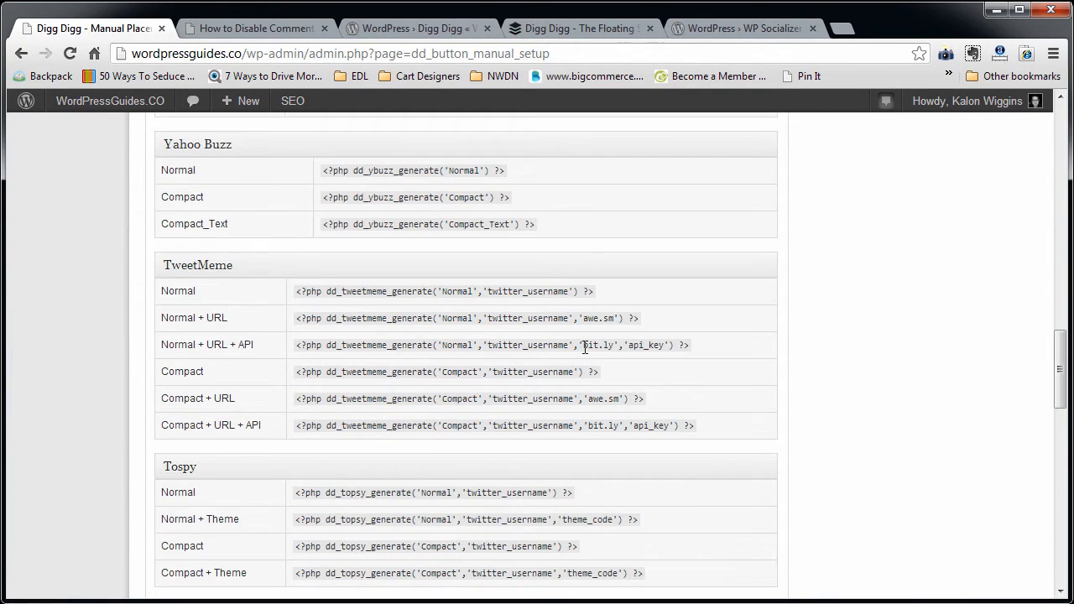
pyautogui.scroll(-3)
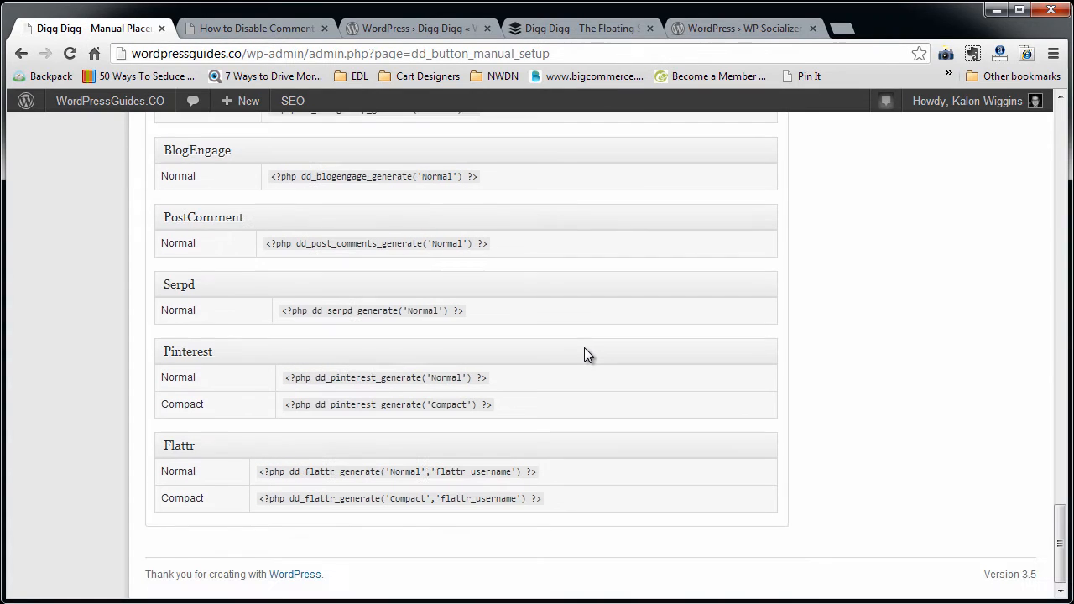
pyautogui.scroll(3)
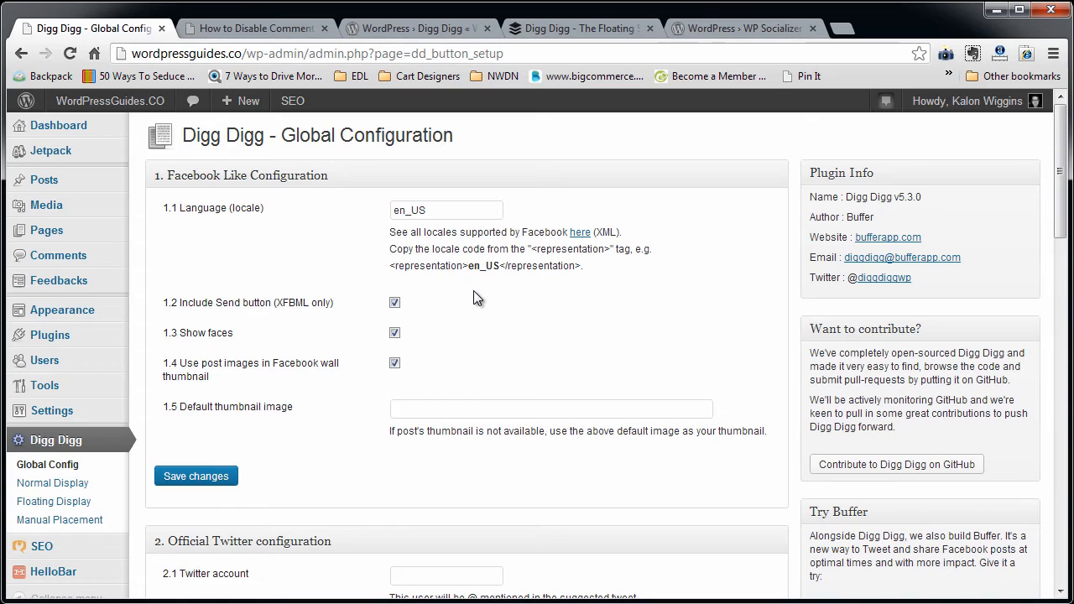
pyautogui.moveTo(443, 329)
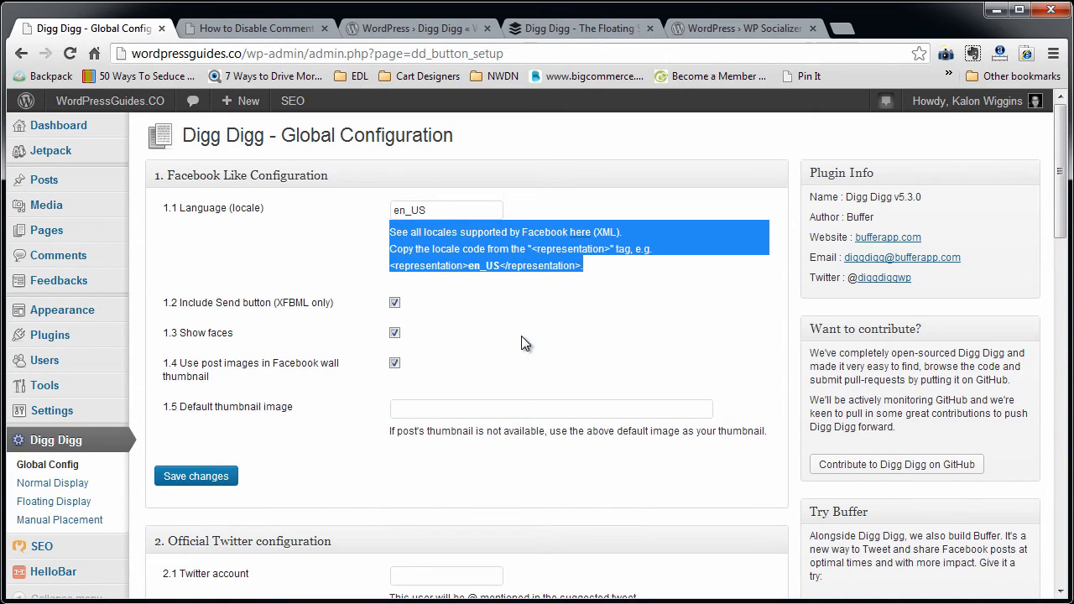
# - Switch to the live WordPressGuides.CO homepage tab
pyautogui.click(255, 27)
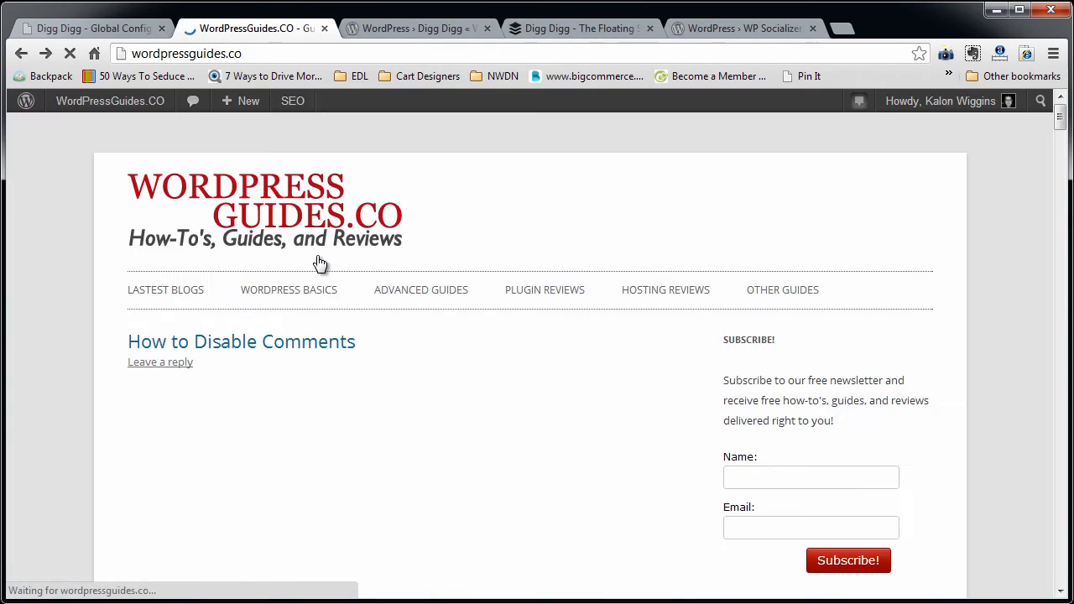
# - Read the live How to Disable Comments post with its share buttons, then return to the Digg Digg admin
pyautogui.click(241, 342)
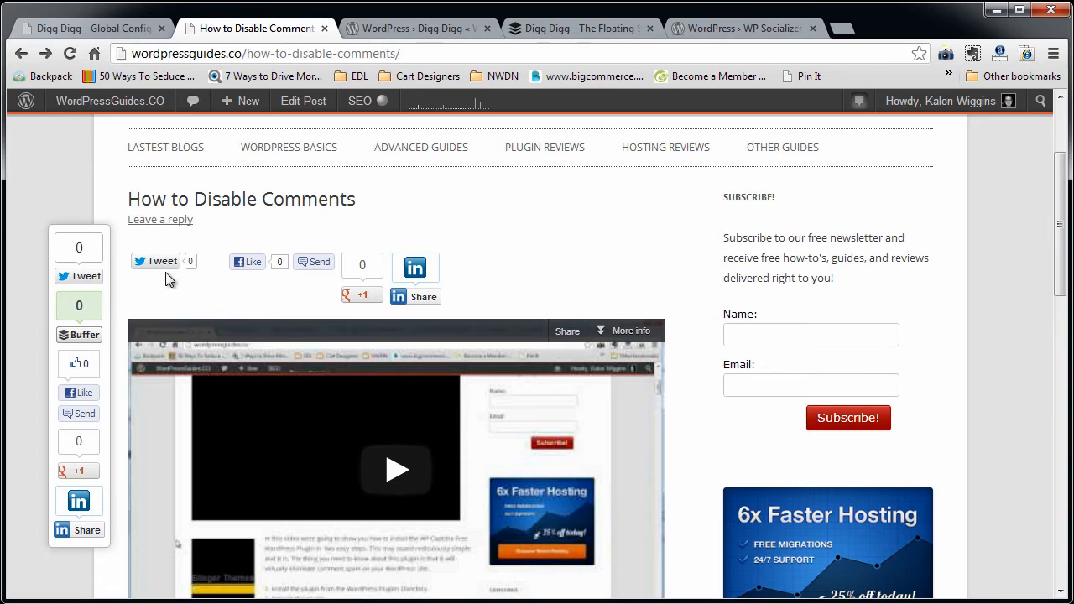
pyautogui.moveTo(77, 500)
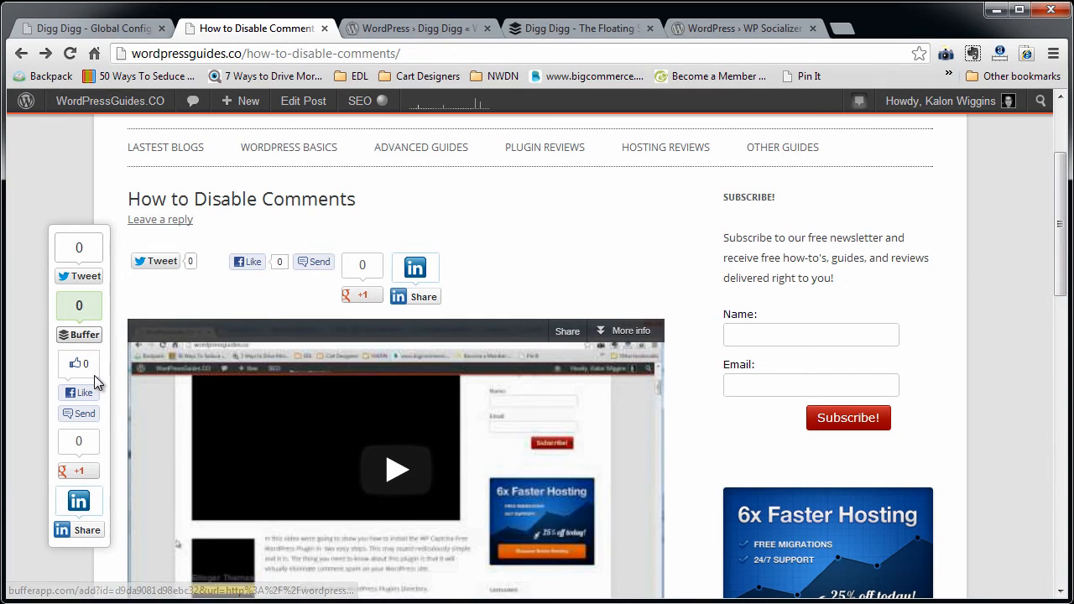
pyautogui.moveTo(100, 315)
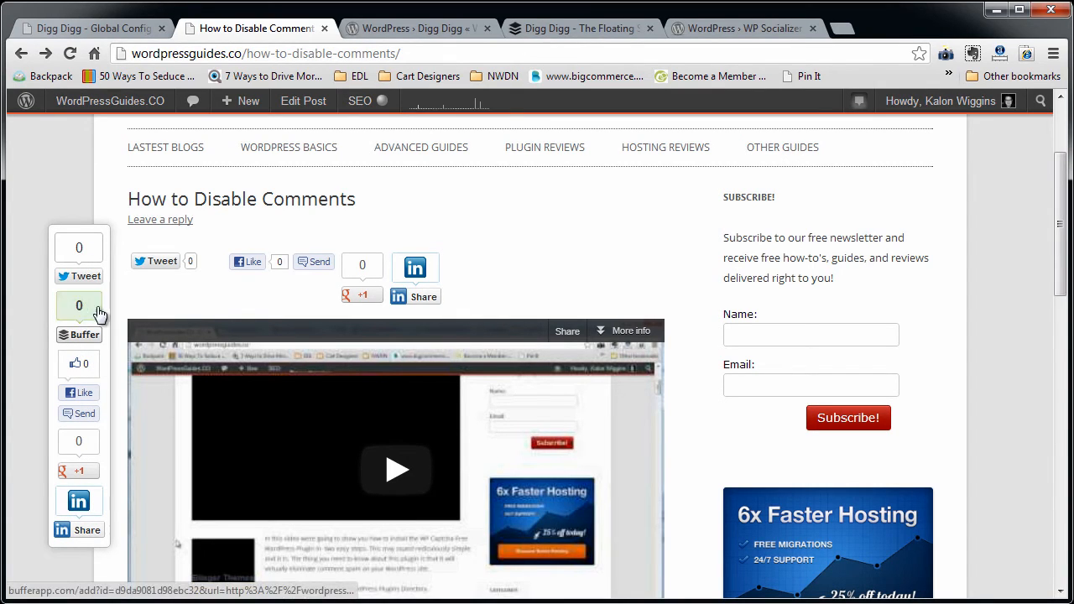
pyautogui.moveTo(336, 267)
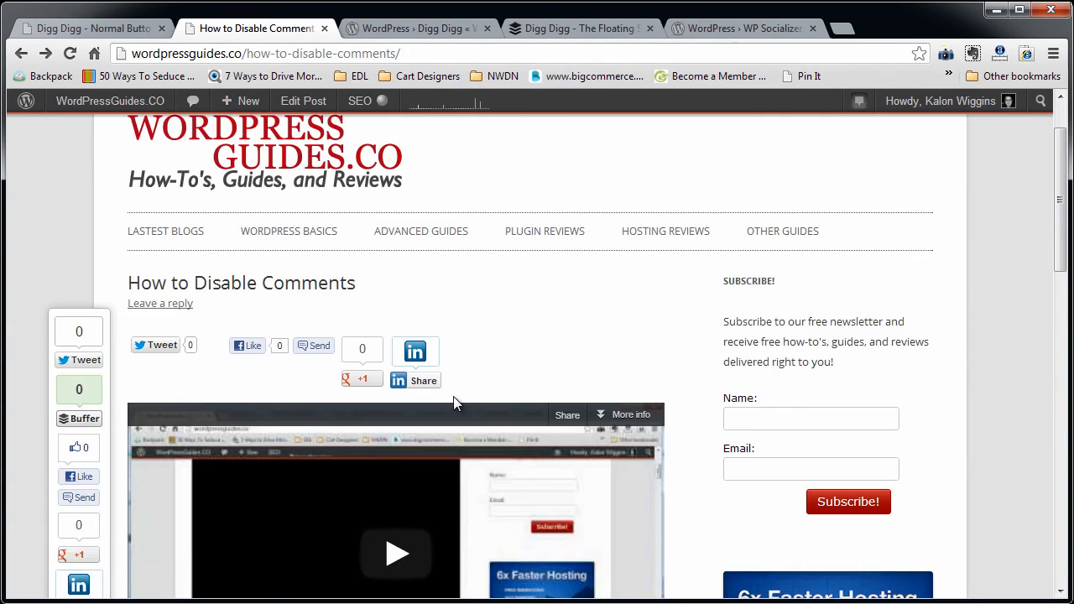
pyautogui.moveTo(191, 350)
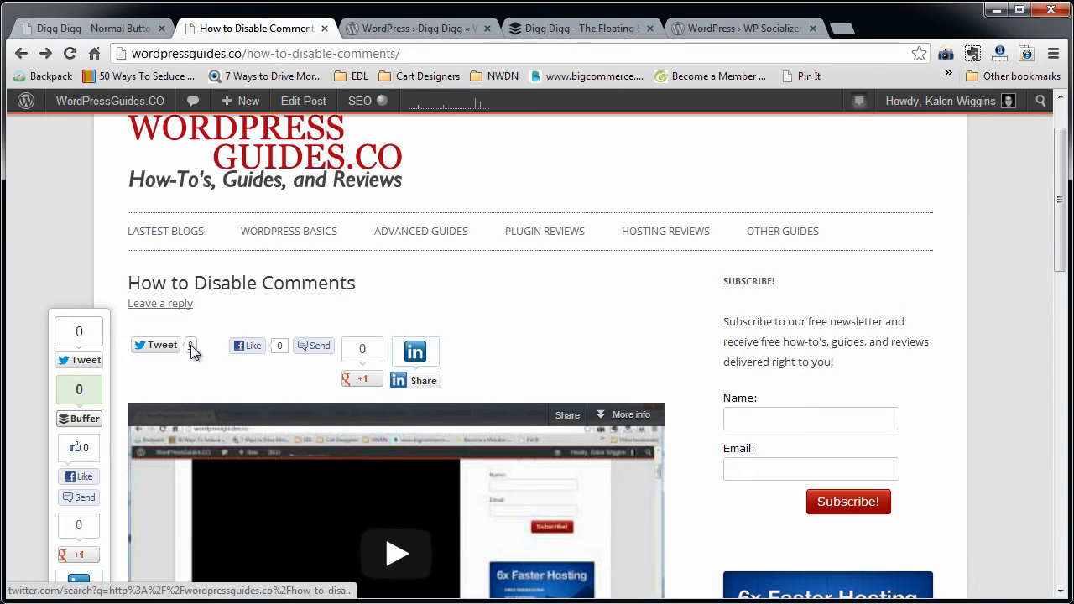
pyautogui.scroll(-3)
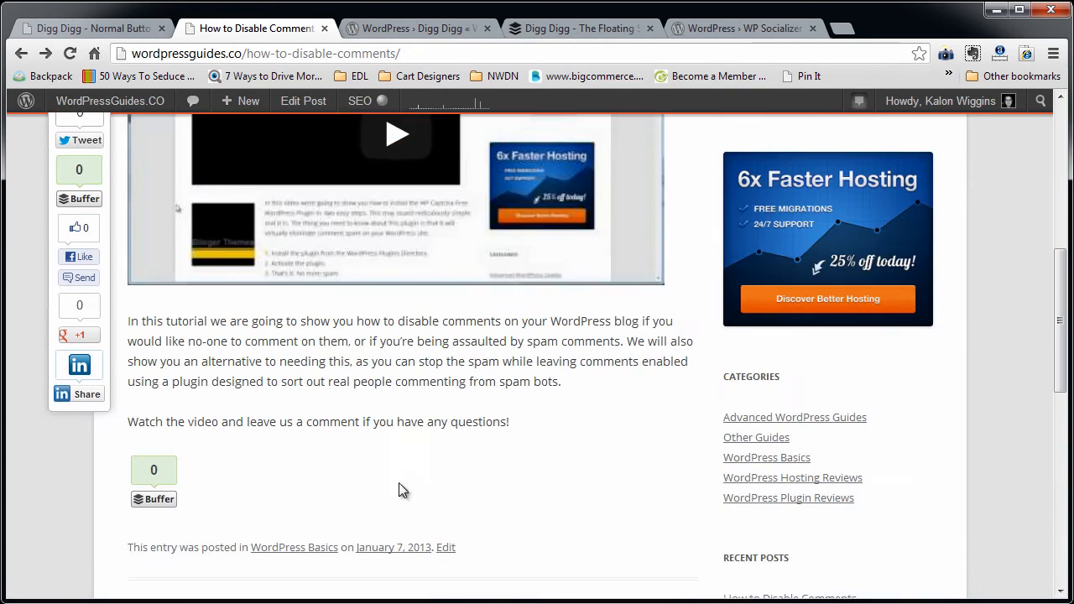
pyautogui.moveTo(211, 480)
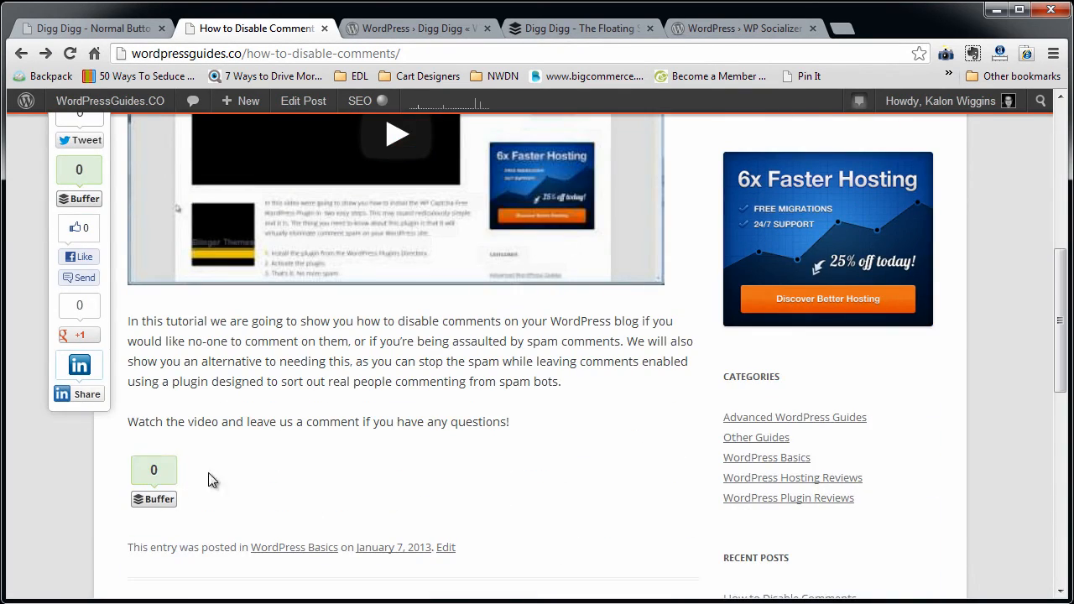
pyautogui.moveTo(280, 477)
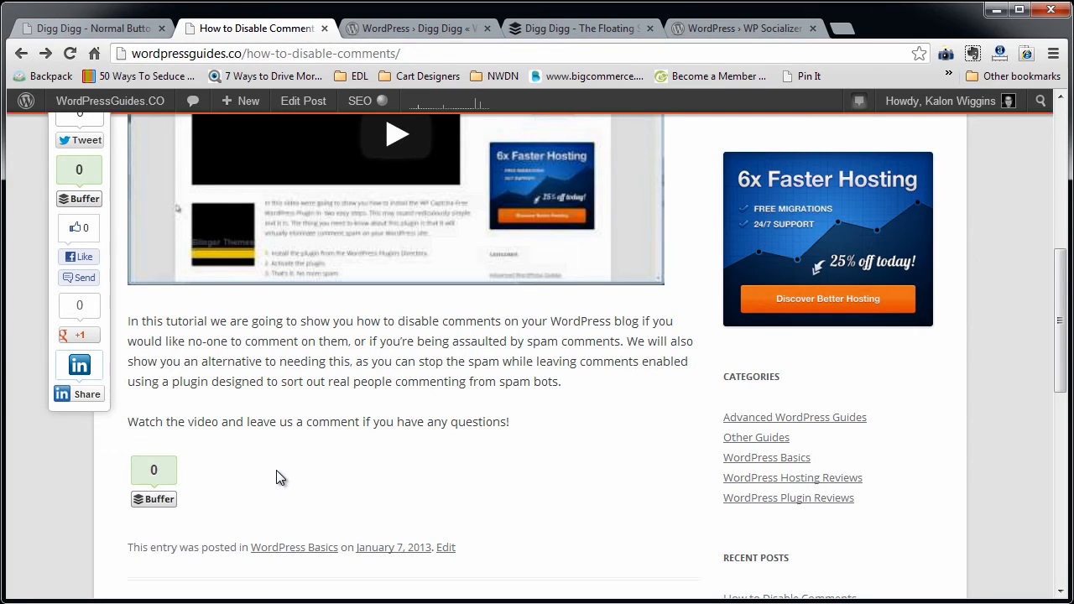
pyautogui.scroll(3)
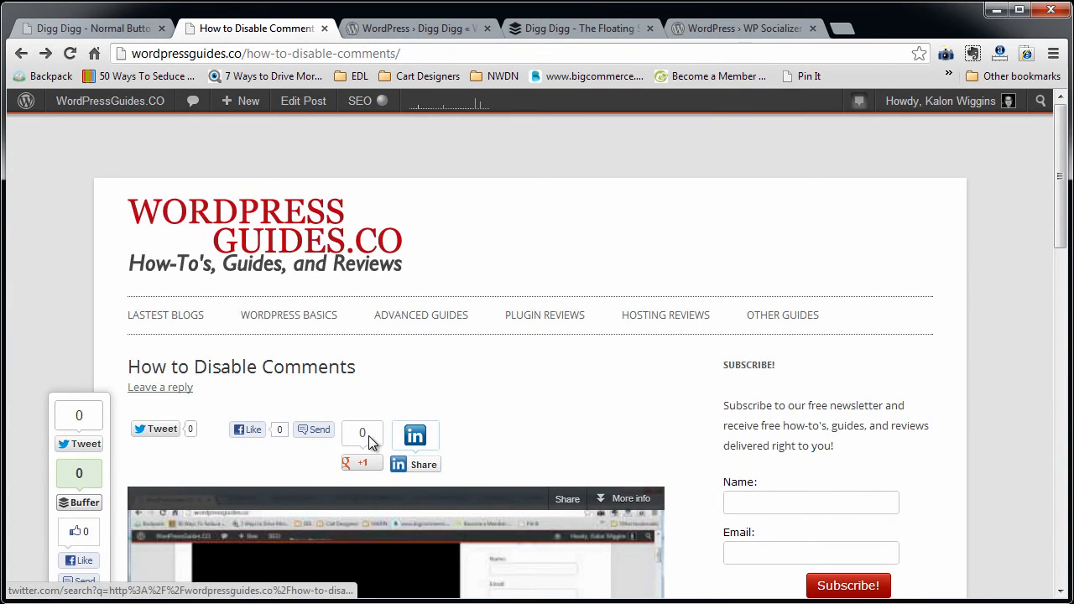
pyautogui.moveTo(155, 429)
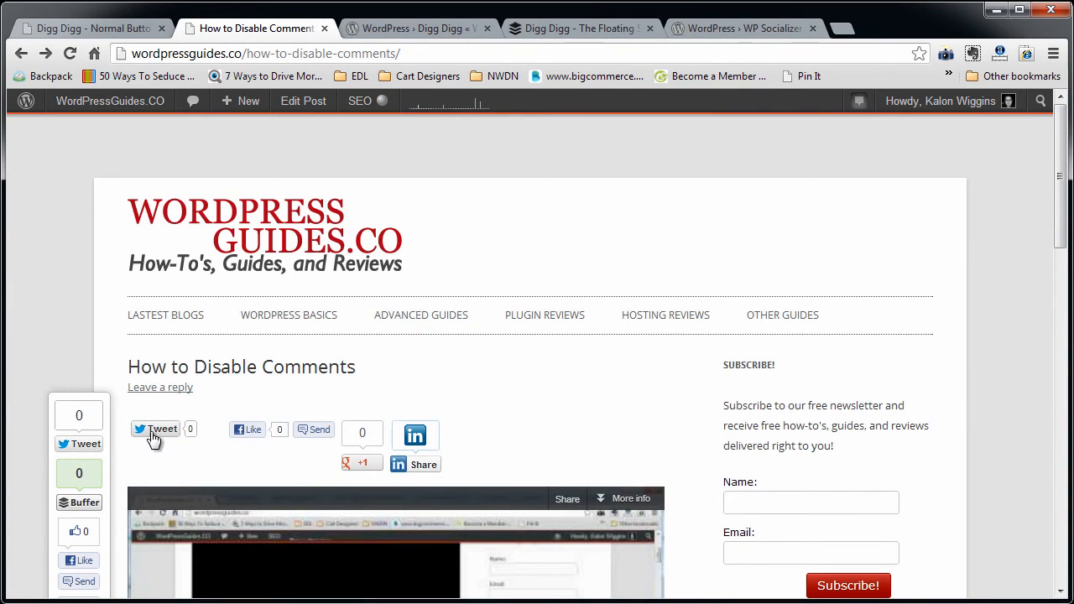
pyautogui.moveTo(373, 453)
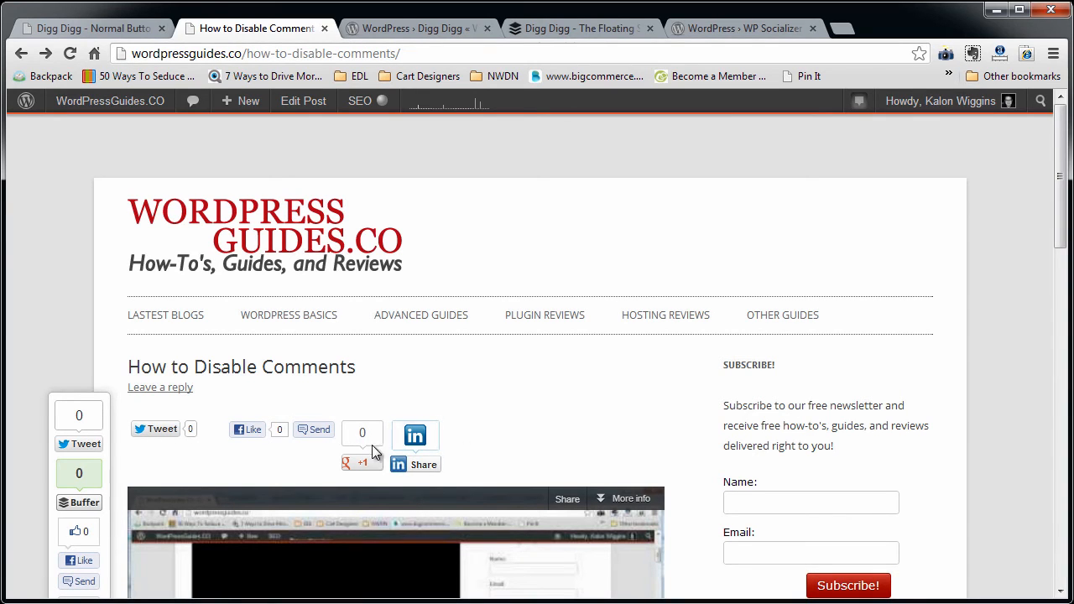
pyautogui.scroll(-3)
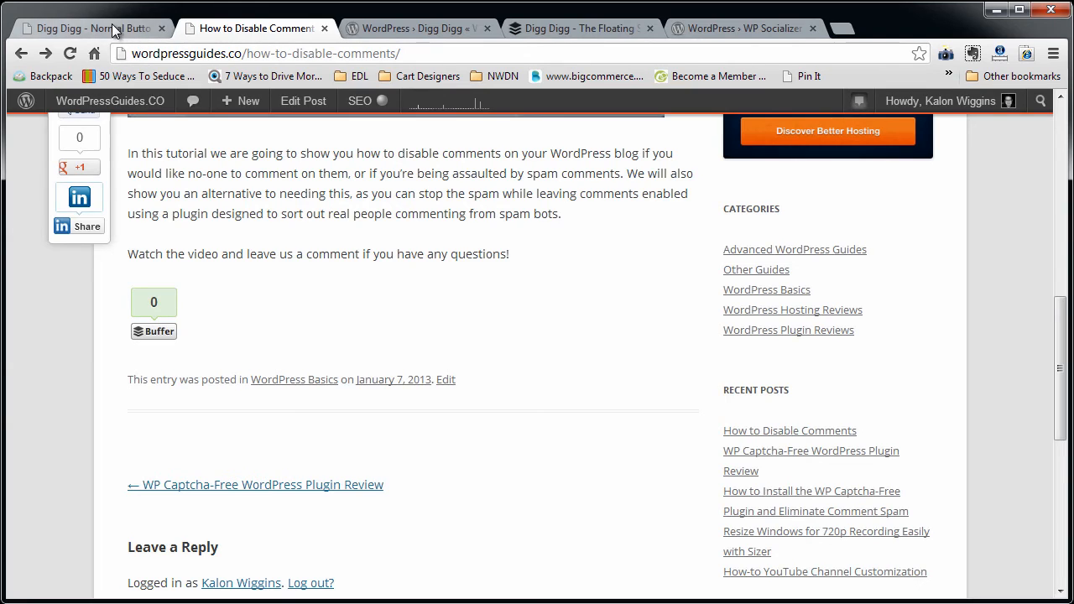
pyautogui.click(84, 27)
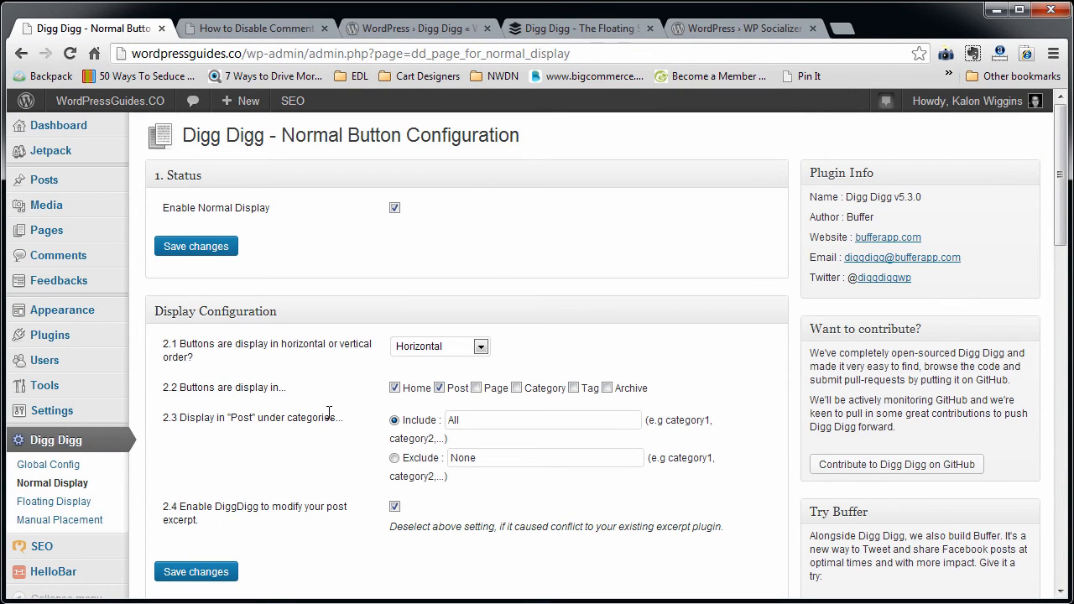
pyautogui.click(480, 228)
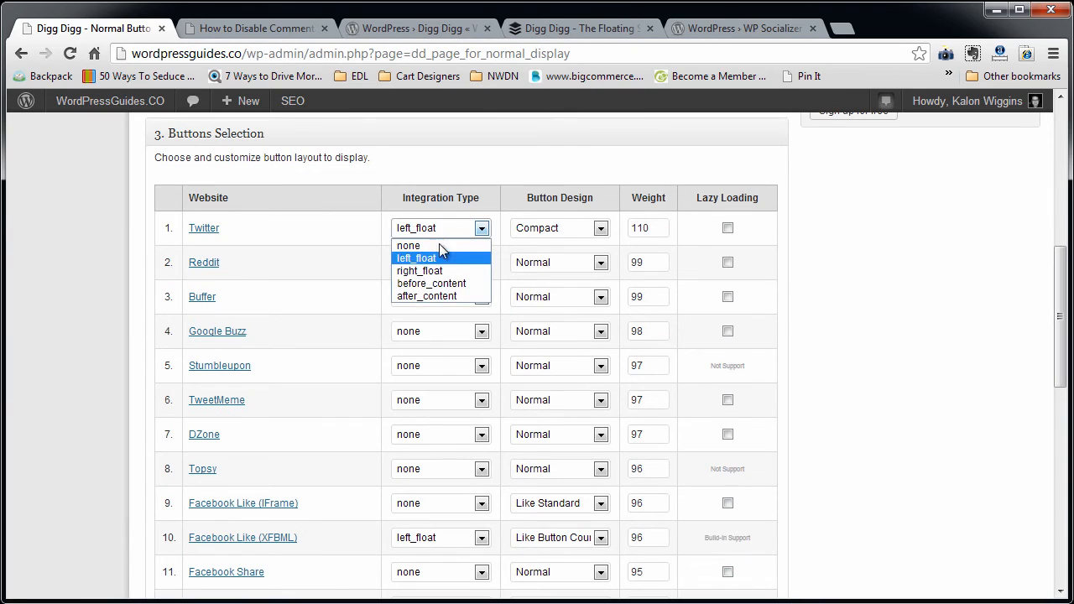
pyautogui.moveTo(466, 295)
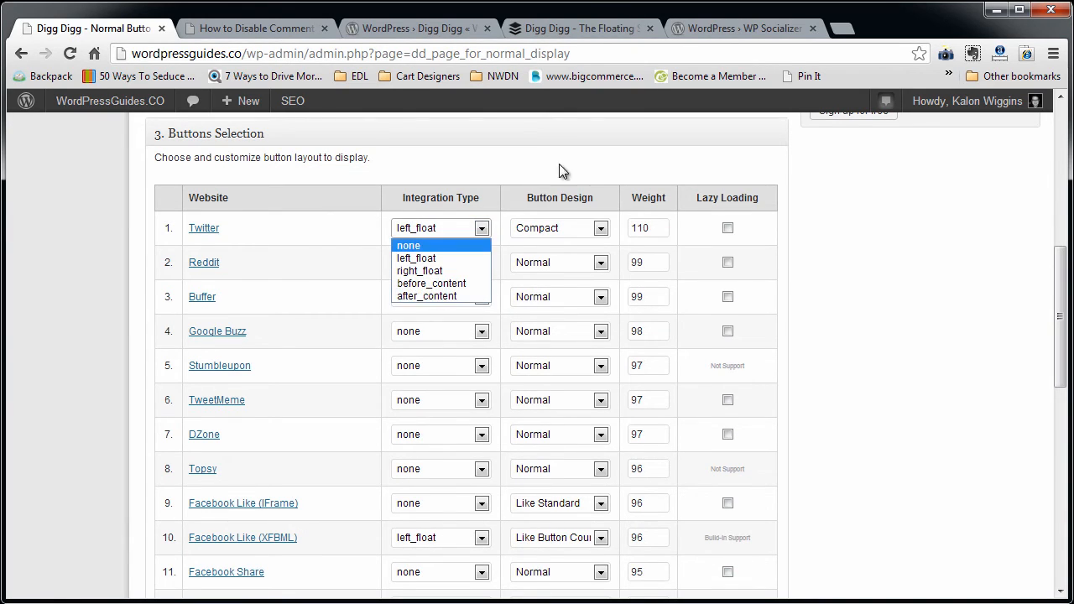
pyautogui.click(430, 295)
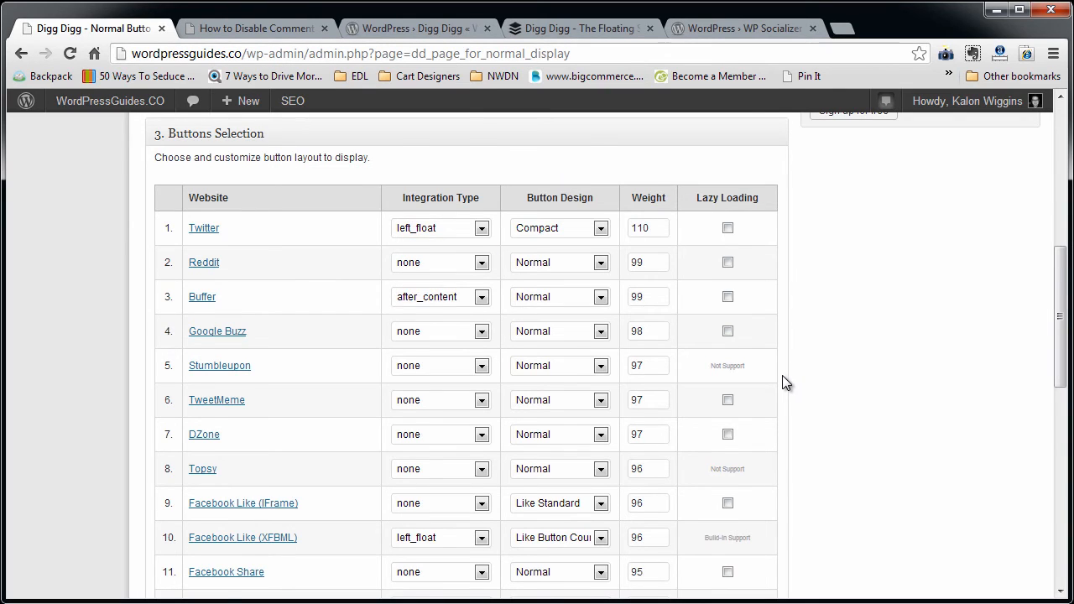
pyautogui.scroll(-3)
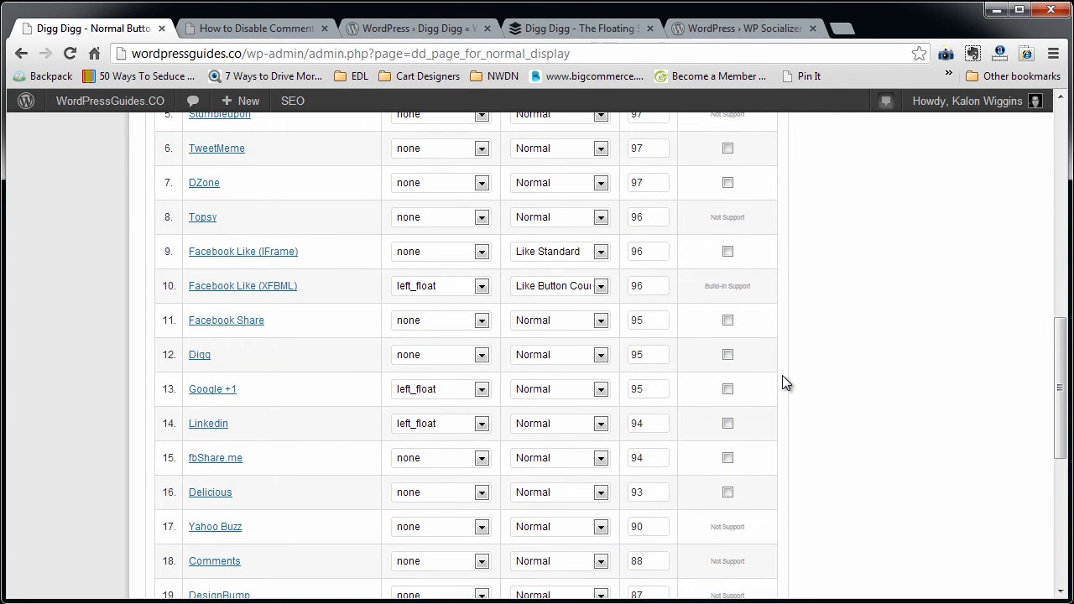
pyautogui.scroll(3)
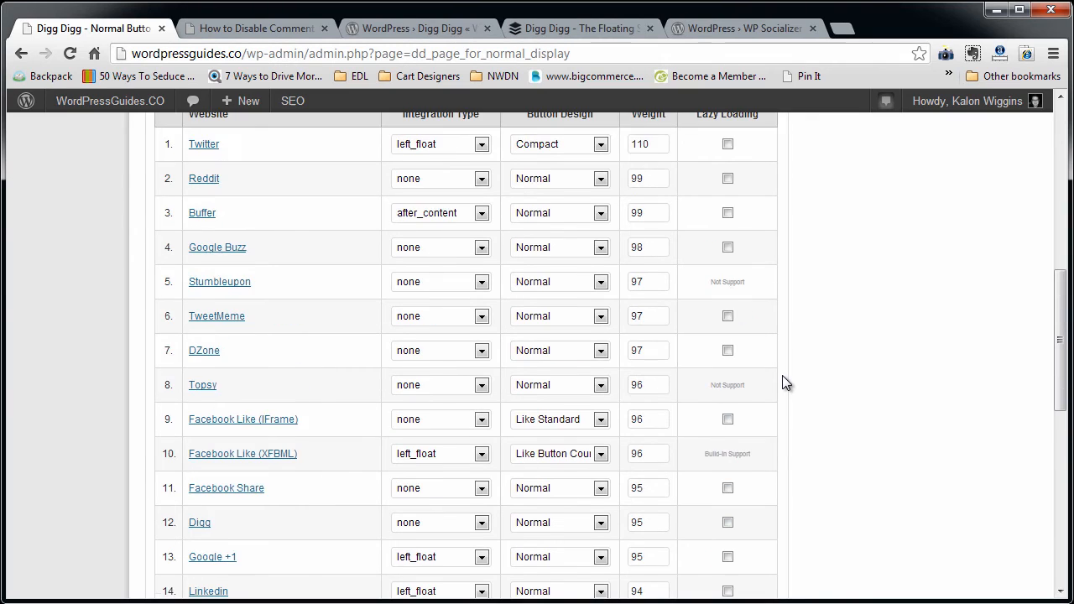
pyautogui.scroll(3)
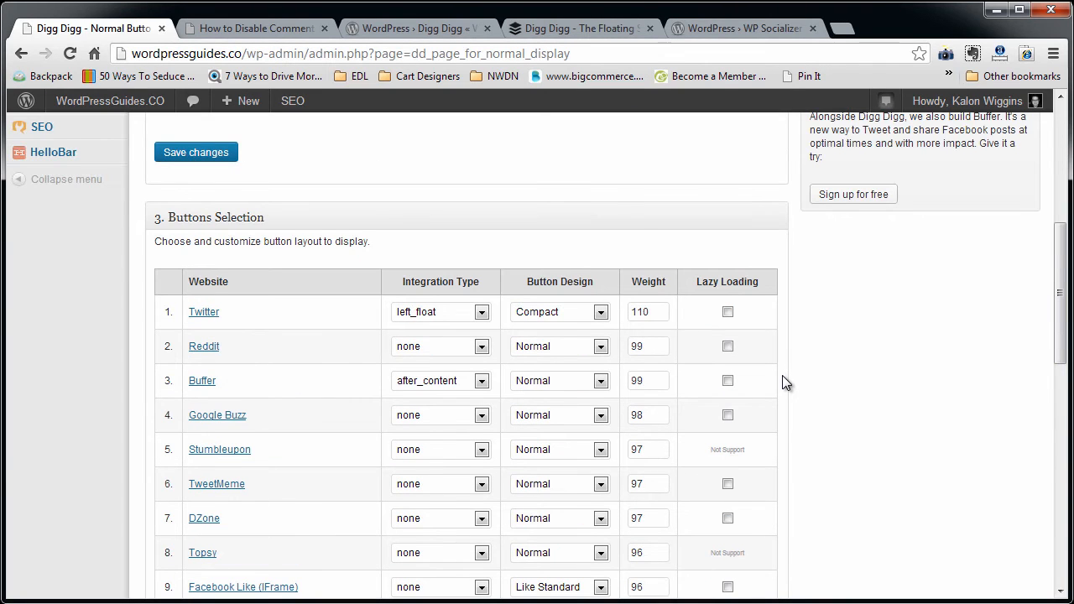
pyautogui.scroll(3)
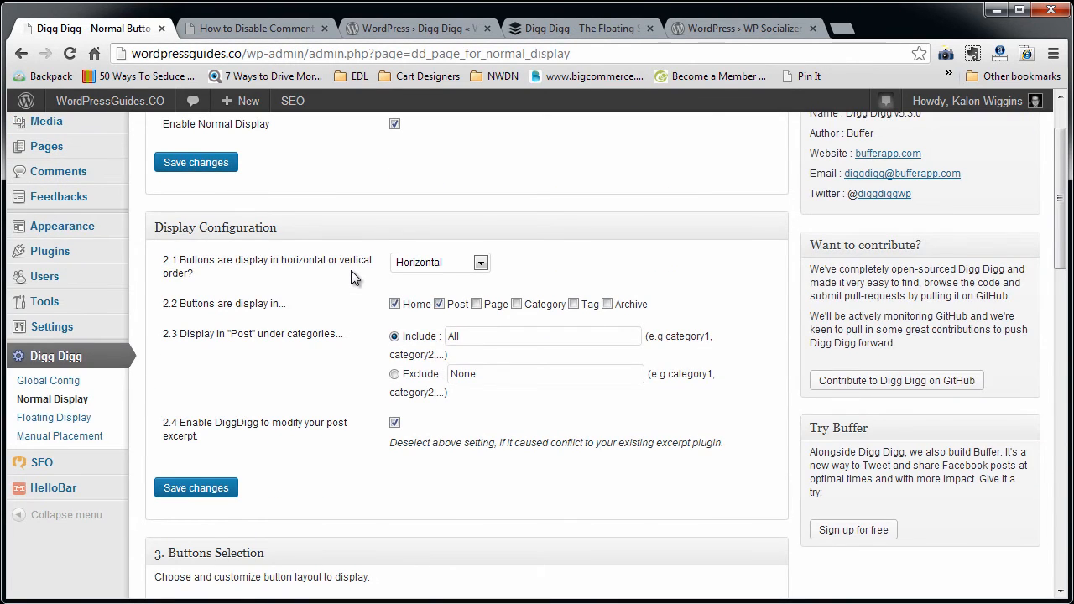
pyautogui.scroll(3)
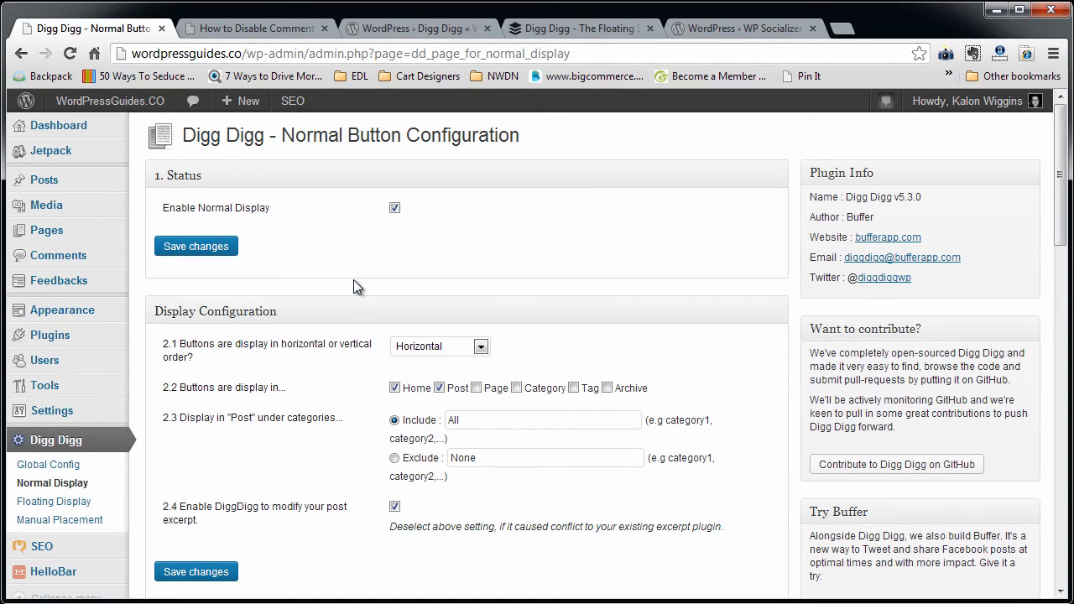
pyautogui.moveTo(47, 463)
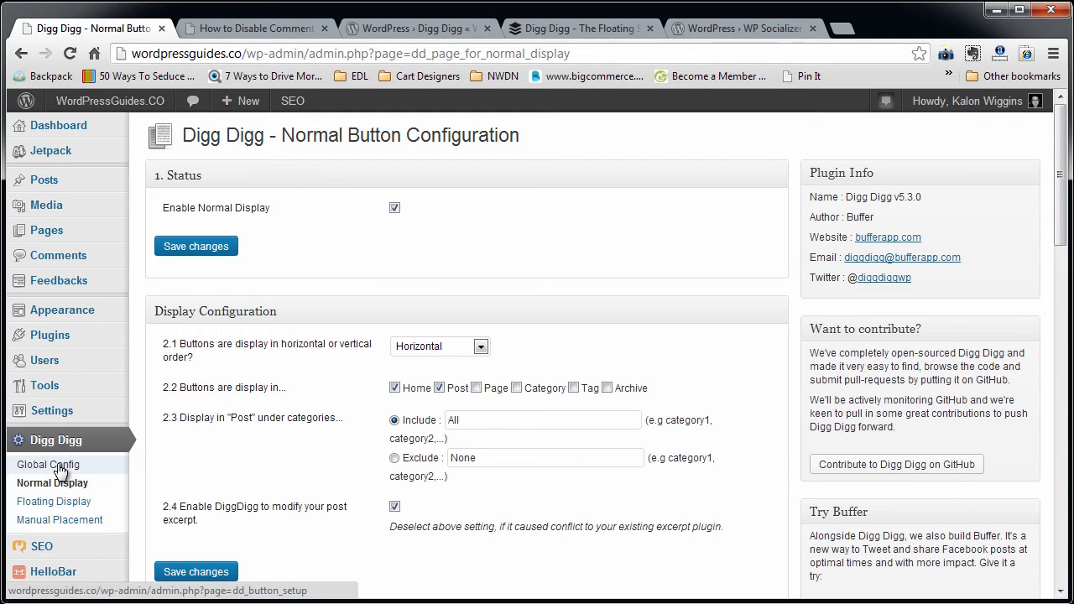
# - Scroll Global Config's Twitter, Buffer, Flattr, TweetMeme, Topsy and reset sections, highlighting the @ mention note
pyautogui.click(47, 463)
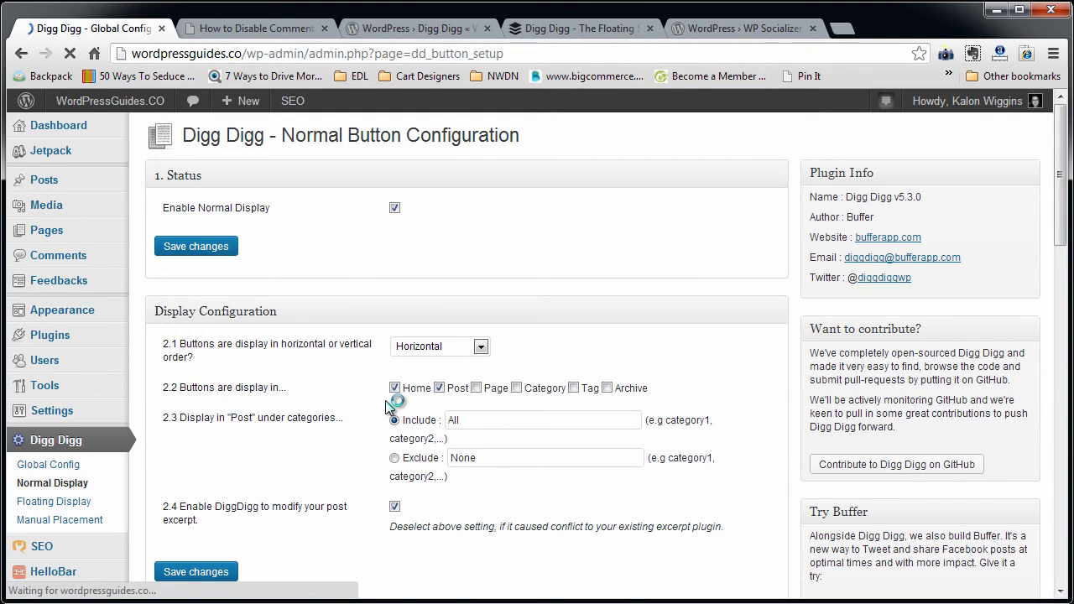
pyautogui.scroll(-3)
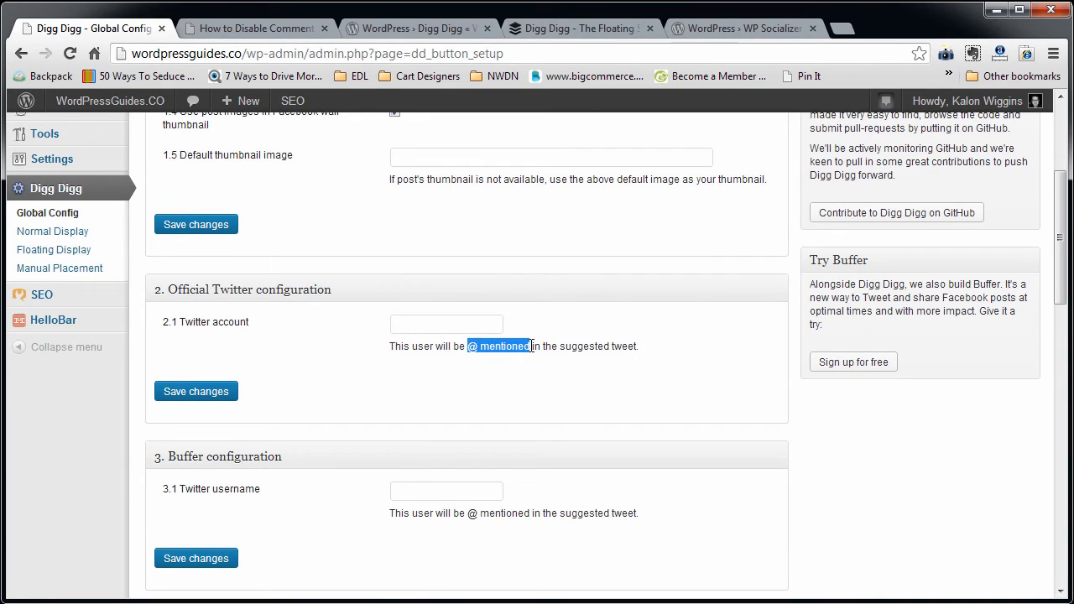
pyautogui.click(446, 326)
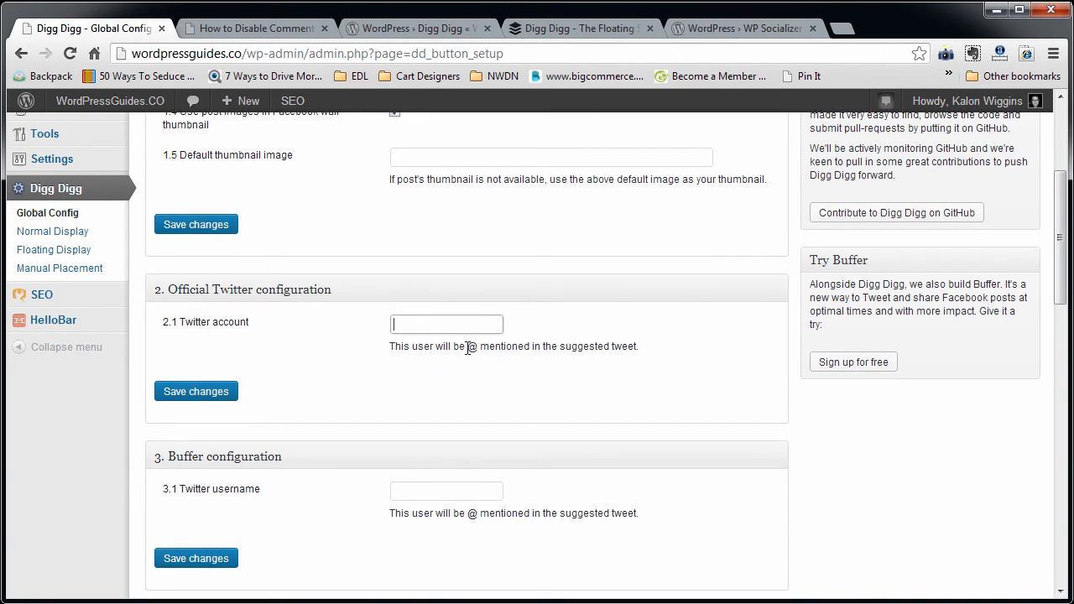
pyautogui.doubleClick(496, 346)
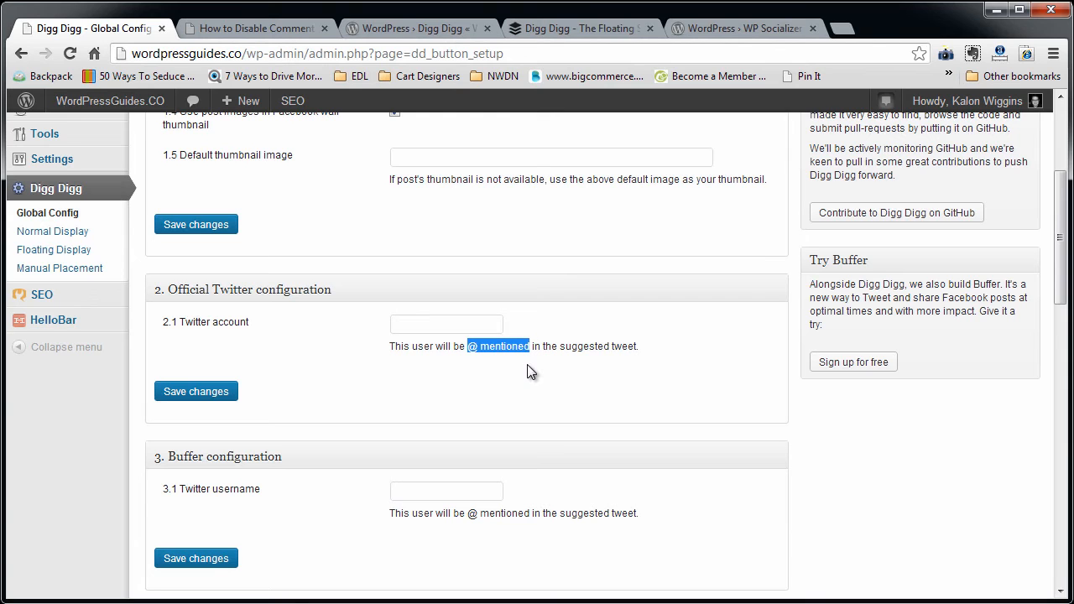
pyautogui.scroll(-3)
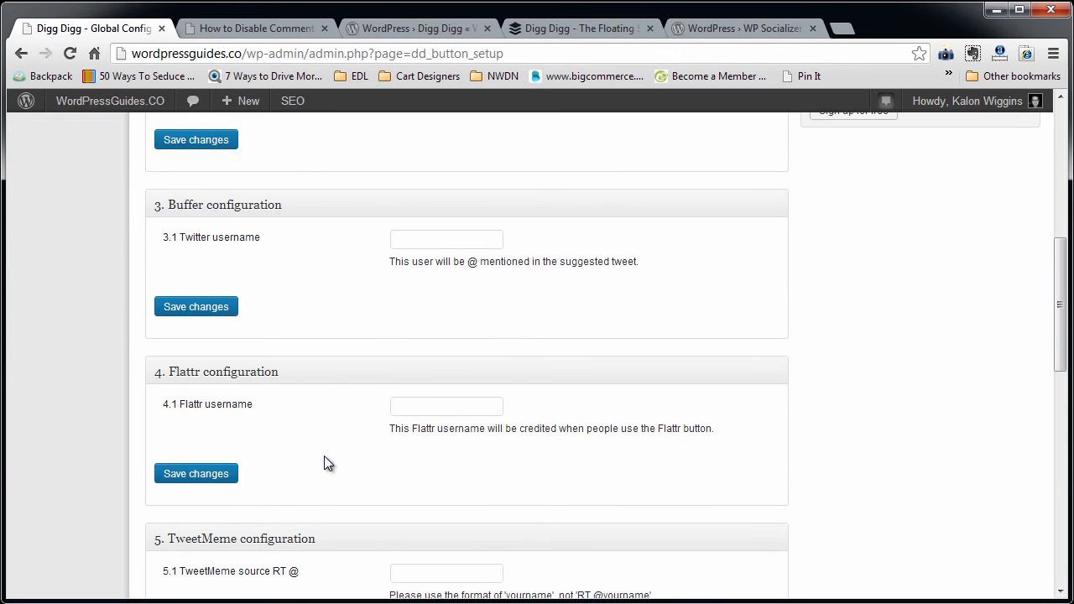
pyautogui.scroll(-3)
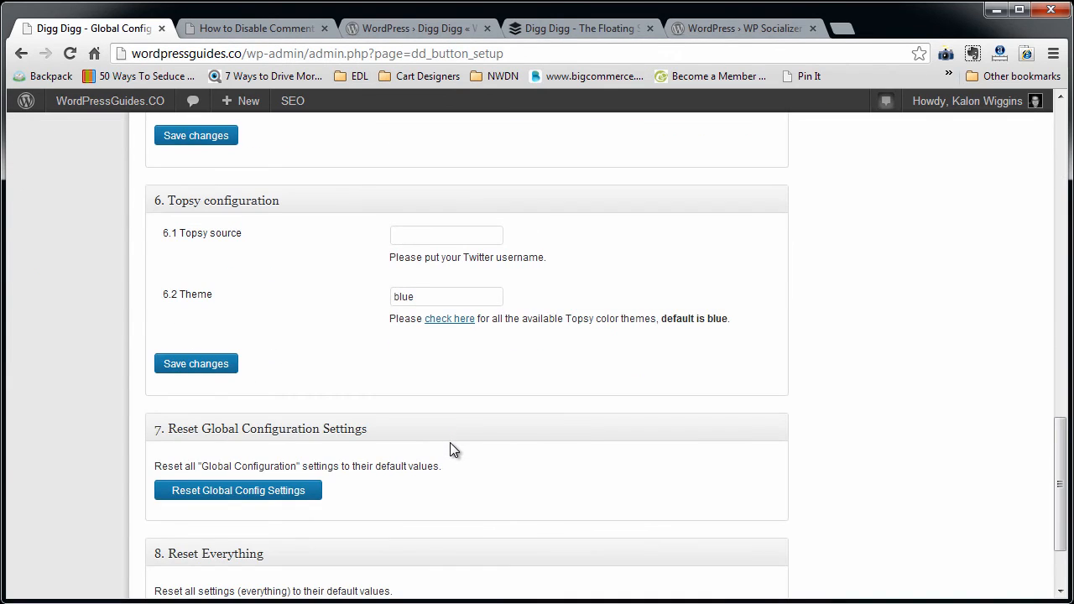
pyautogui.scroll(3)
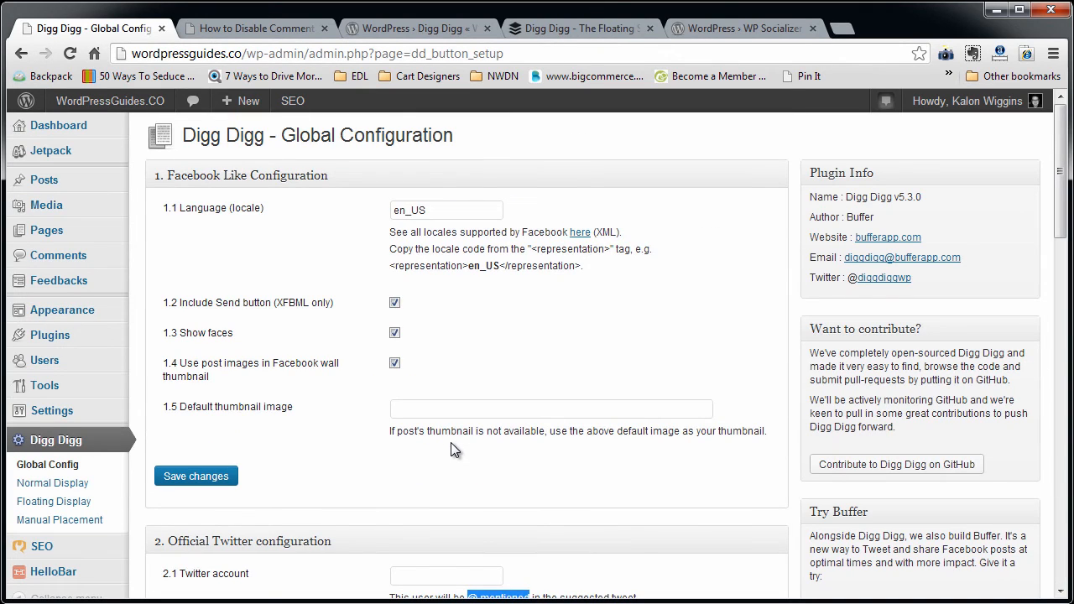
pyautogui.moveTo(269, 408)
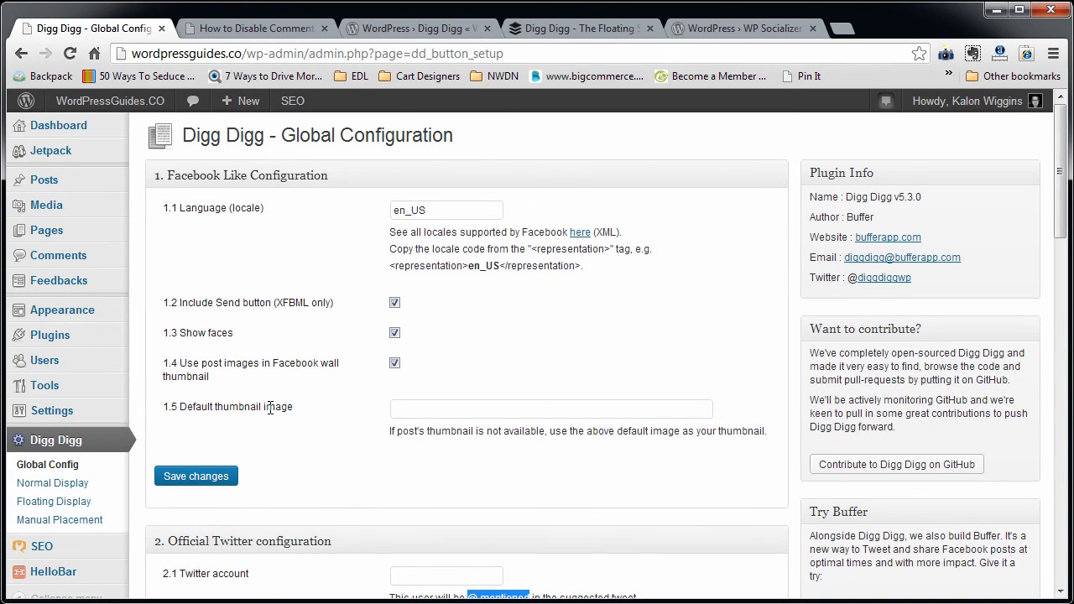
pyautogui.doubleClick(249, 302)
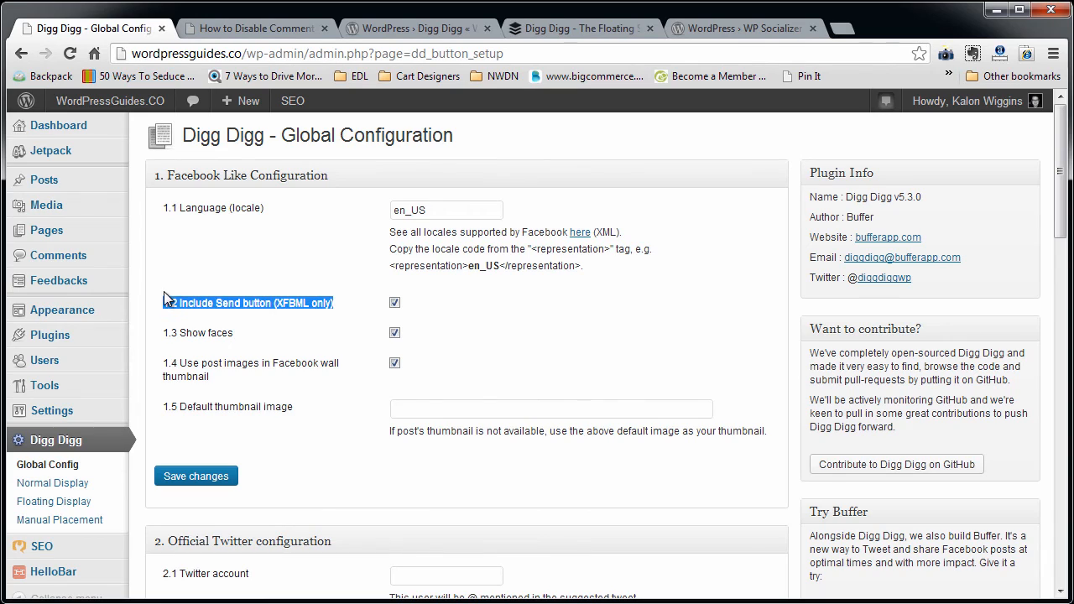
pyautogui.doubleClick(211, 208)
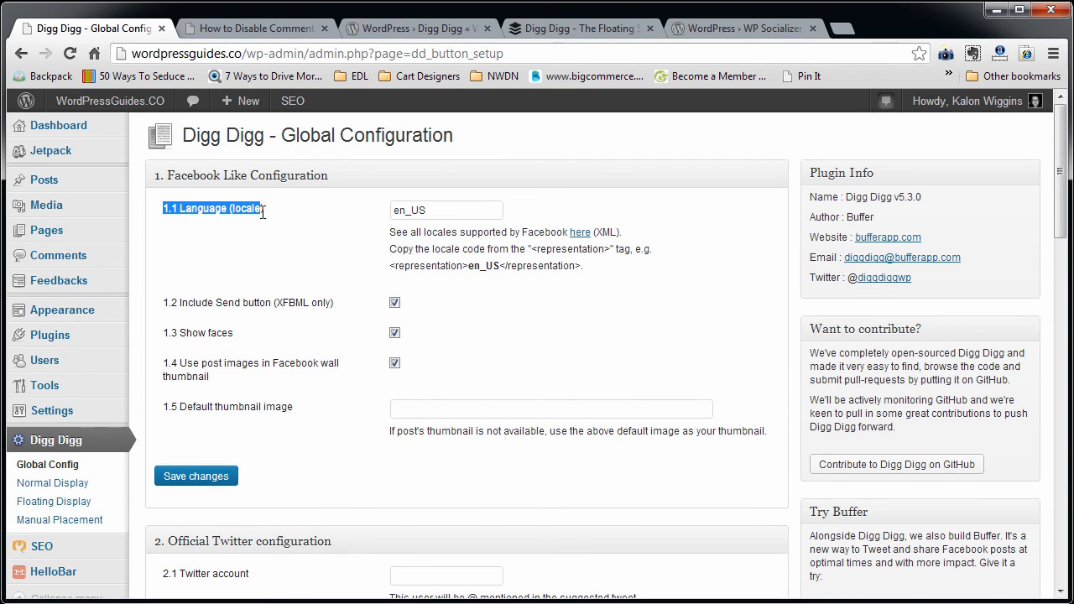
pyautogui.moveTo(282, 232)
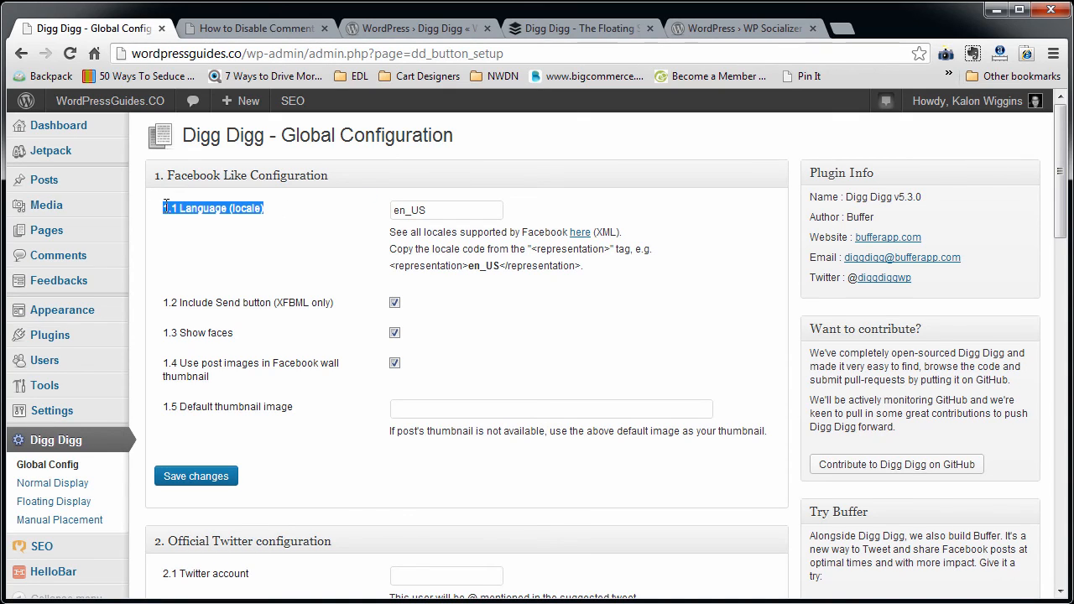
pyautogui.moveTo(306, 234)
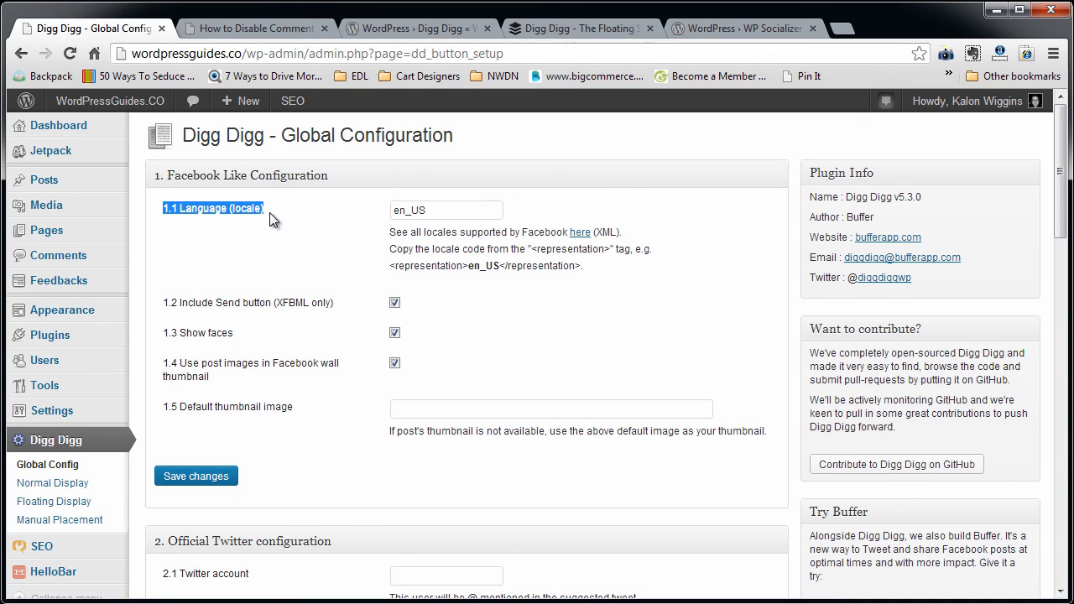
pyautogui.moveTo(196, 234)
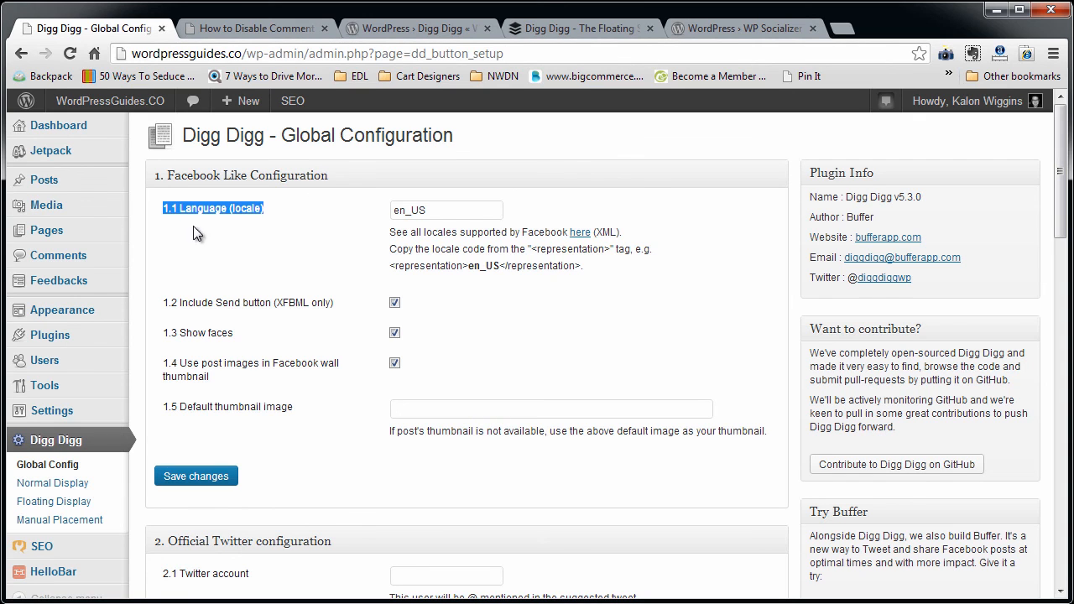
pyautogui.moveTo(279, 234)
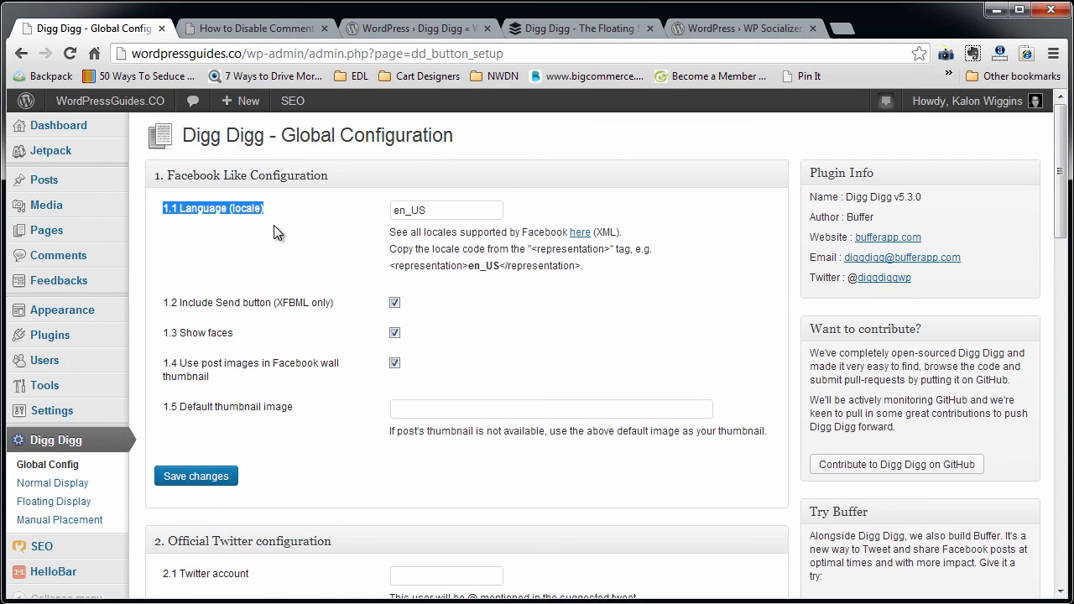